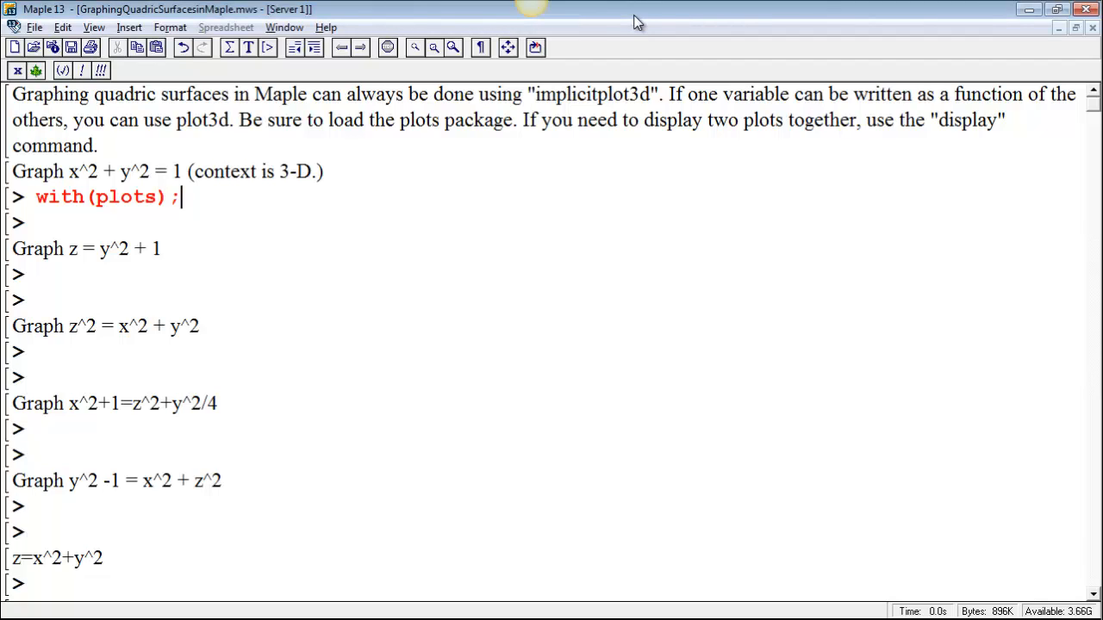
{"action": "mouse_move", "coordinate": [693, 24]}
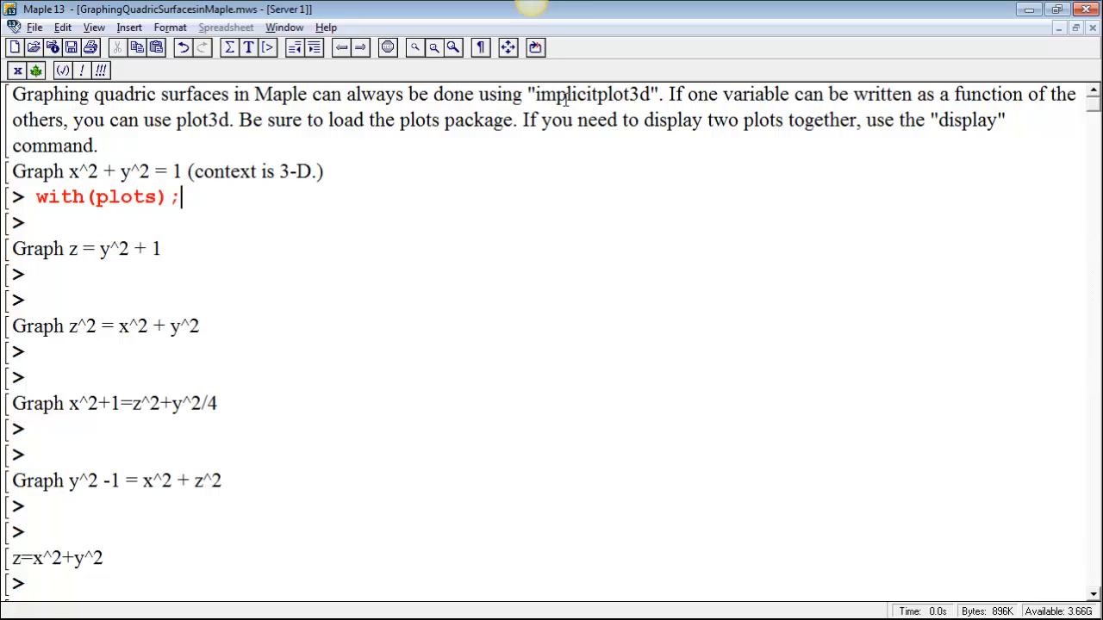
- Run with(plots) and highlight implicitplot3d and display in the package listing
{"action": "double_click", "coordinate": [589, 93]}
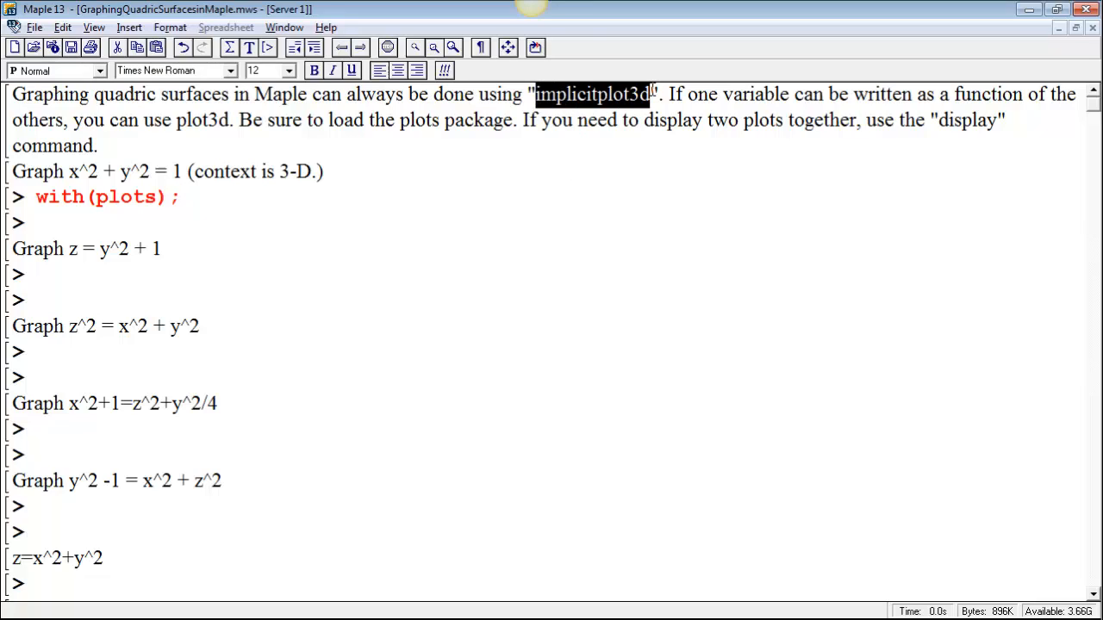
{"action": "mouse_move", "coordinate": [658, 110]}
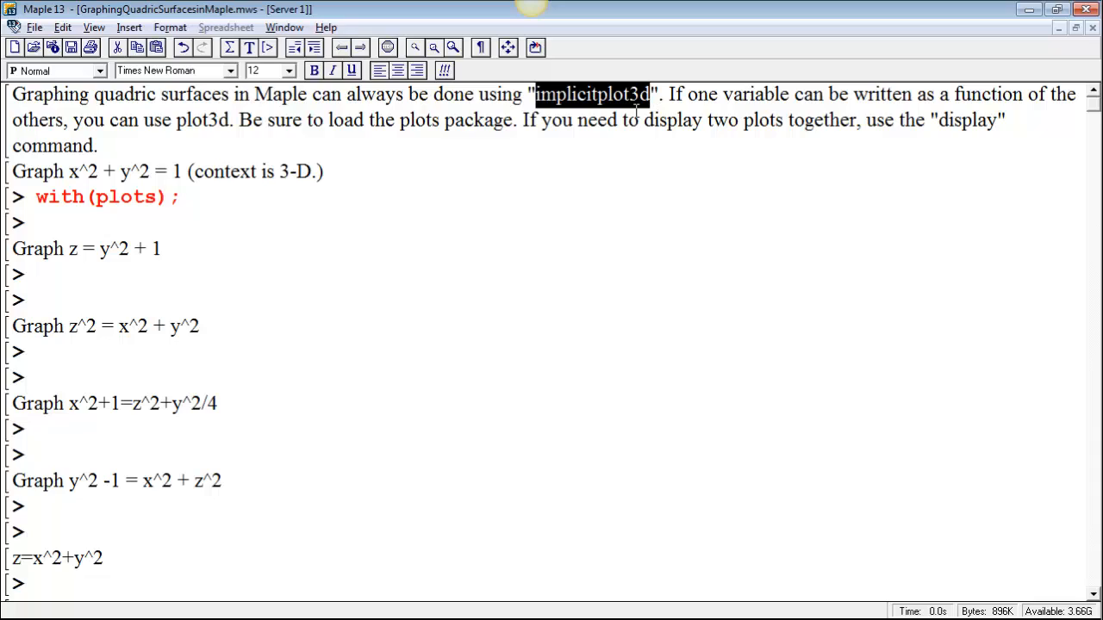
{"action": "mouse_move", "coordinate": [634, 110]}
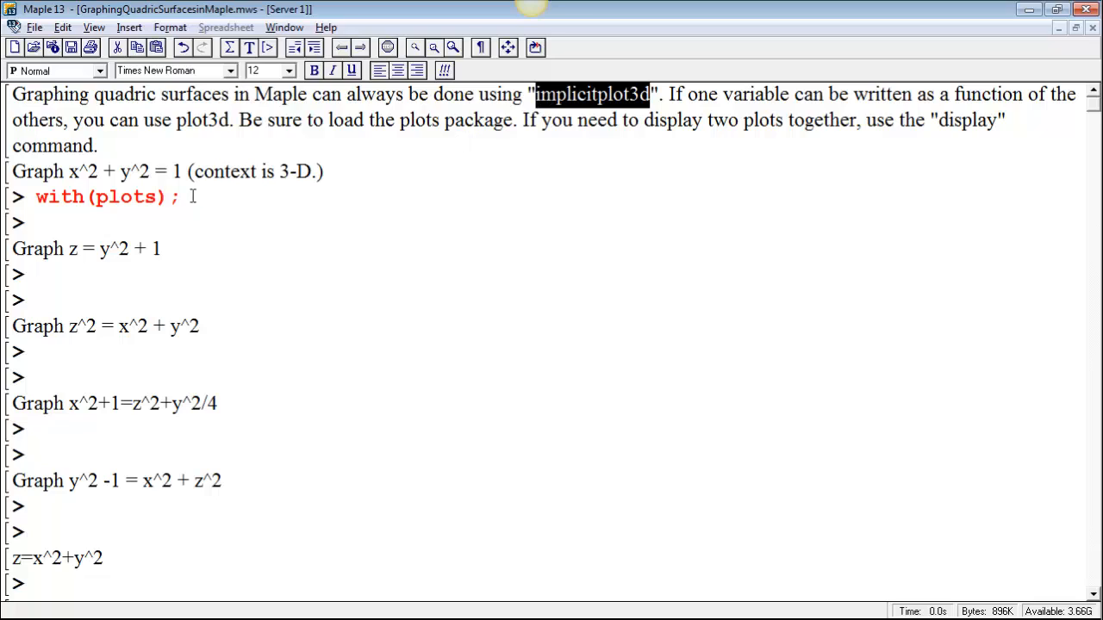
{"action": "left_click", "coordinate": [181, 196]}
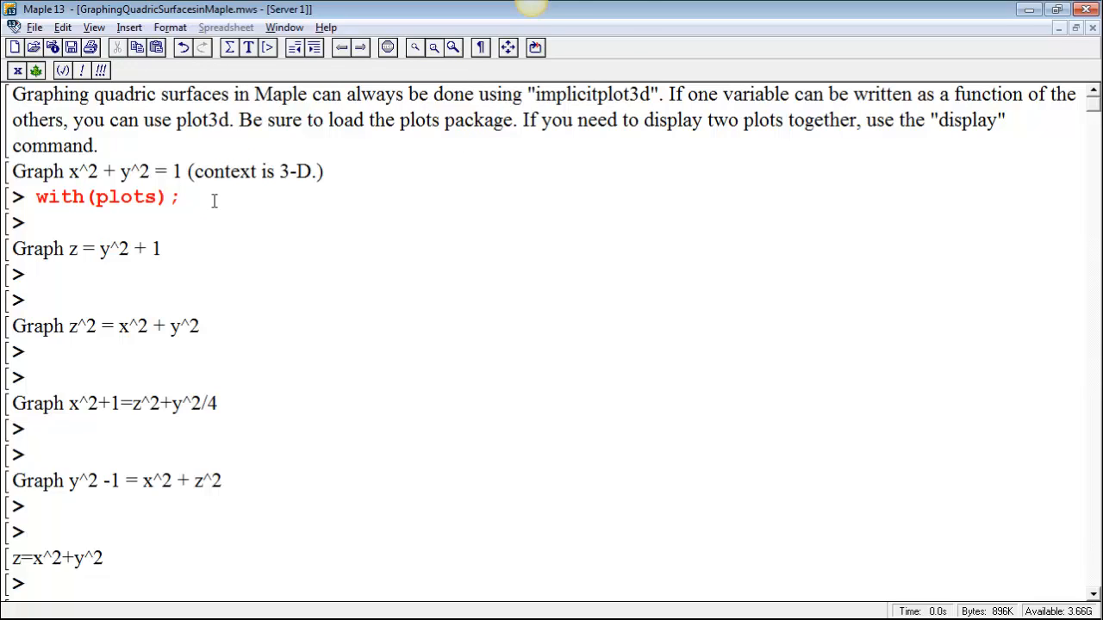
{"action": "left_click", "coordinate": [169, 196]}
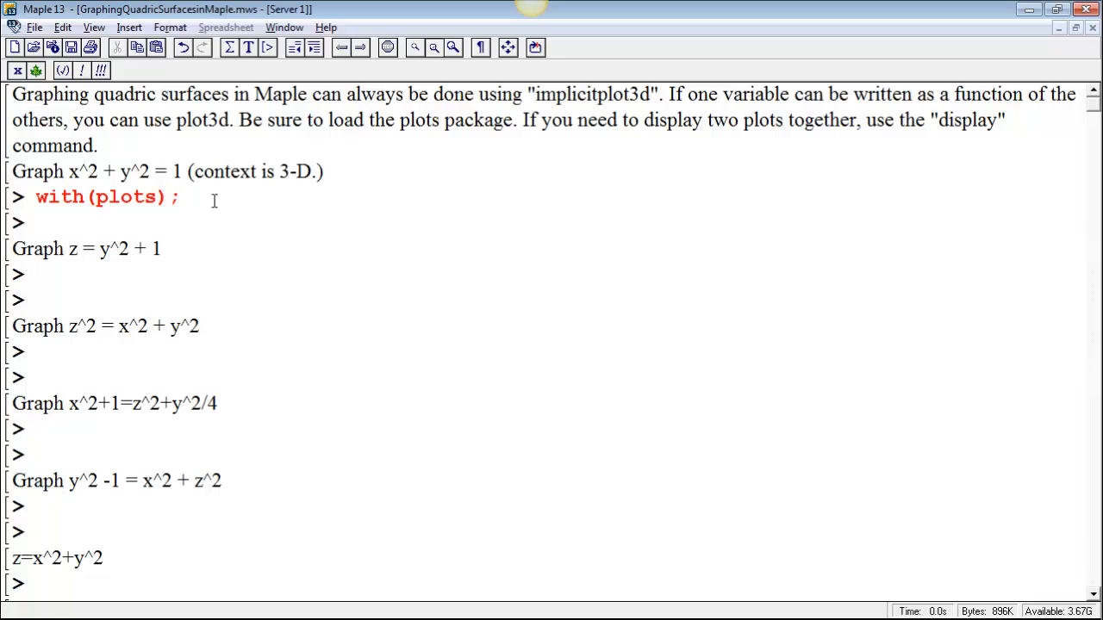
{"action": "left_click", "coordinate": [181, 196]}
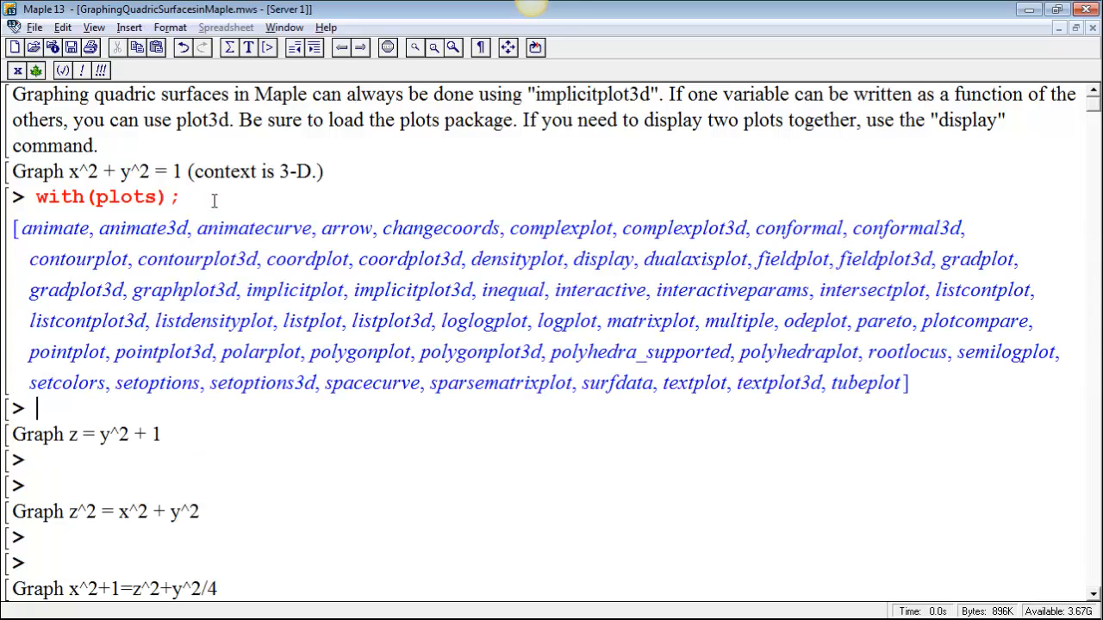
{"action": "mouse_move", "coordinate": [672, 325]}
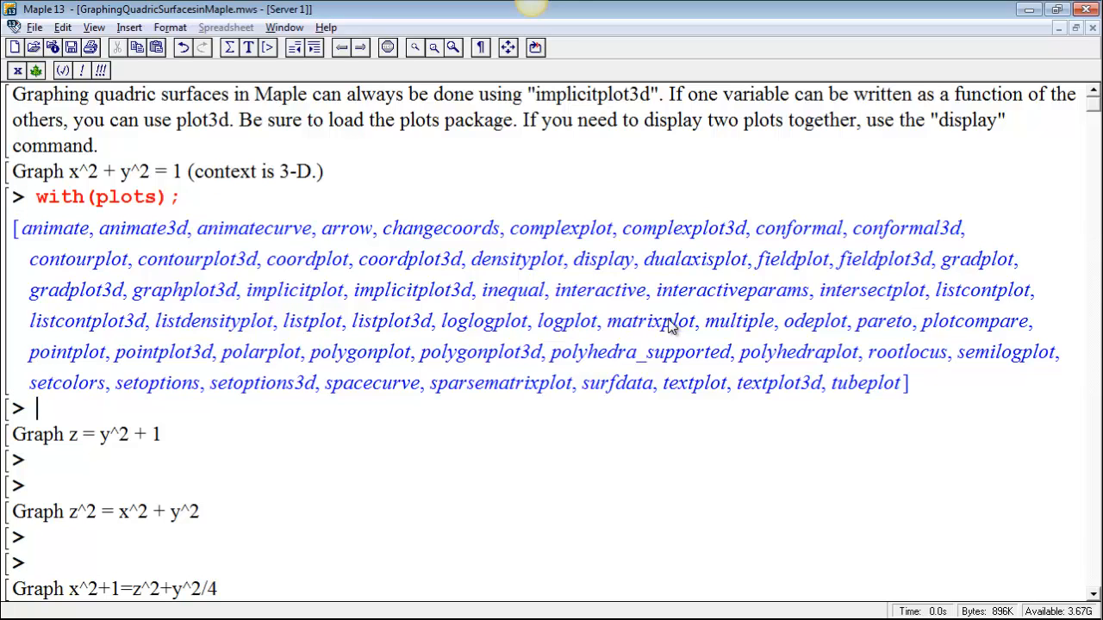
{"action": "mouse_move", "coordinate": [603, 267]}
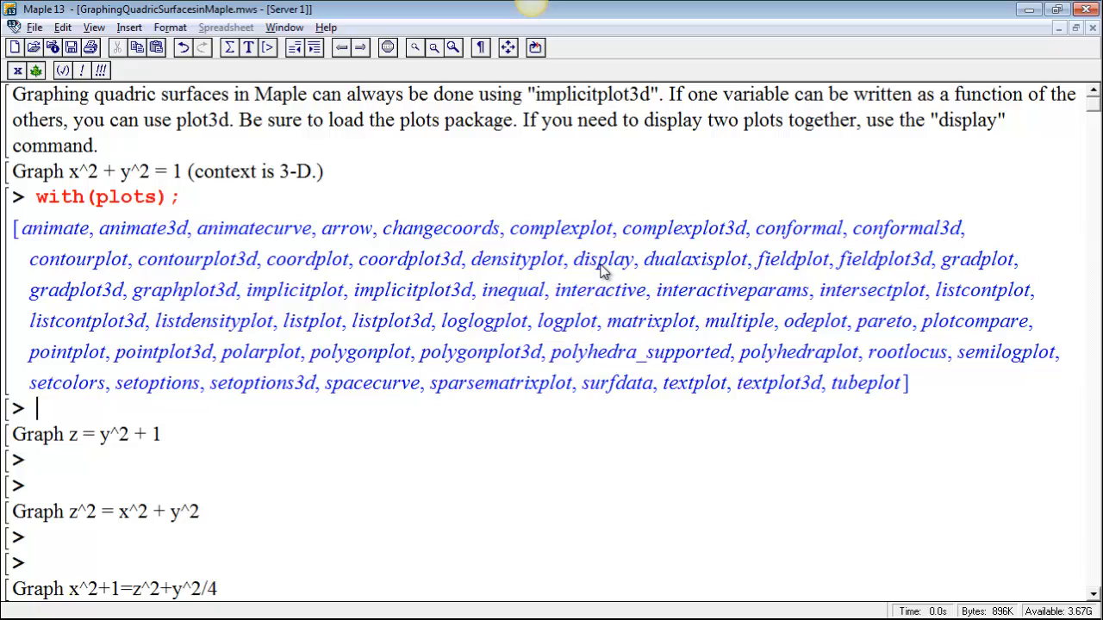
{"action": "double_click", "coordinate": [603, 258]}
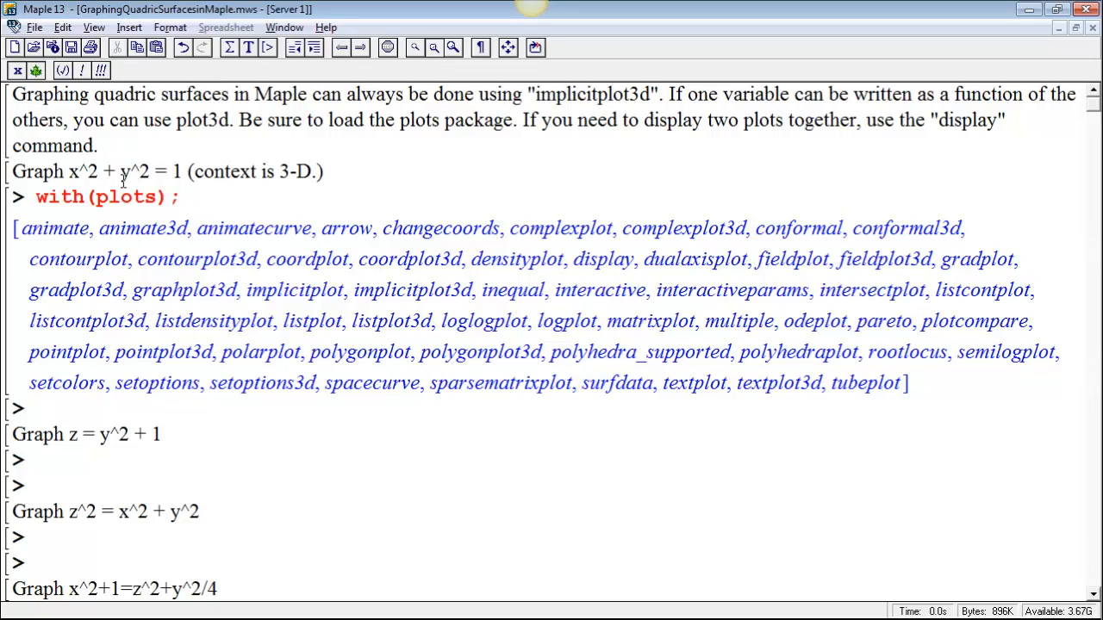
{"action": "mouse_move", "coordinate": [151, 245]}
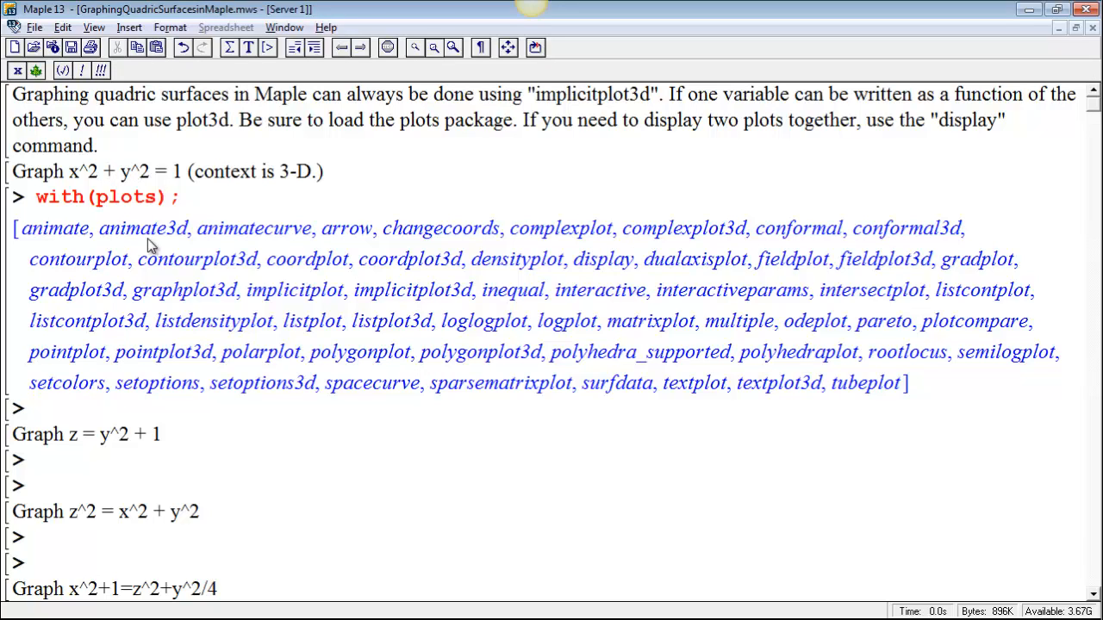
- Begin implicitplot3d(x^2+y^2=1, x= for the cylinder surface
{"action": "type", "text": "implici"}
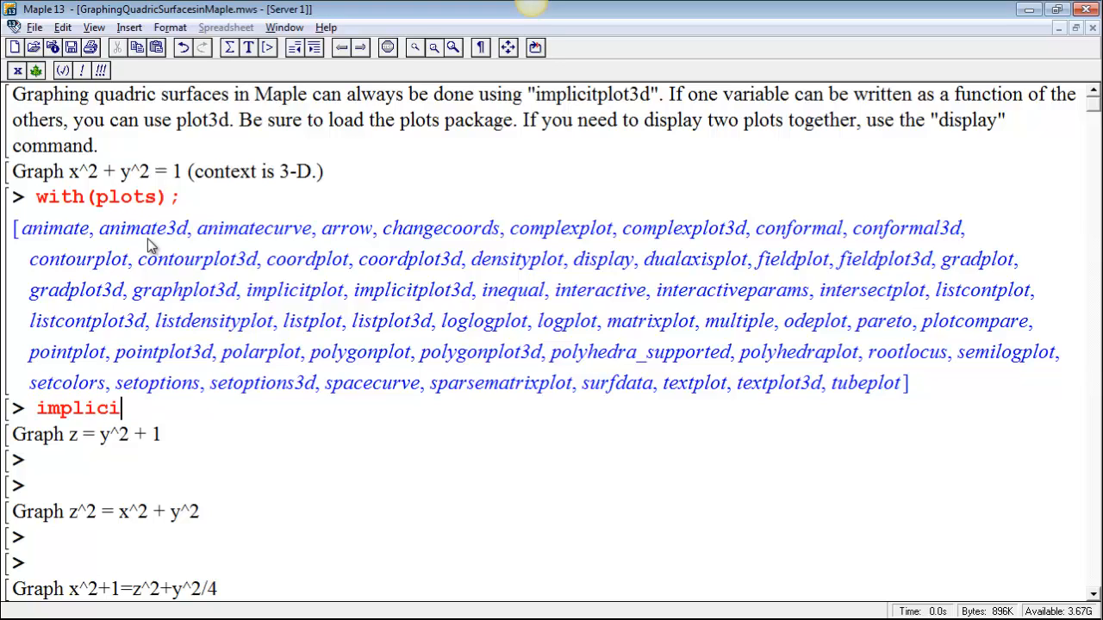
{"action": "type", "text": "tplot3"}
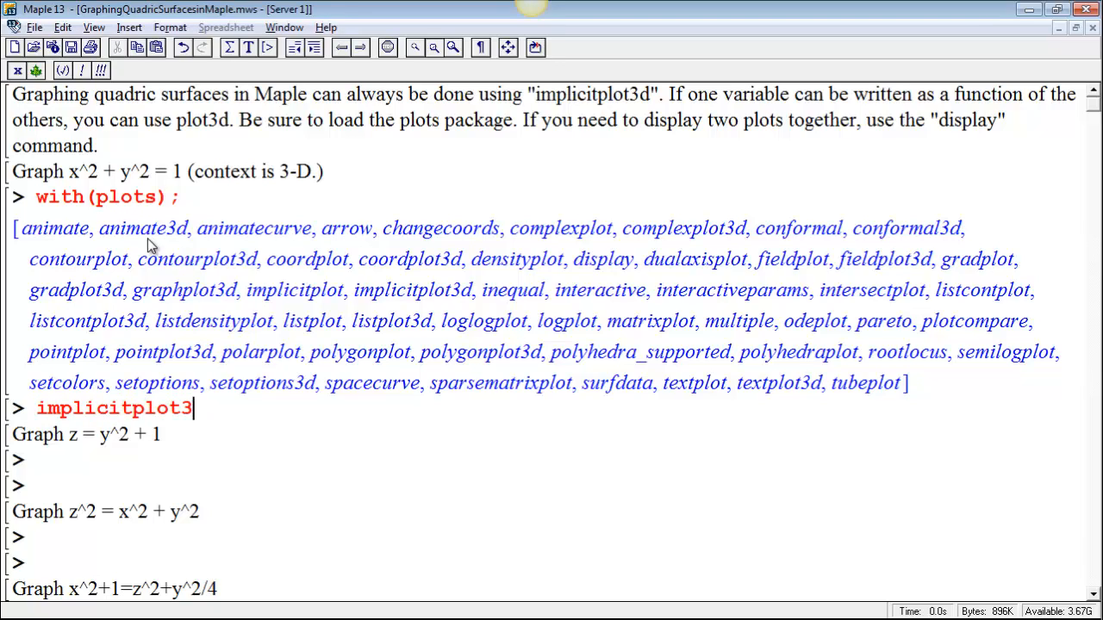
{"action": "type", "text": "d("}
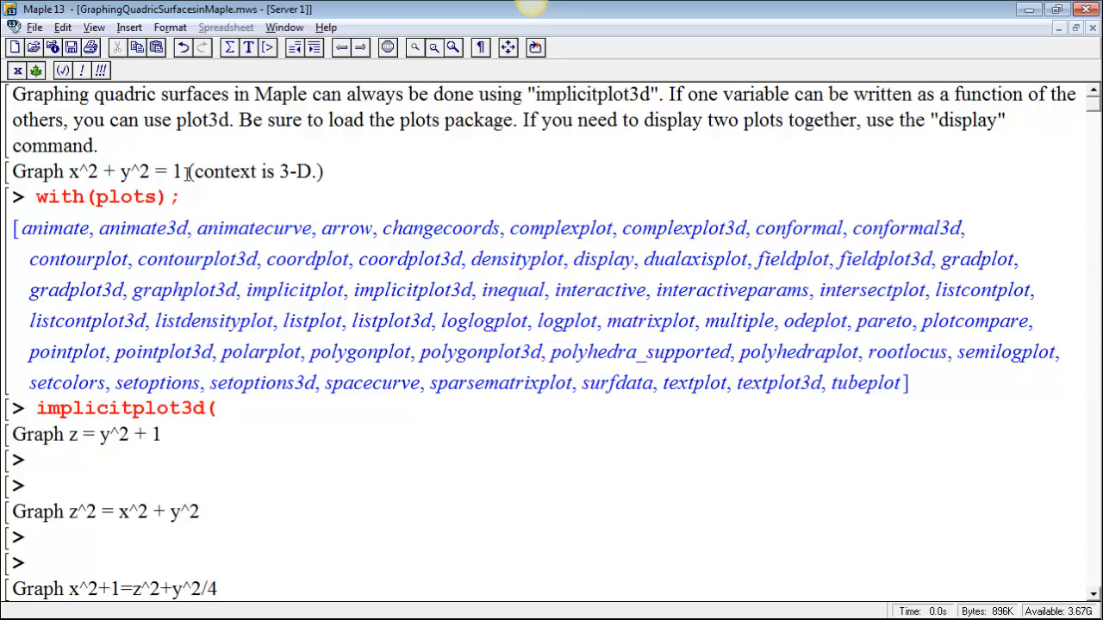
{"action": "left_click", "coordinate": [217, 409]}
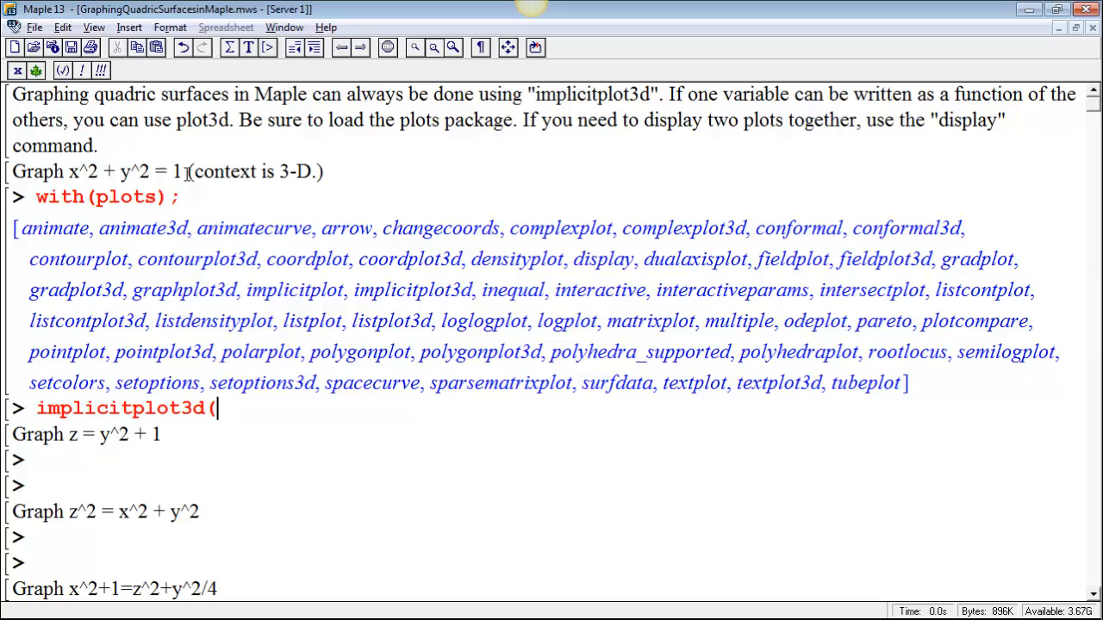
{"action": "type", "text": "x^2"}
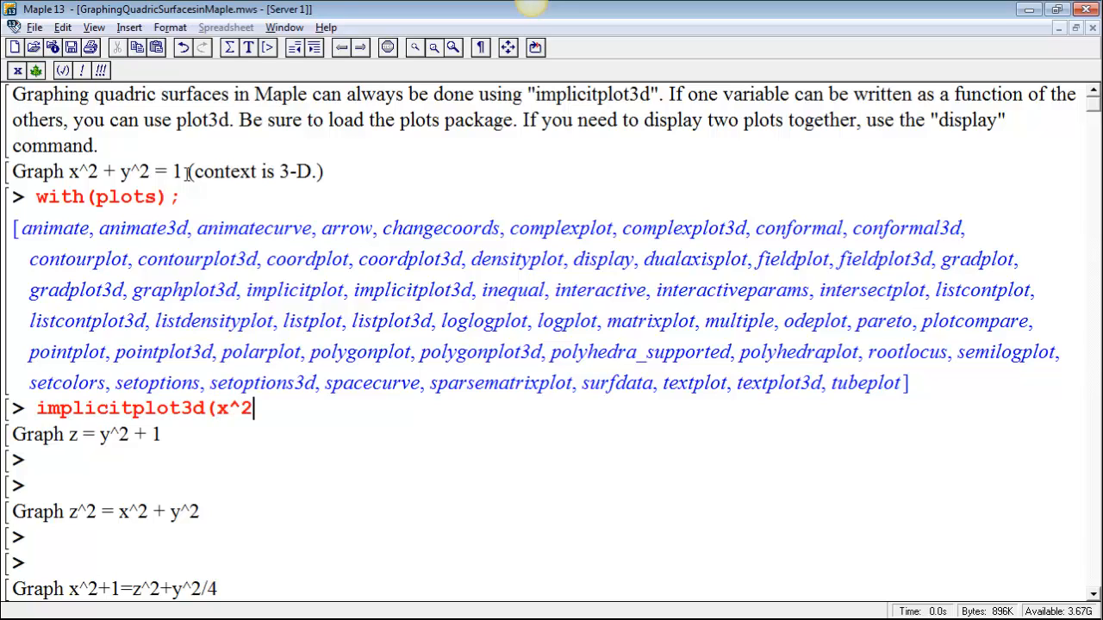
{"action": "type", "text": "+y^2"}
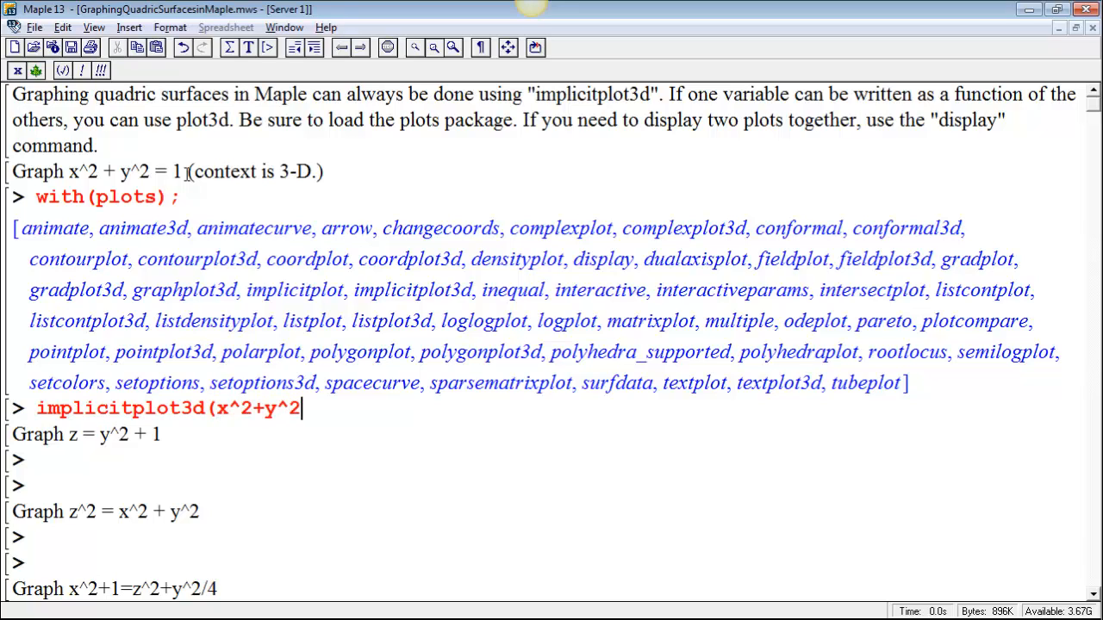
{"action": "type", "text": "=1"}
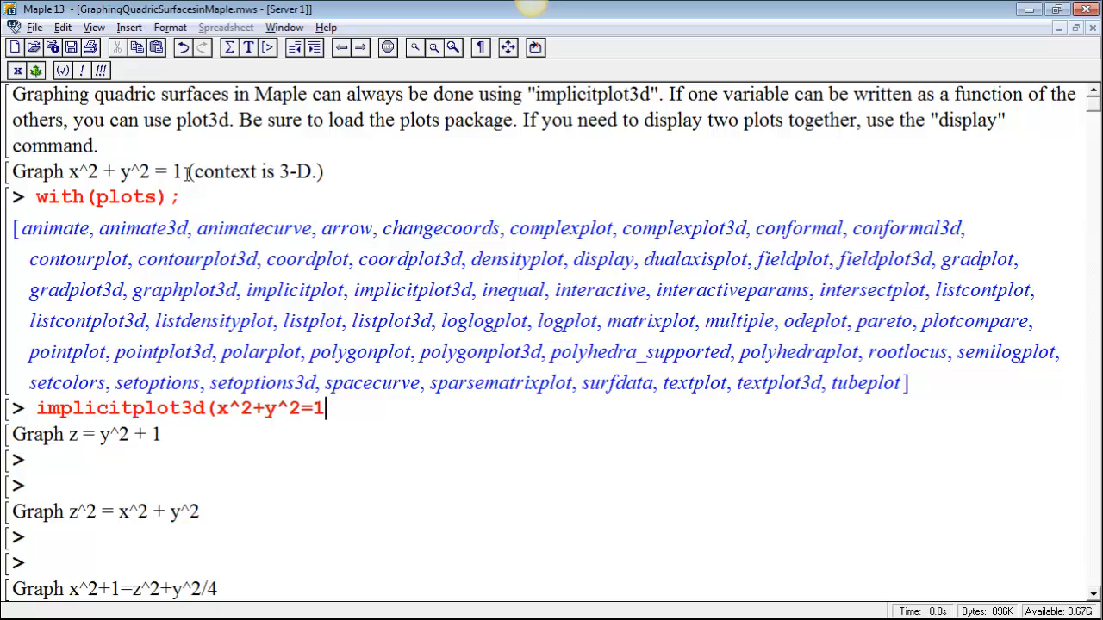
{"action": "type", "text": ","}
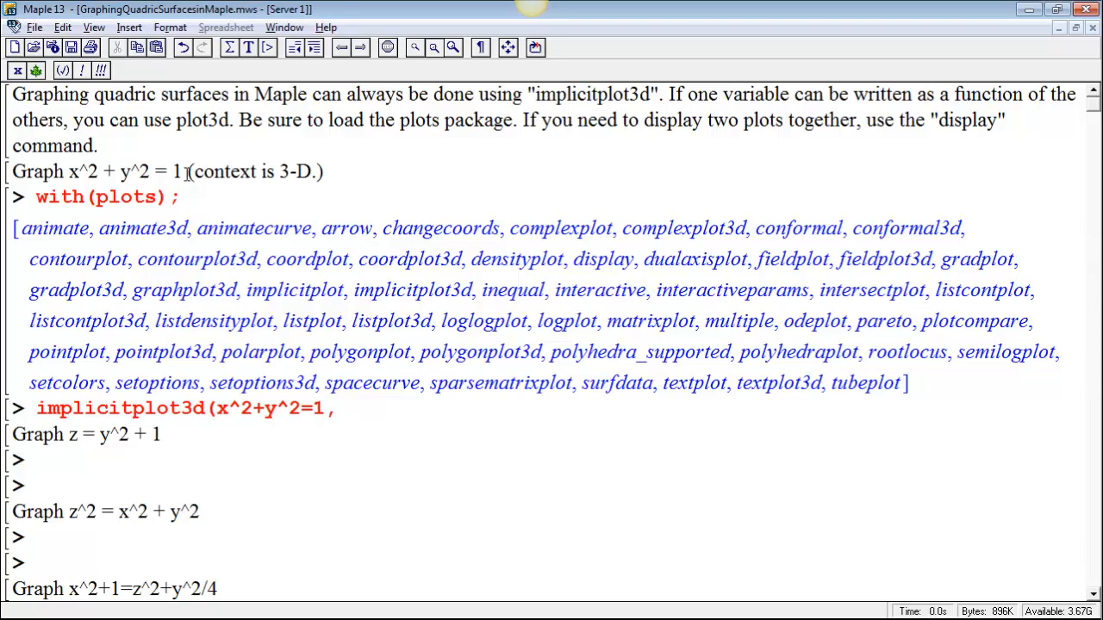
{"action": "type", "text": "x"}
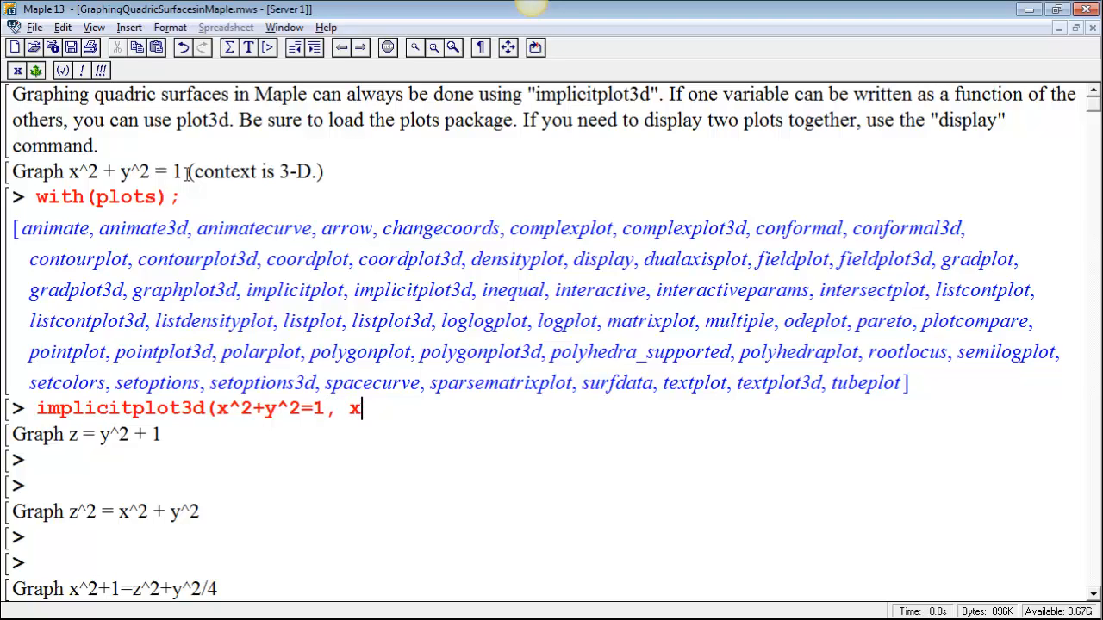
{"action": "type", "text": "="}
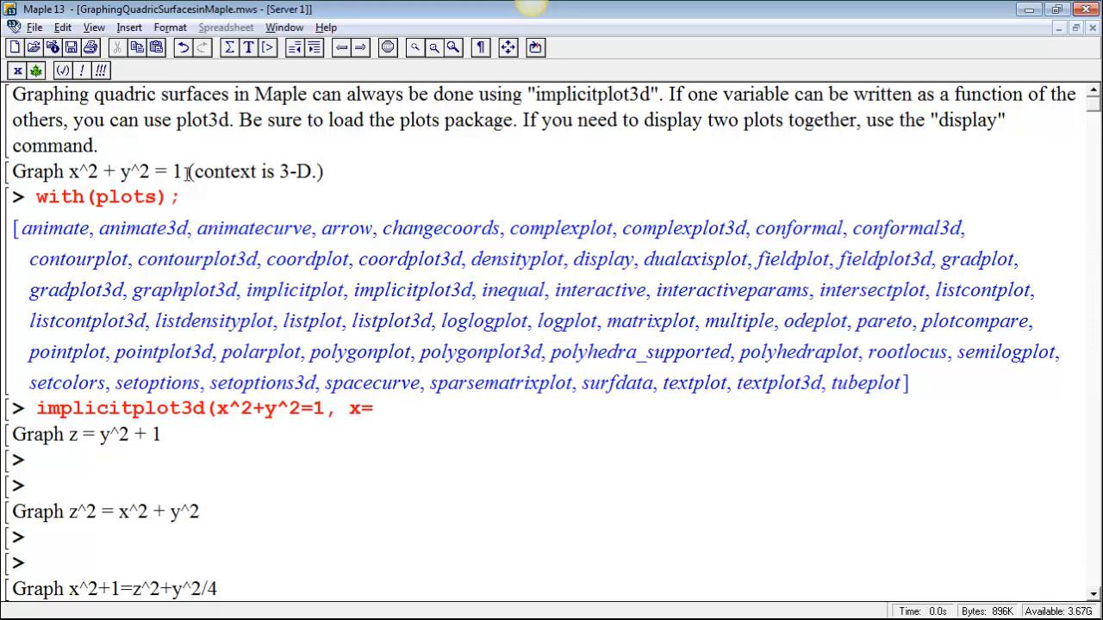
- Complete the ranges x=-1..1, y=-1..1, z=-1..1 and close the command with ;
{"action": "left_click", "coordinate": [371, 407]}
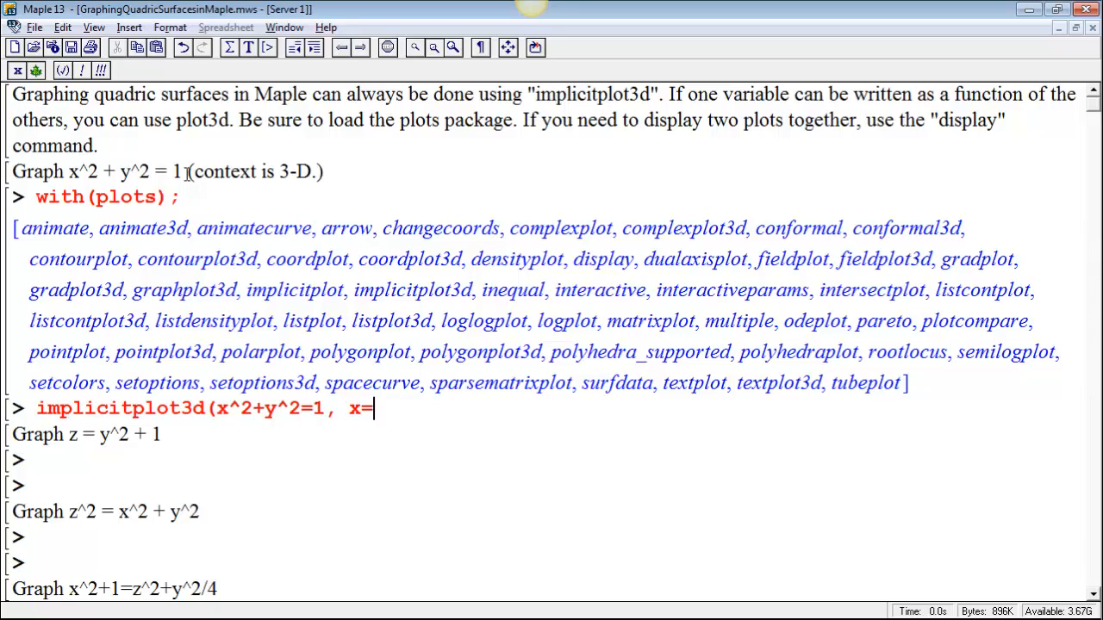
{"action": "type", "text": "-1."}
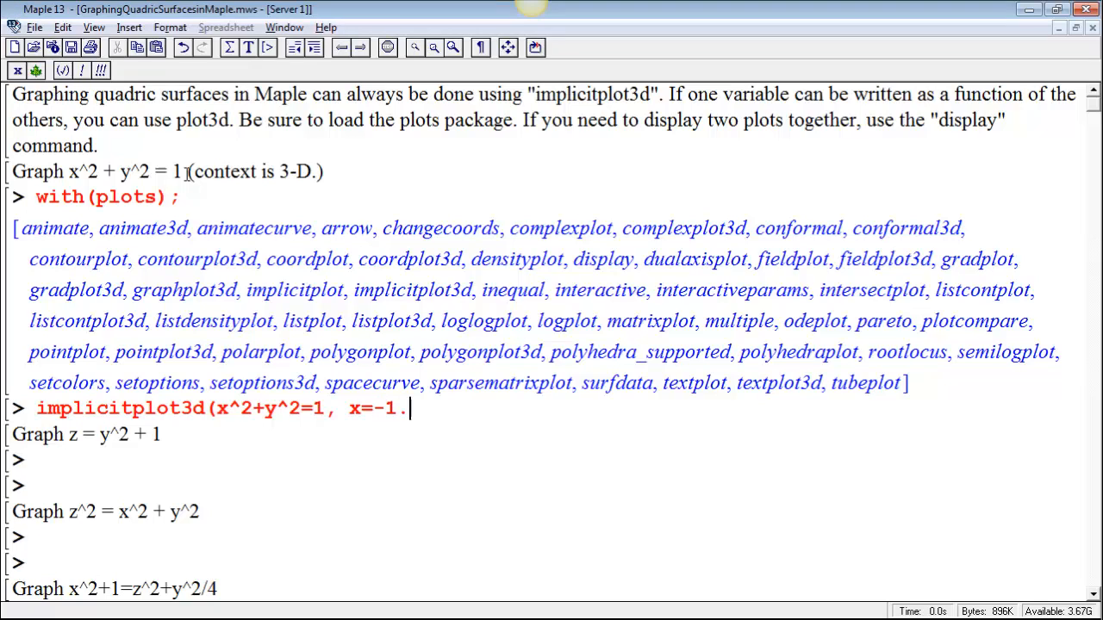
{"action": "type", "text": ".1, y="}
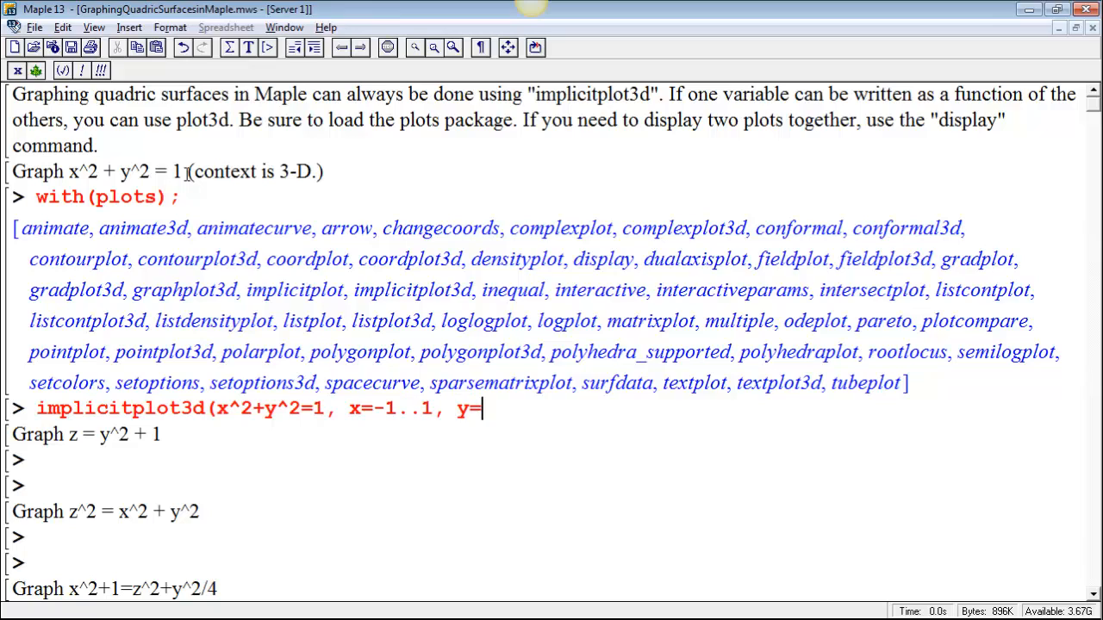
{"action": "type", "text": "-1.."}
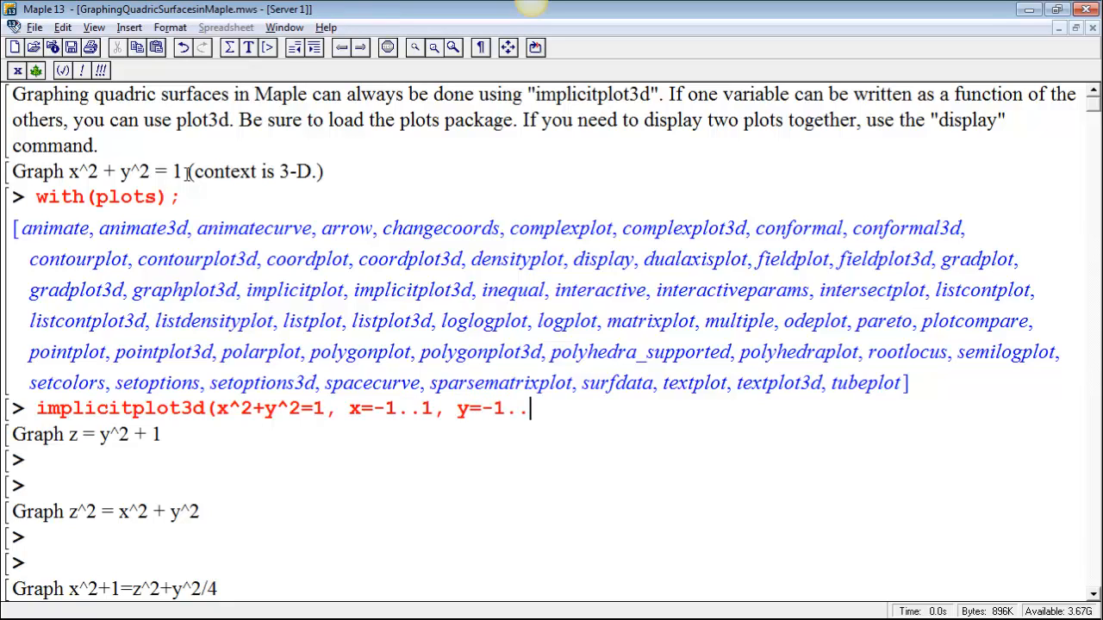
{"action": "type", "text": "1,"}
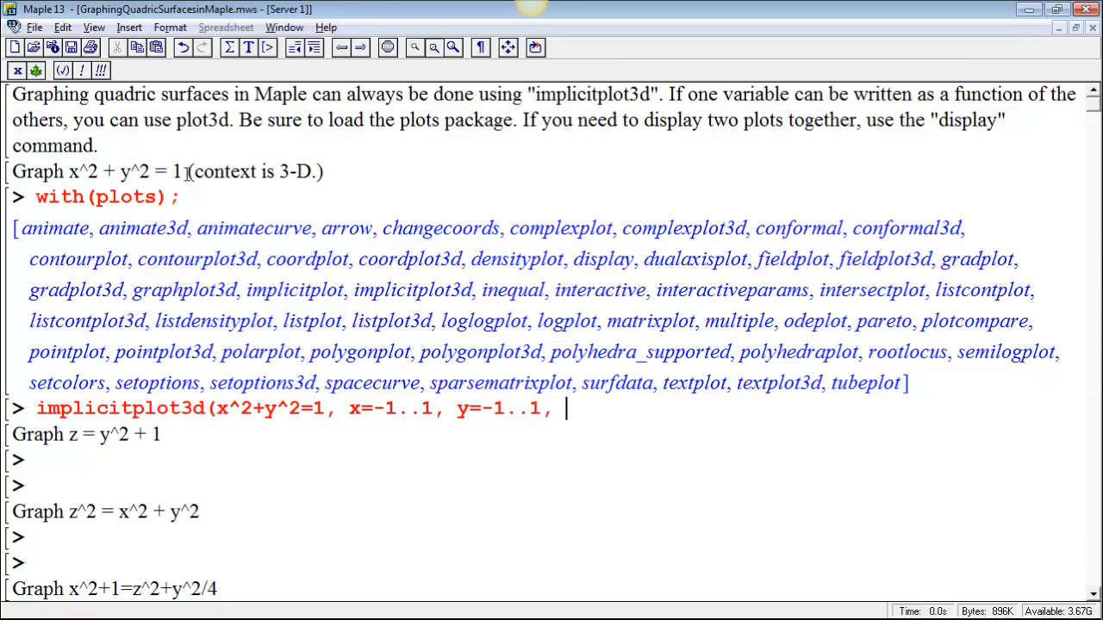
{"action": "type", "text": "z=-1.."}
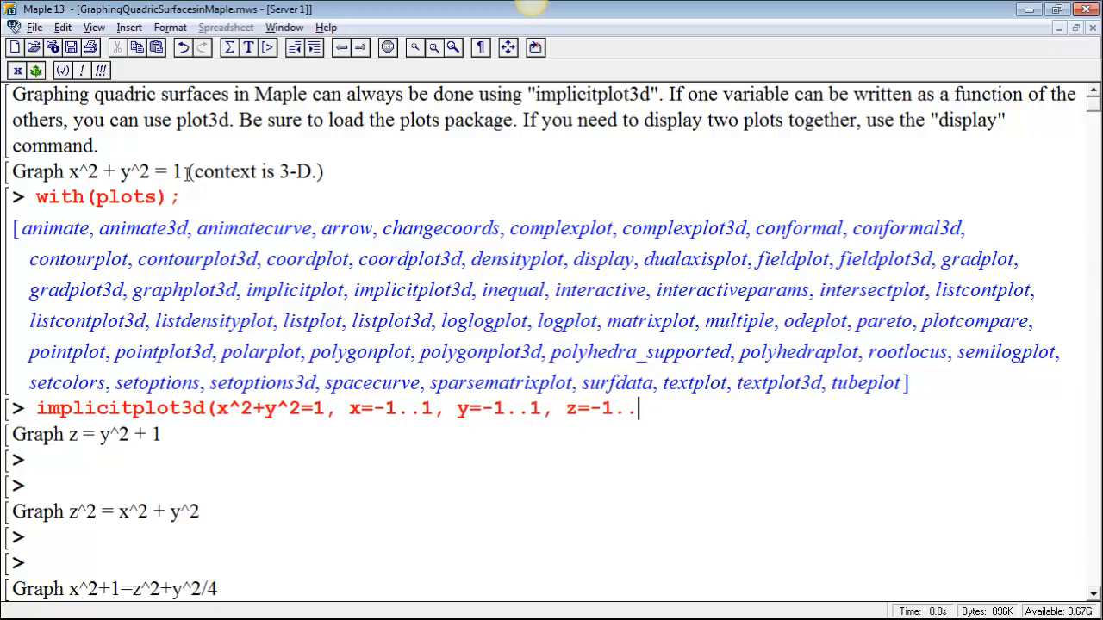
{"action": "type", "text": "1)"}
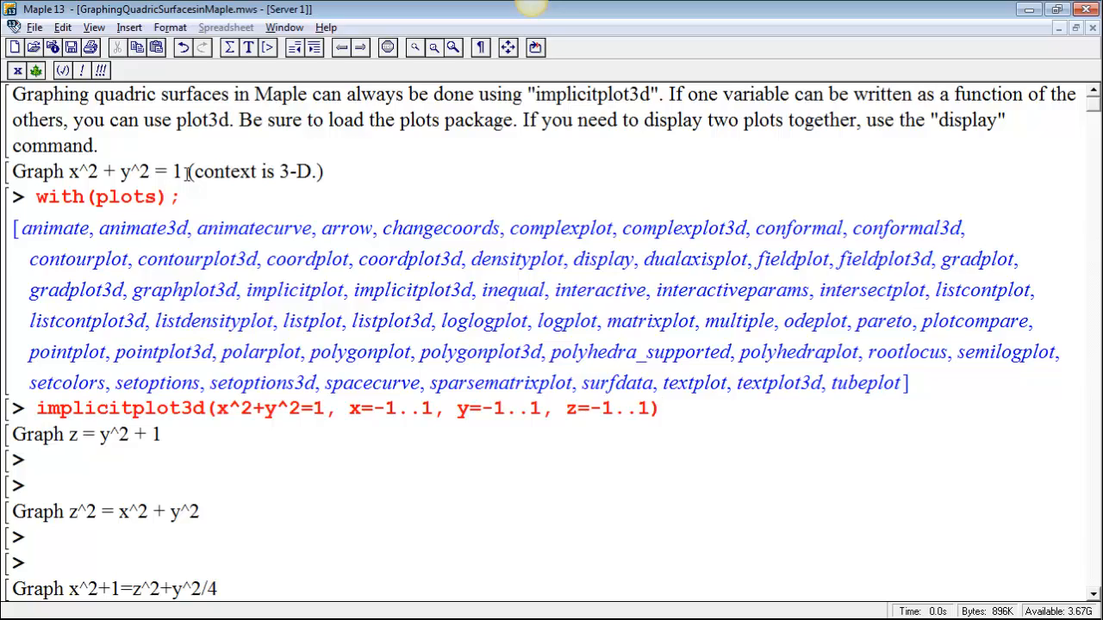
{"action": "type", "text": ";"}
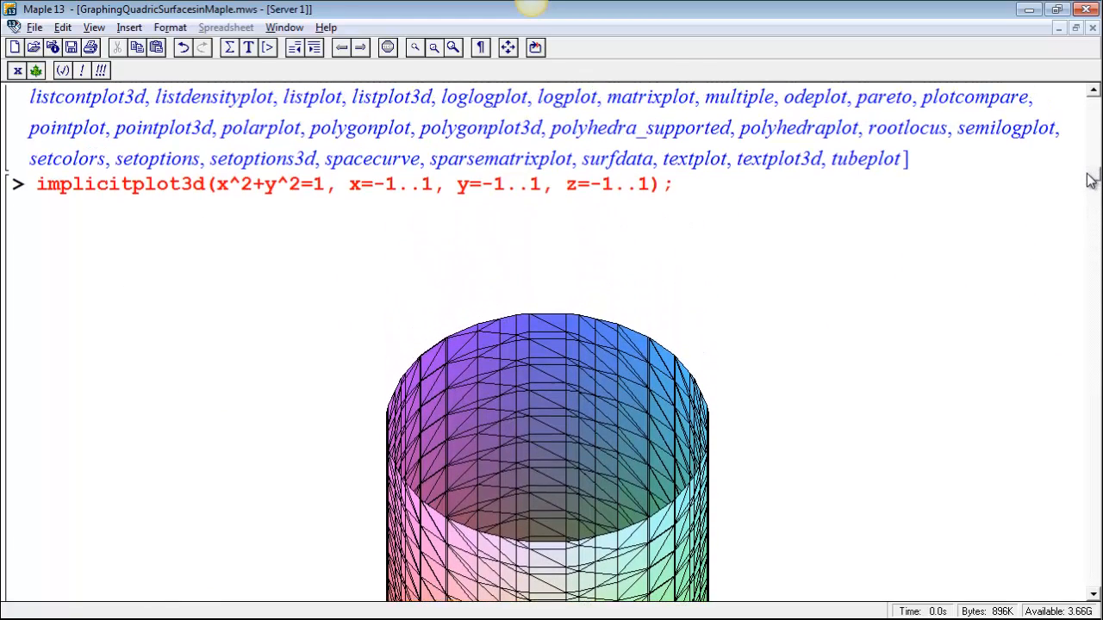
- Scroll past the cylinder plot to the exercise Graph z = y^2 + 1
{"action": "scroll", "scroll_direction": "down", "scroll_amount": 3}
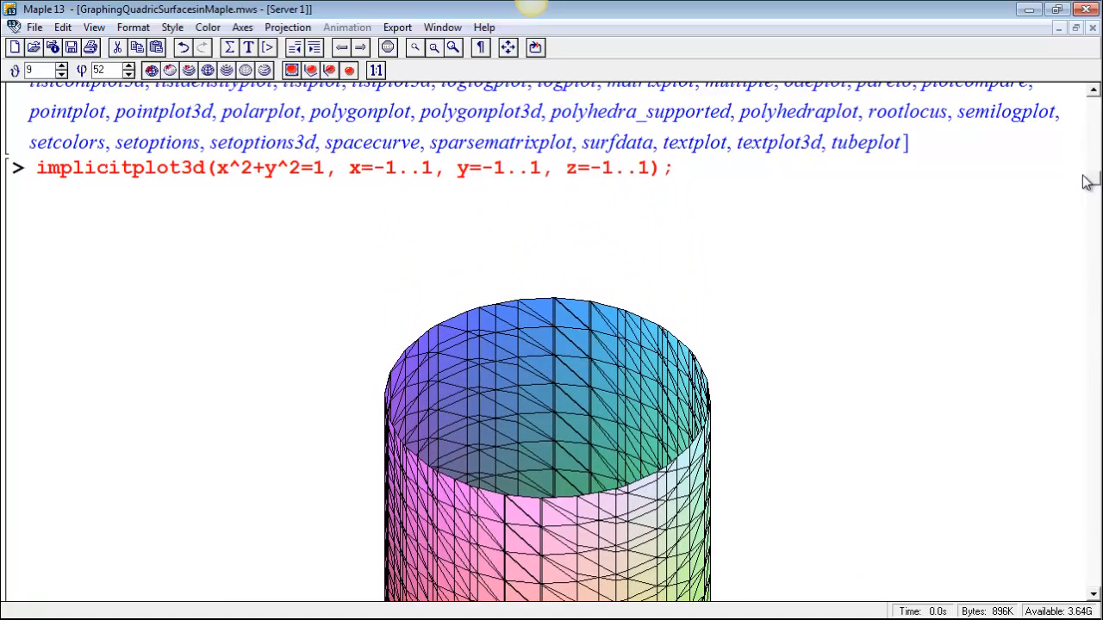
{"action": "scroll", "scroll_direction": "down", "scroll_amount": 3}
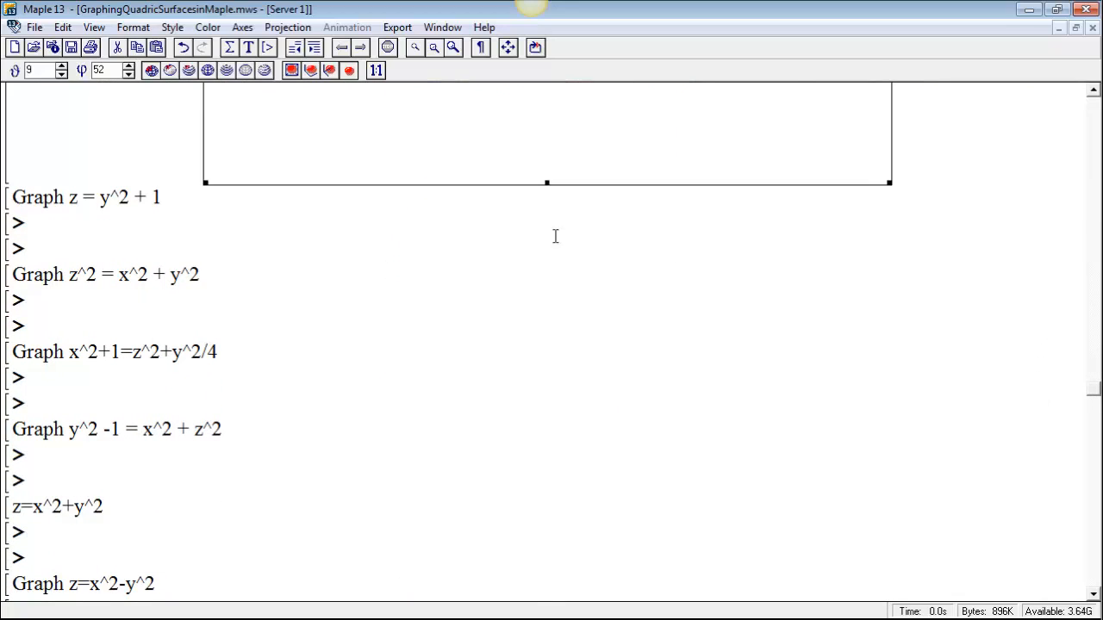
- Start a misspelled implicit3d command for z=y^2+1 with x range under the heading
{"action": "left_click", "coordinate": [34, 224]}
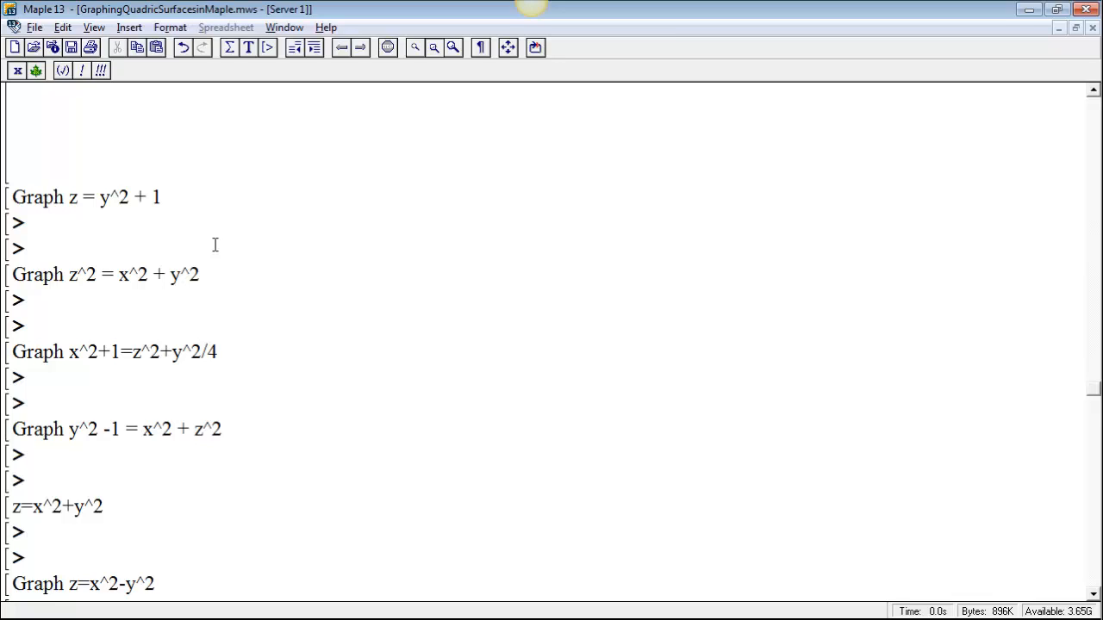
{"action": "left_click", "coordinate": [36, 224]}
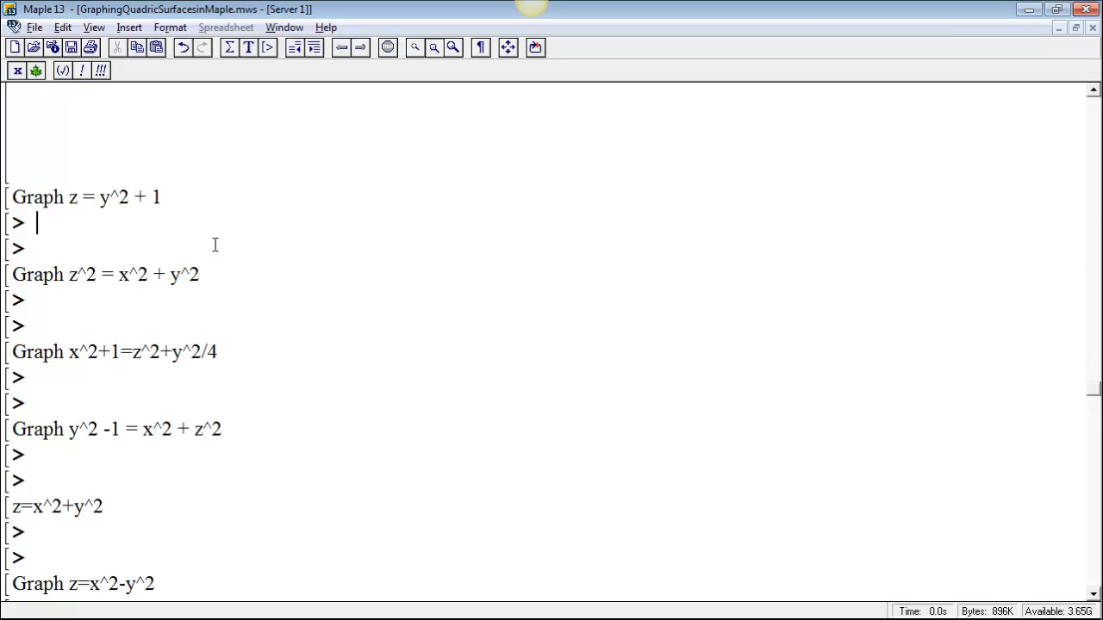
{"action": "type", "text": "implici"}
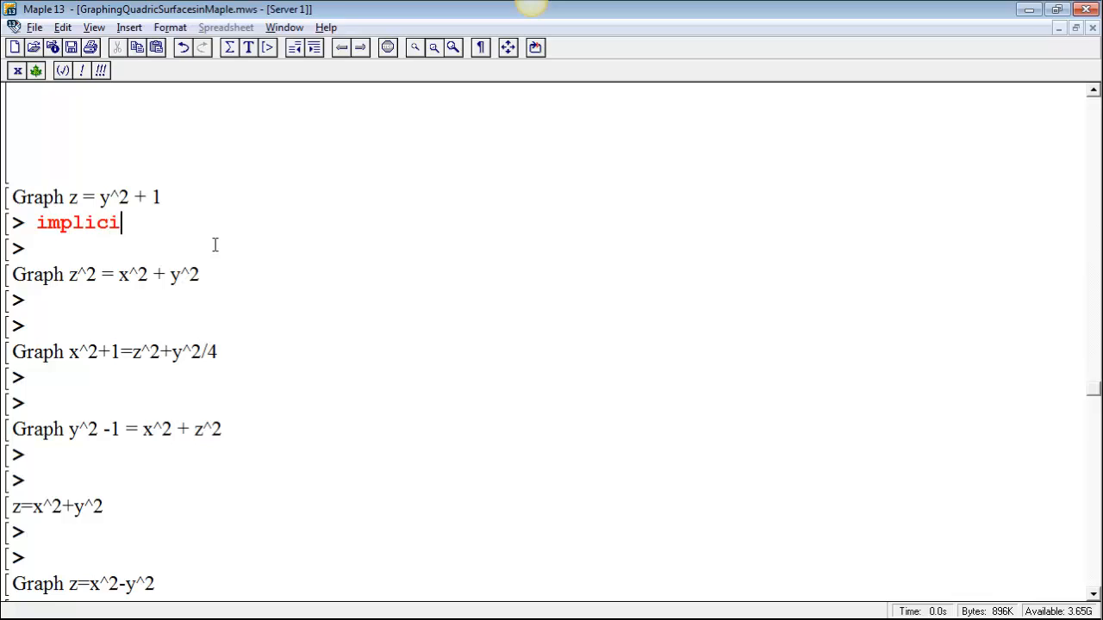
{"action": "type", "text": "t3ed"}
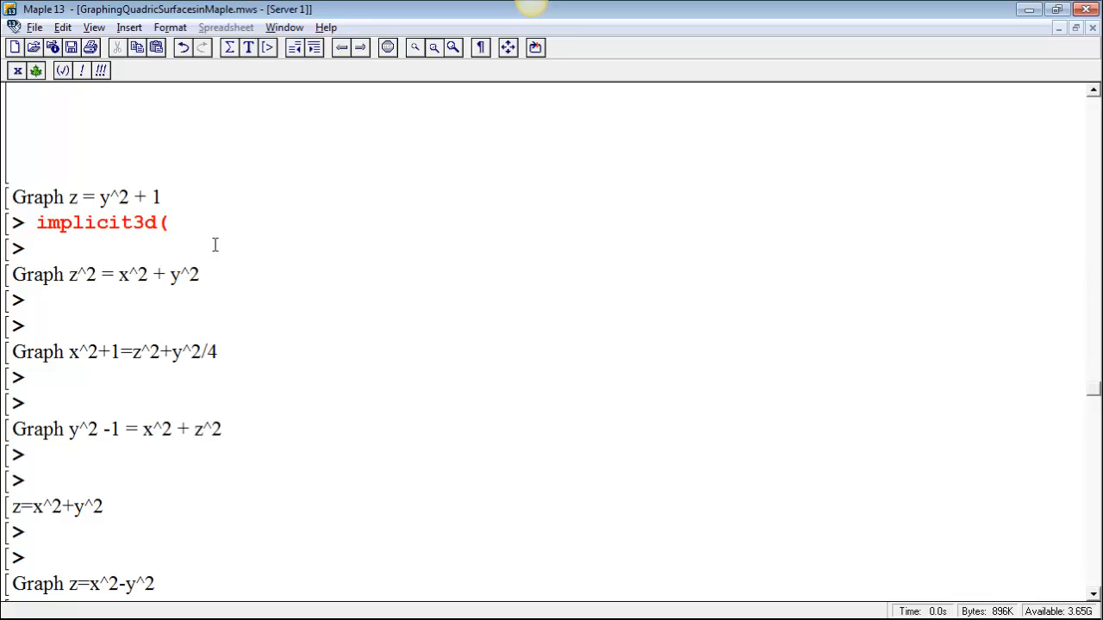
{"action": "type", "text": "z="}
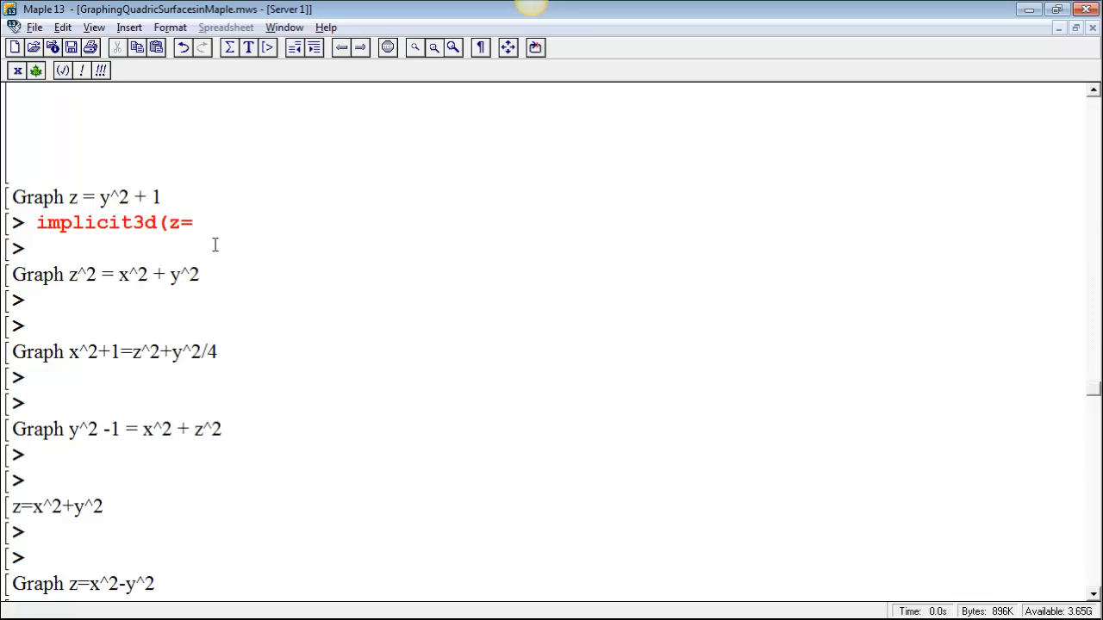
{"action": "type", "text": "y^2+1"}
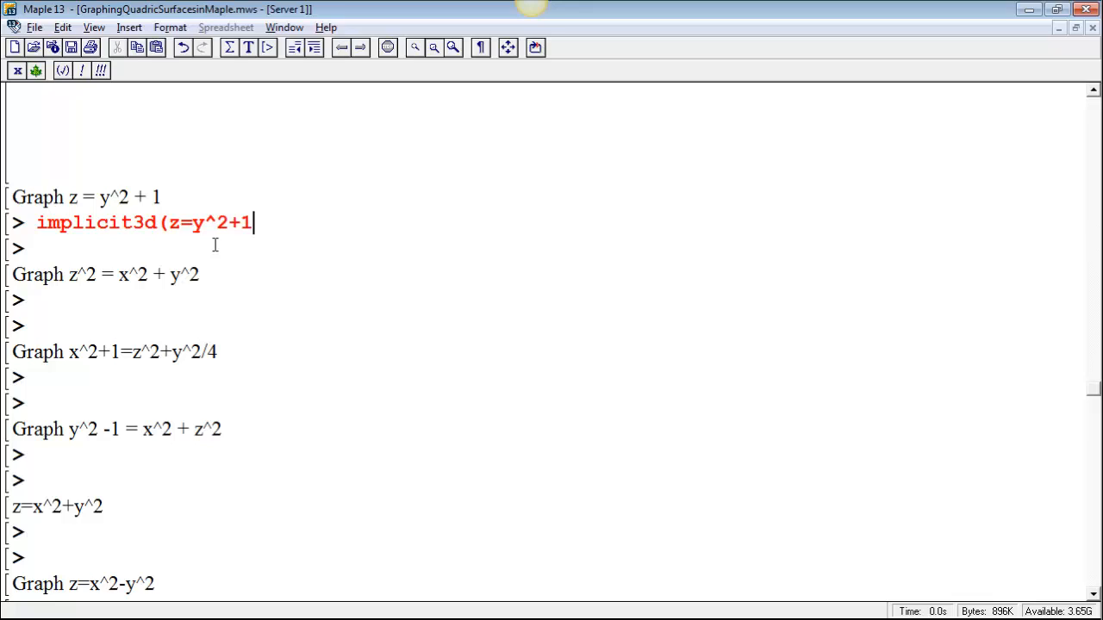
{"action": "type", "text": ", x="}
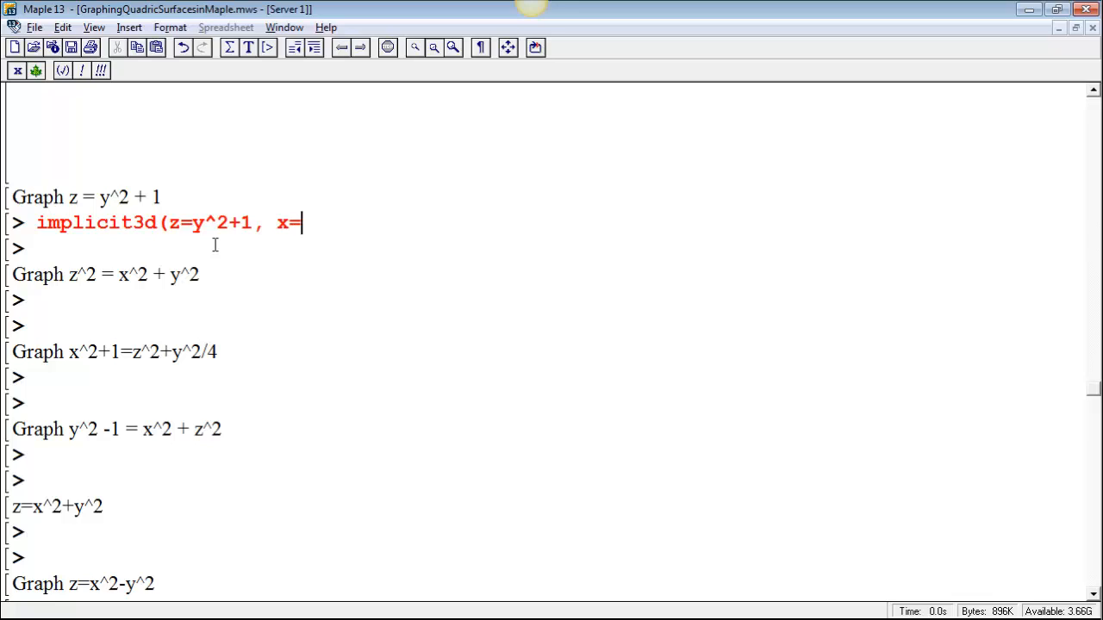
{"action": "type", "text": "-1"}
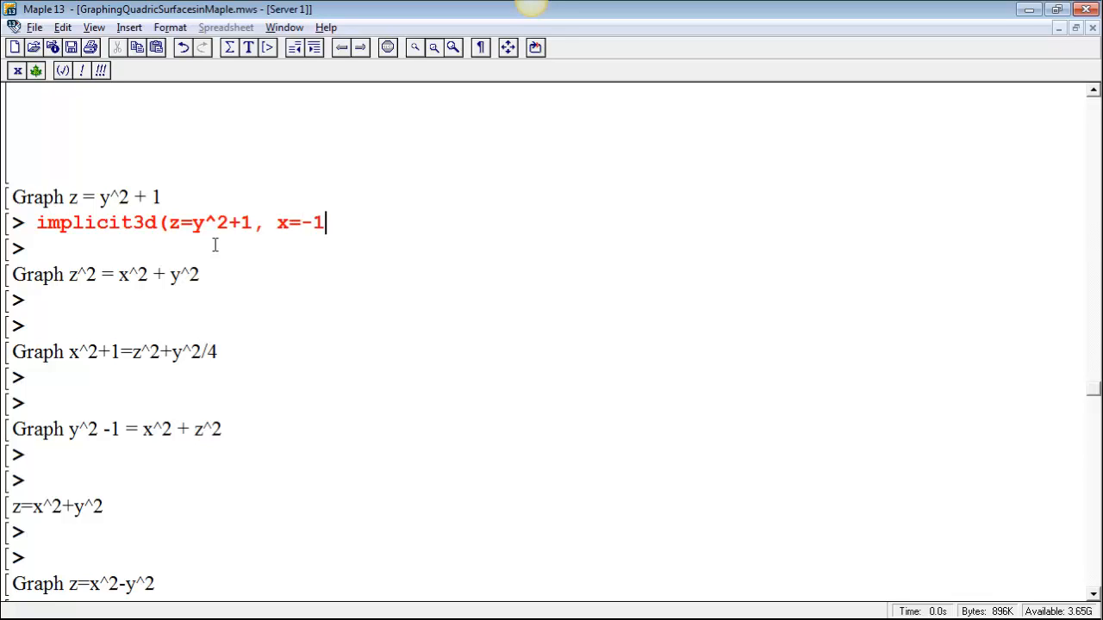
- Finish the ranges x=-1..1, y=-1..1 and a z range starting at 1, ending with ;
{"action": "type", "text": "..1, y"}
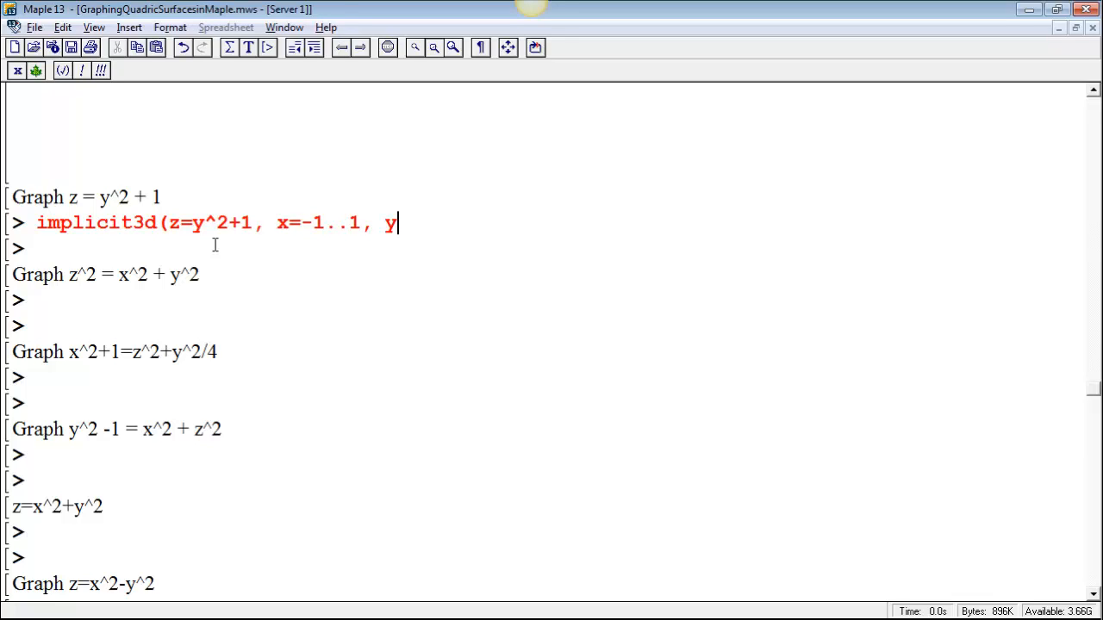
{"action": "type", "text": "=-1."}
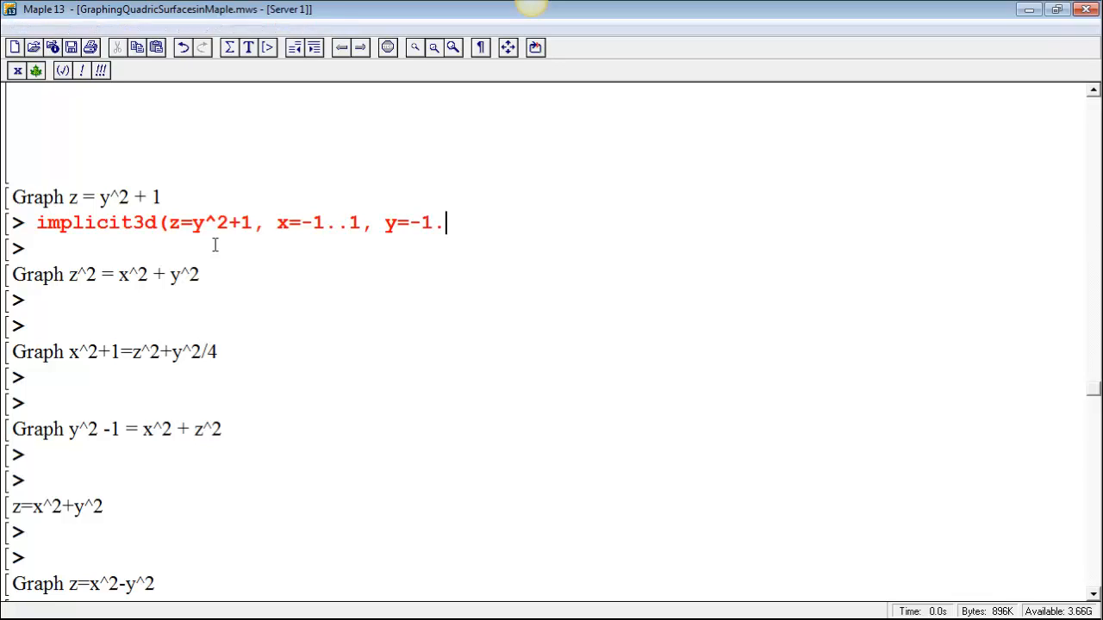
{"action": "type", "text": ".1, z"}
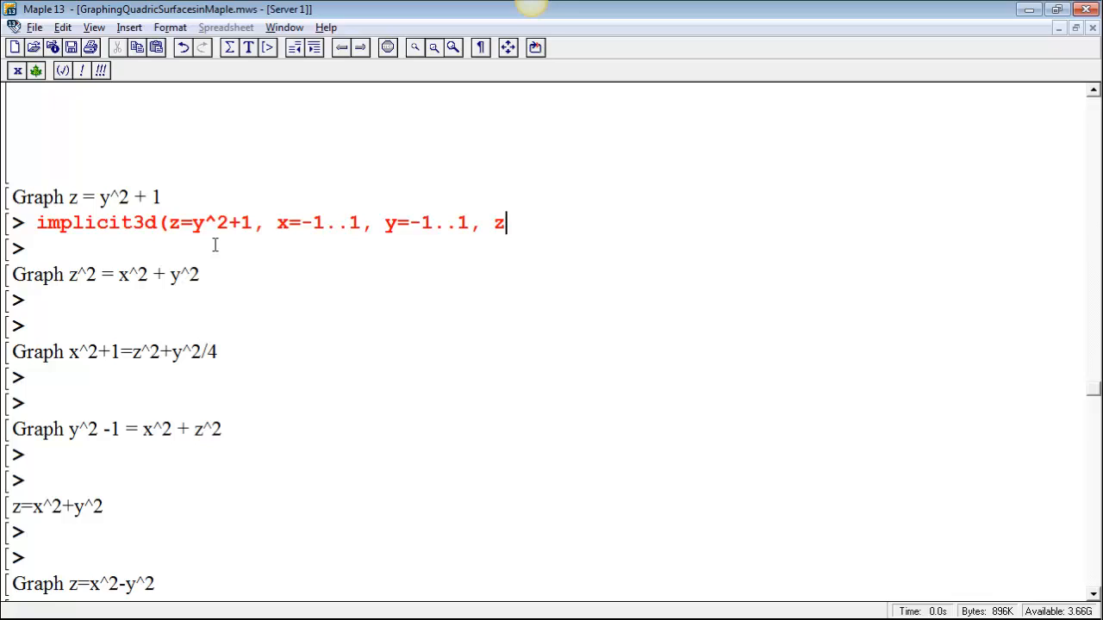
{"action": "type", "text": "="}
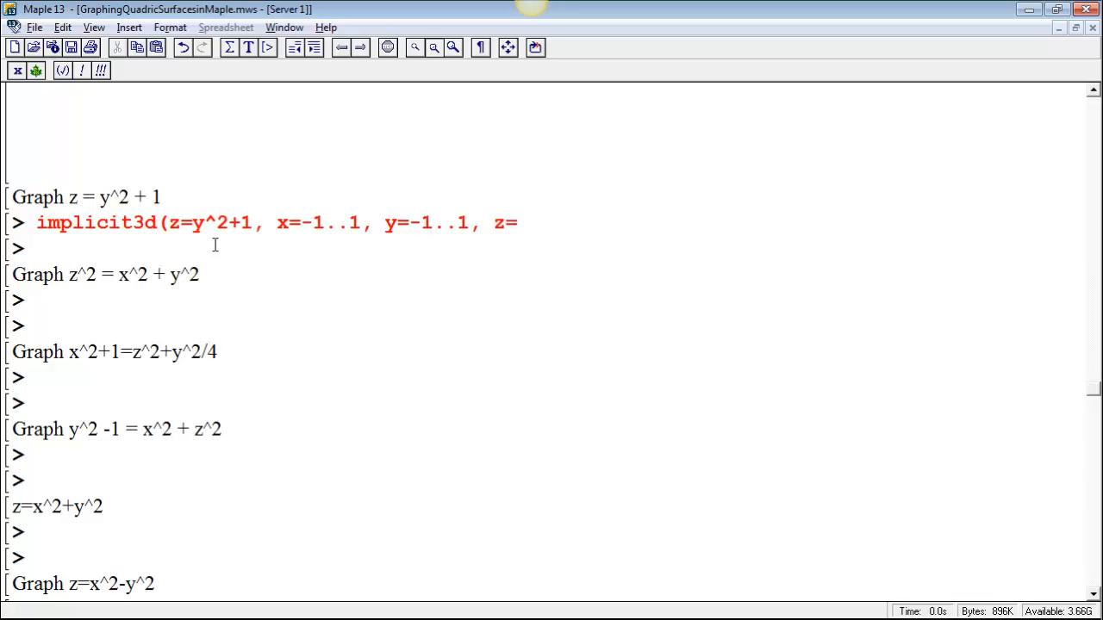
{"action": "left_click", "coordinate": [517, 222]}
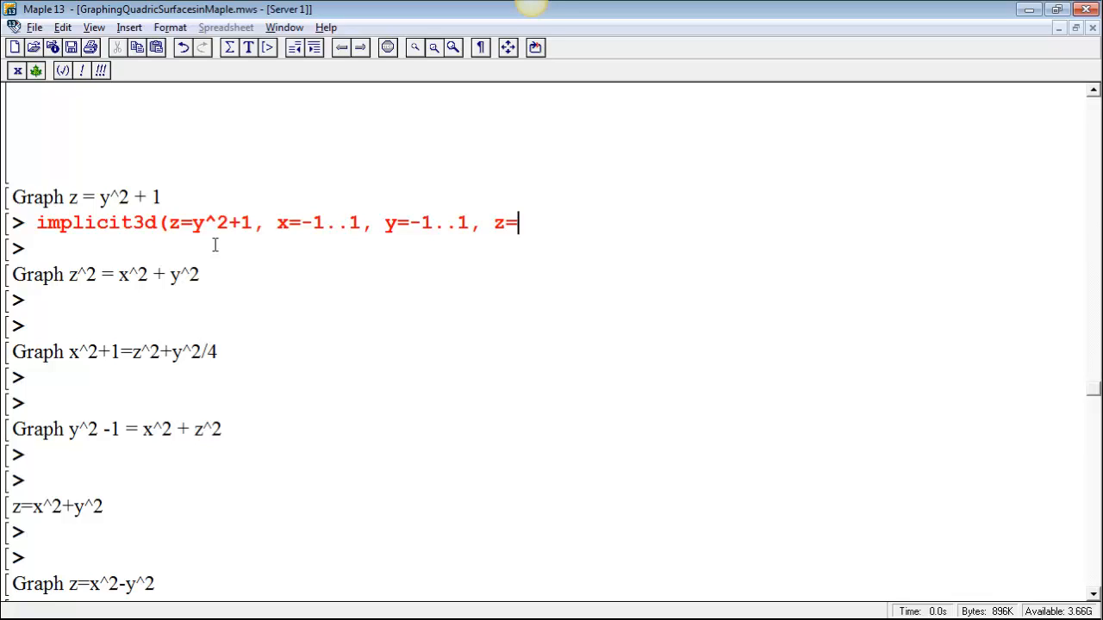
{"action": "type", "text": "1"}
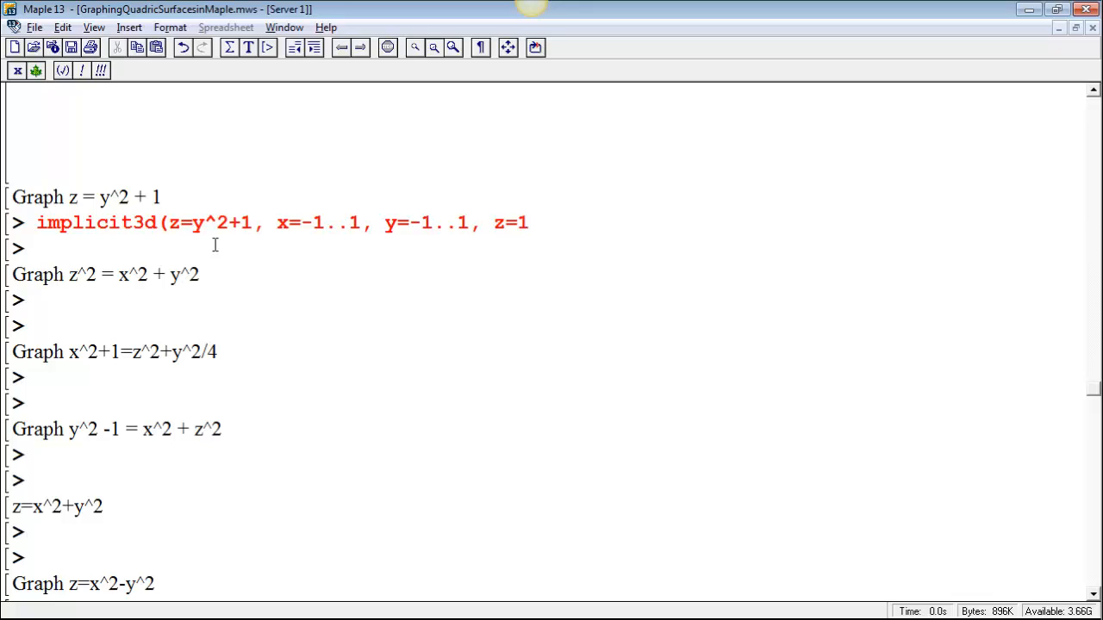
{"action": "type", "text": "..4"}
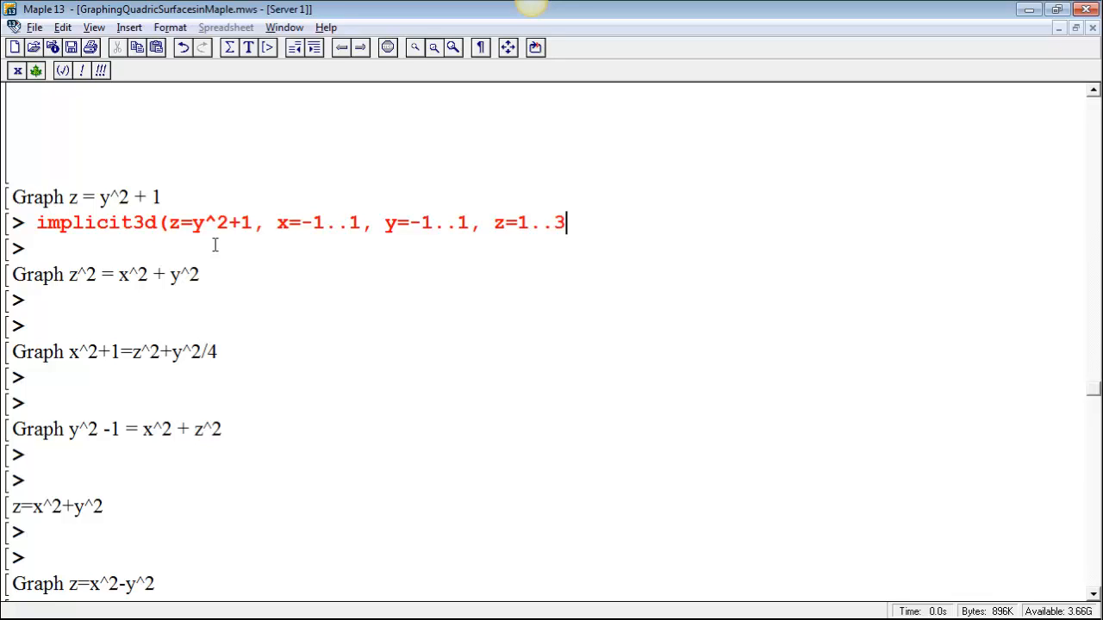
{"action": "type", "text": ";"}
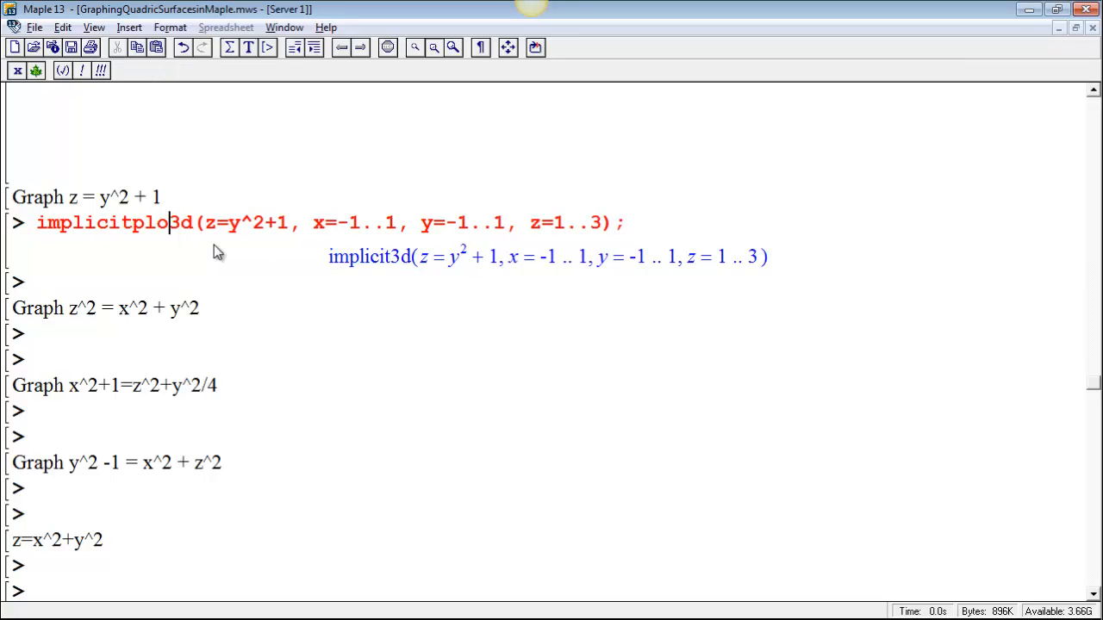
- Execute the implicitplot3d command for z=y^2+1 and view the parabolic cylinder
{"action": "key", "text": "Return"}
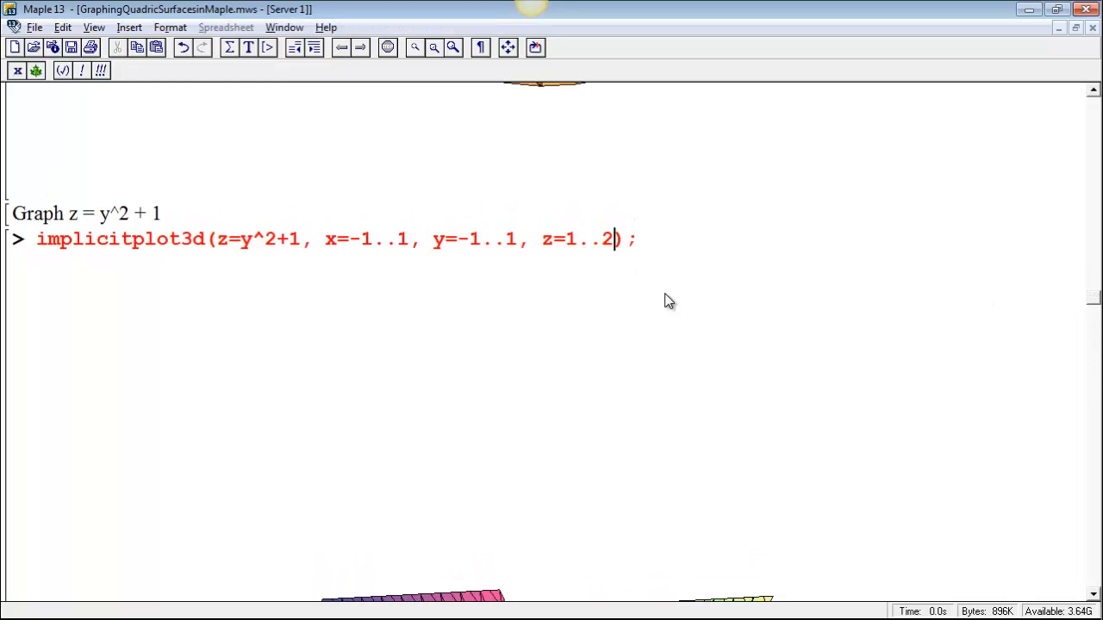
{"action": "mouse_move", "coordinate": [494, 262]}
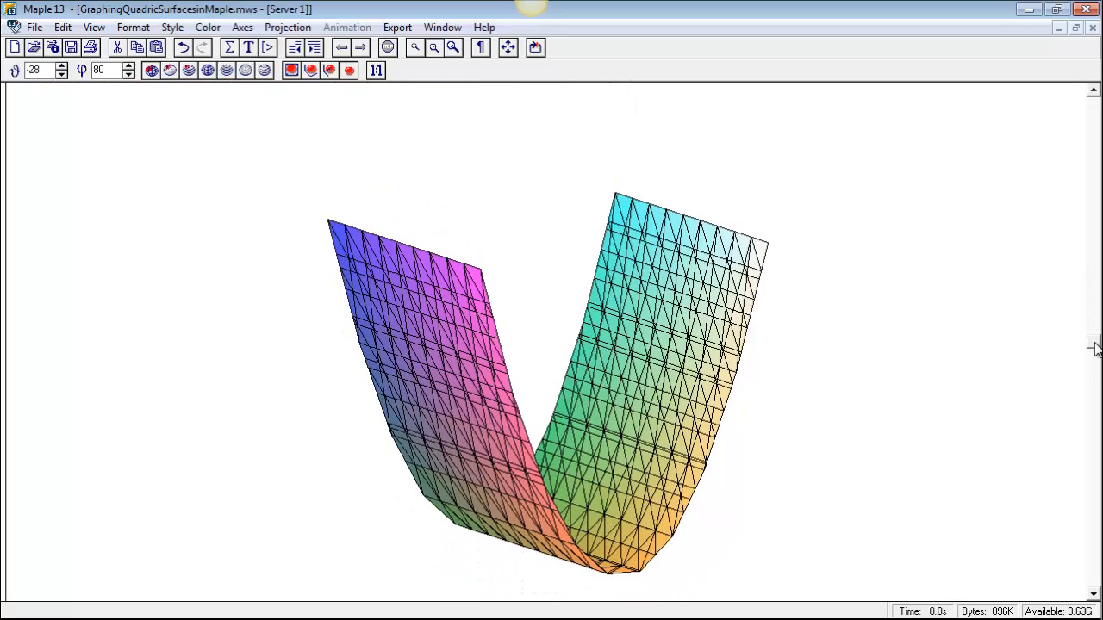
{"action": "scroll", "scroll_direction": "down", "scroll_amount": 3}
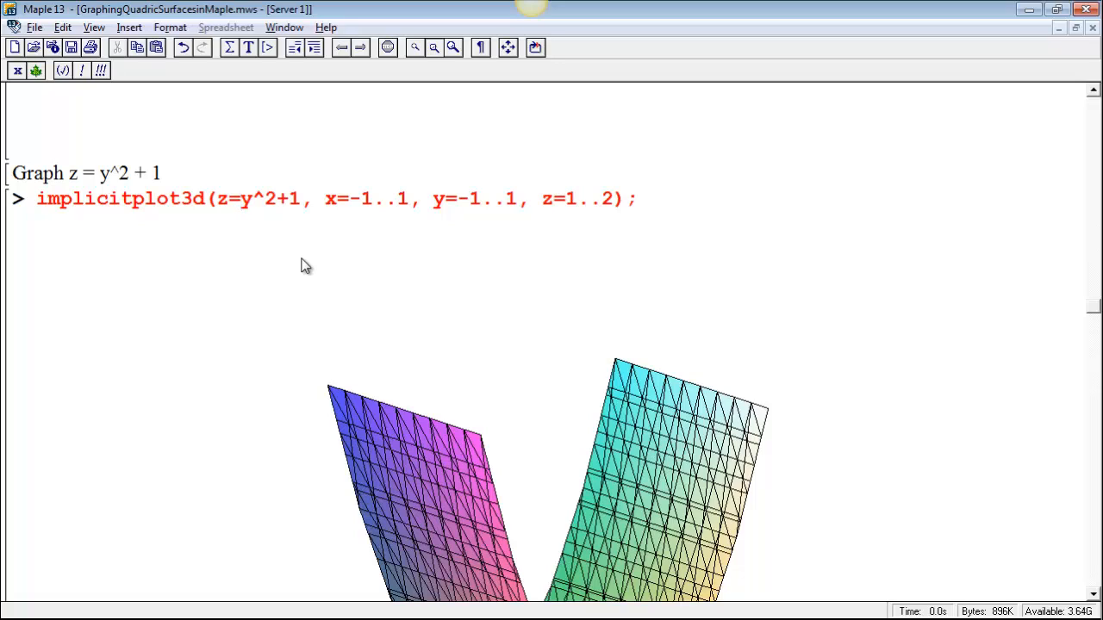
- Replace the command with plot3d(y^2+1, x=-1..1, y=-1..1) to plot the surface explicitly
{"action": "double_click", "coordinate": [38, 200]}
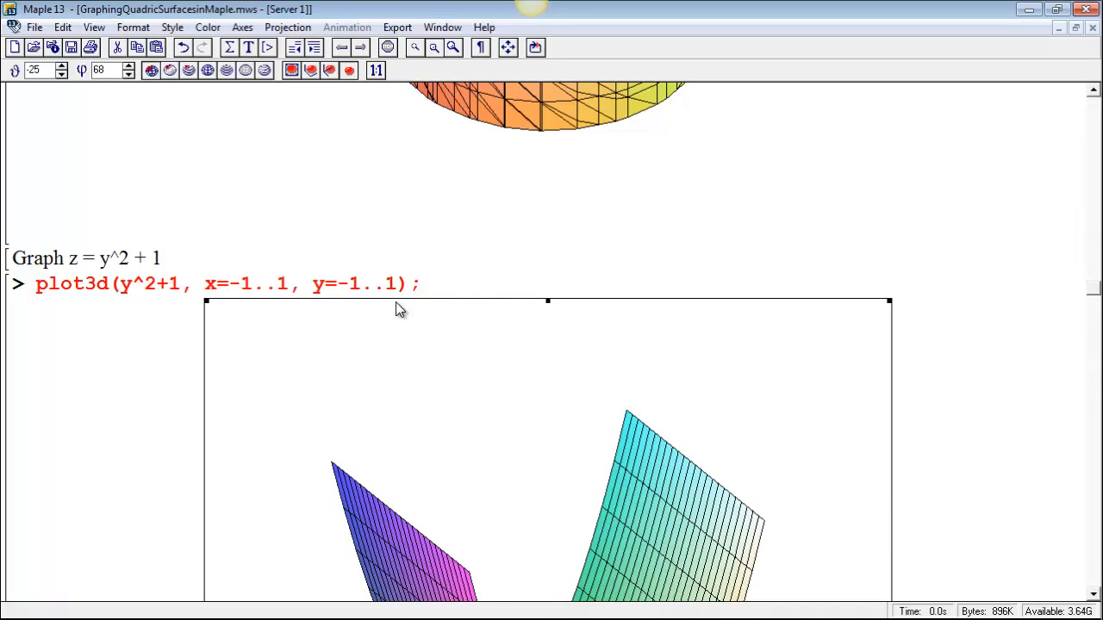
{"action": "mouse_move", "coordinate": [238, 314]}
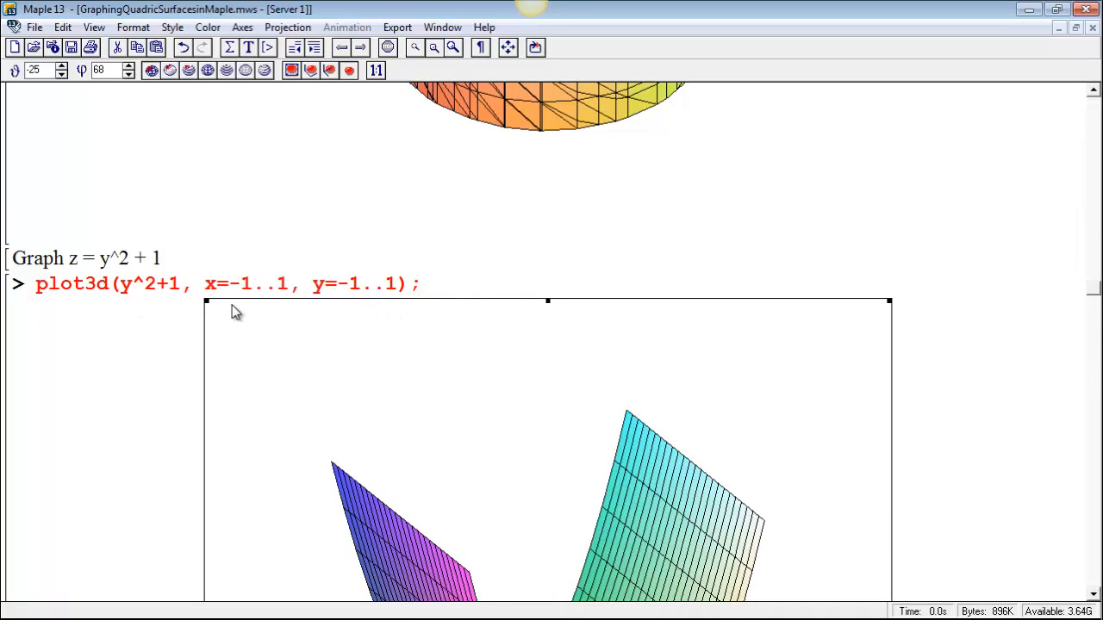
{"action": "mouse_move", "coordinate": [1094, 295]}
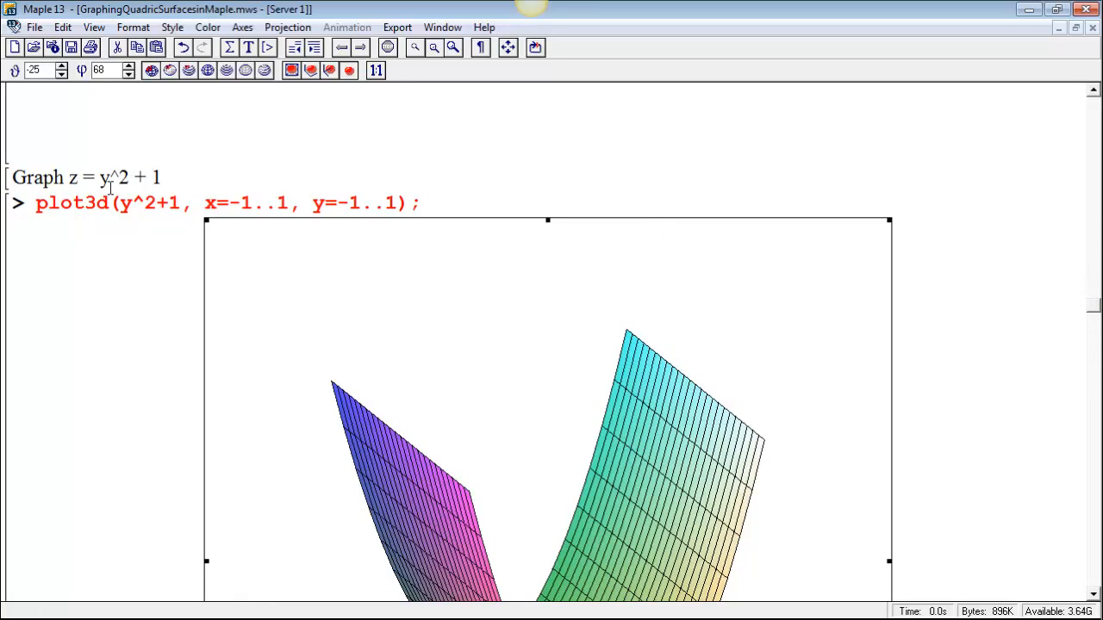
{"action": "mouse_move", "coordinate": [1095, 307]}
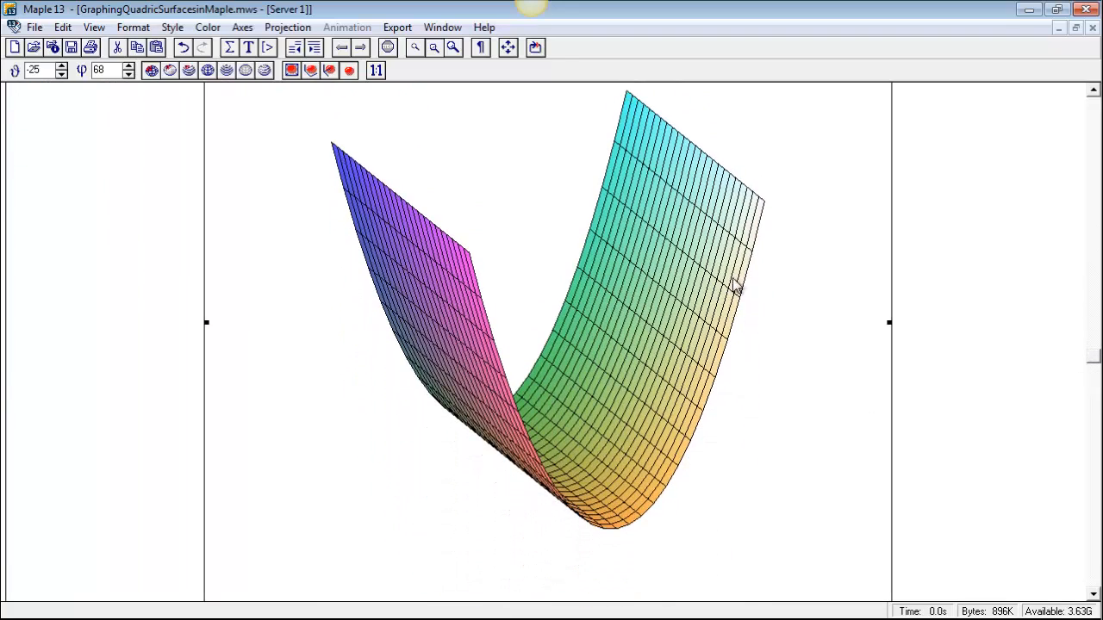
- Switch the plot3d surface to Normal axes from its context menu
{"action": "right_click", "coordinate": [738, 284]}
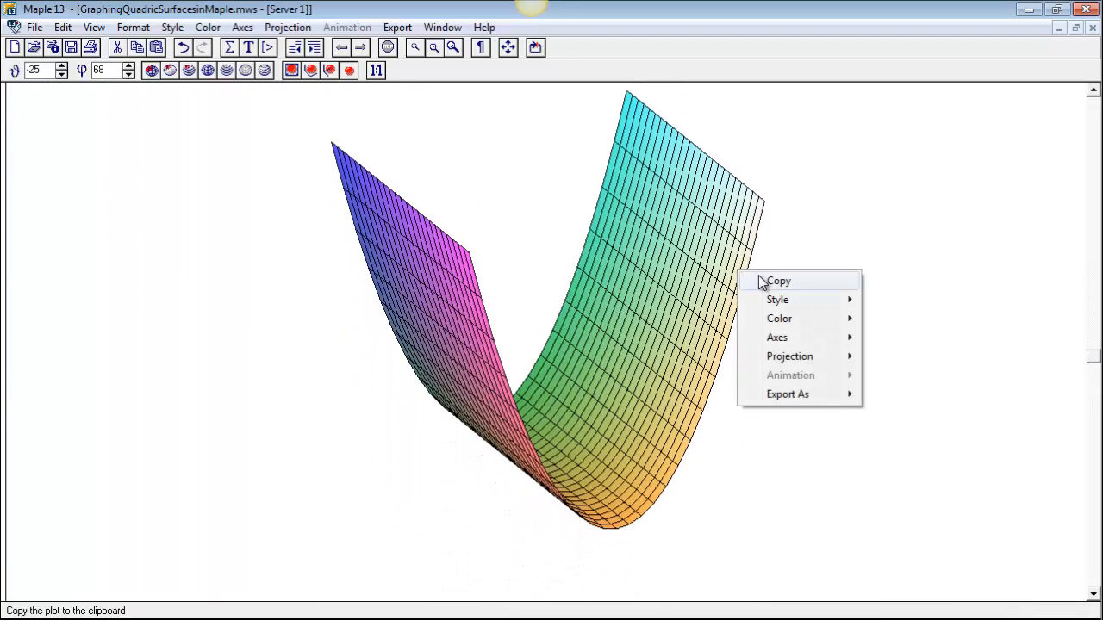
{"action": "mouse_move", "coordinate": [789, 296]}
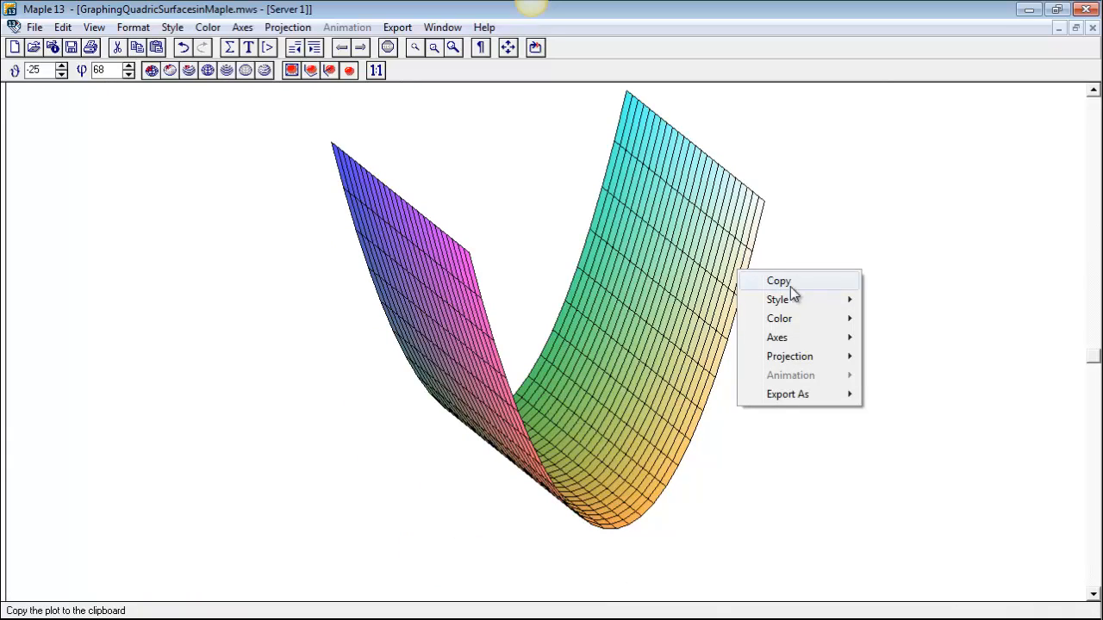
{"action": "left_click", "coordinate": [775, 336]}
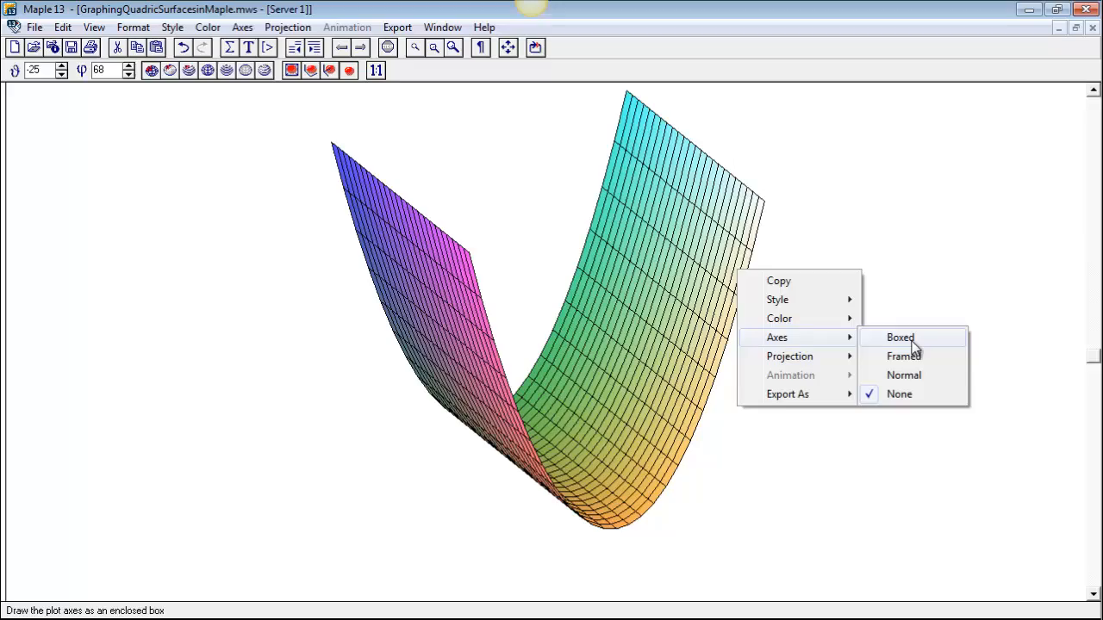
{"action": "mouse_move", "coordinate": [903, 376]}
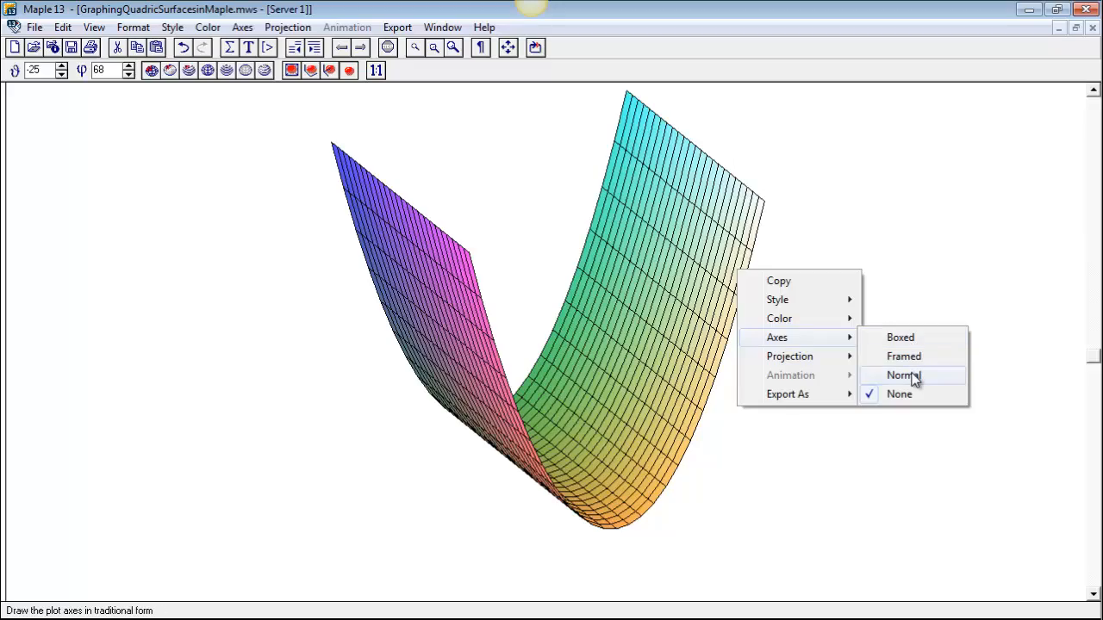
{"action": "left_click", "coordinate": [903, 375]}
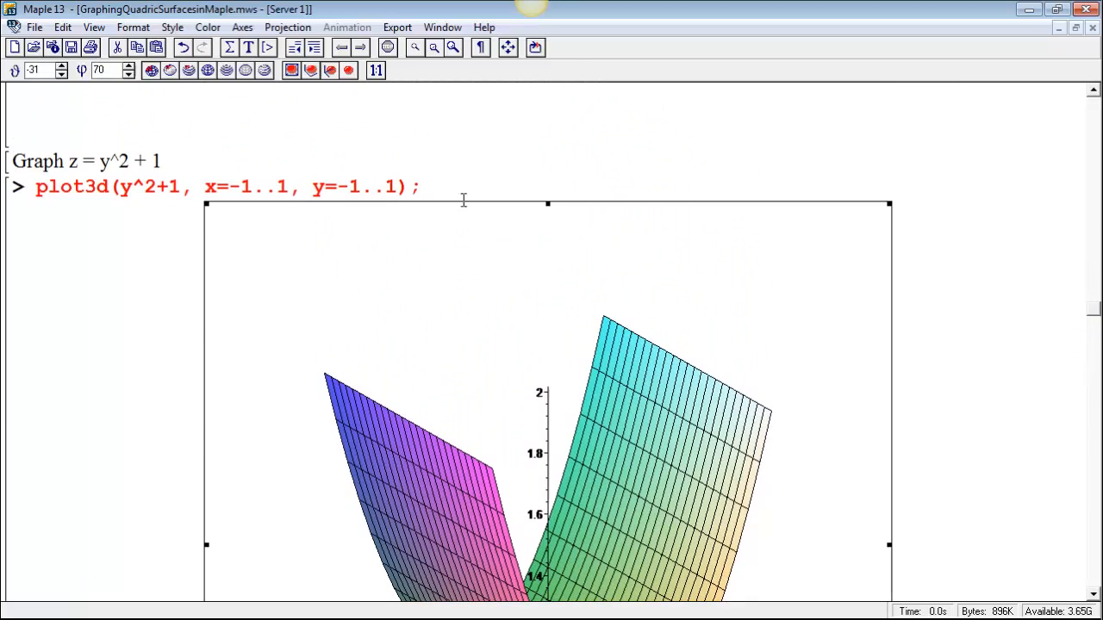
- Add an axes= option to the plot3d command and scroll on to Graph z^2 = x^2 + y^2
{"action": "left_click", "coordinate": [441, 219]}
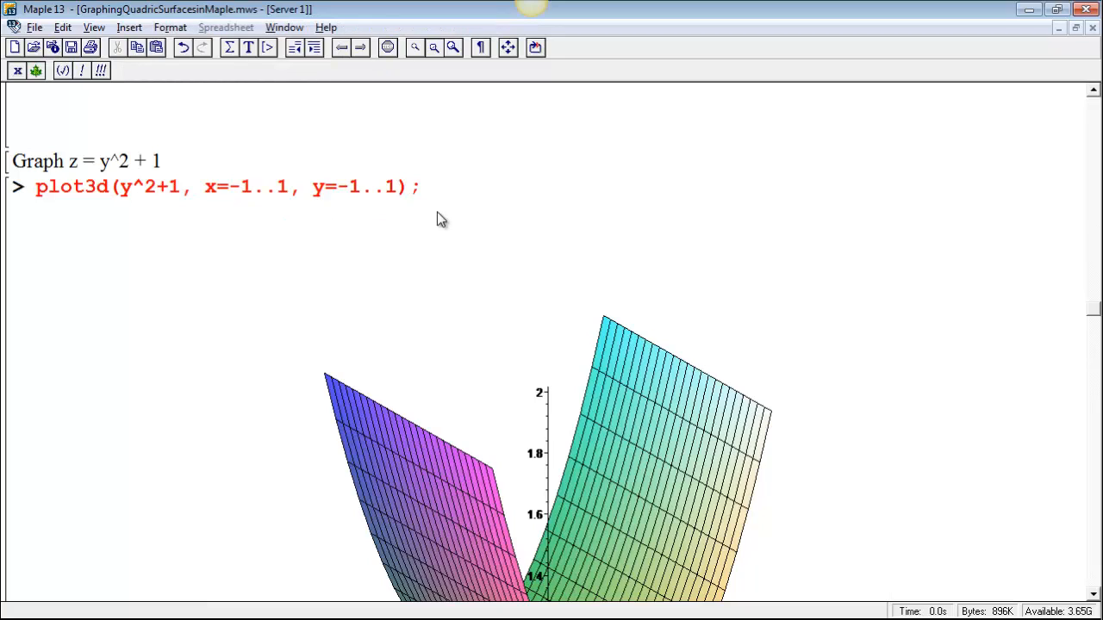
{"action": "type", "text": "axes"}
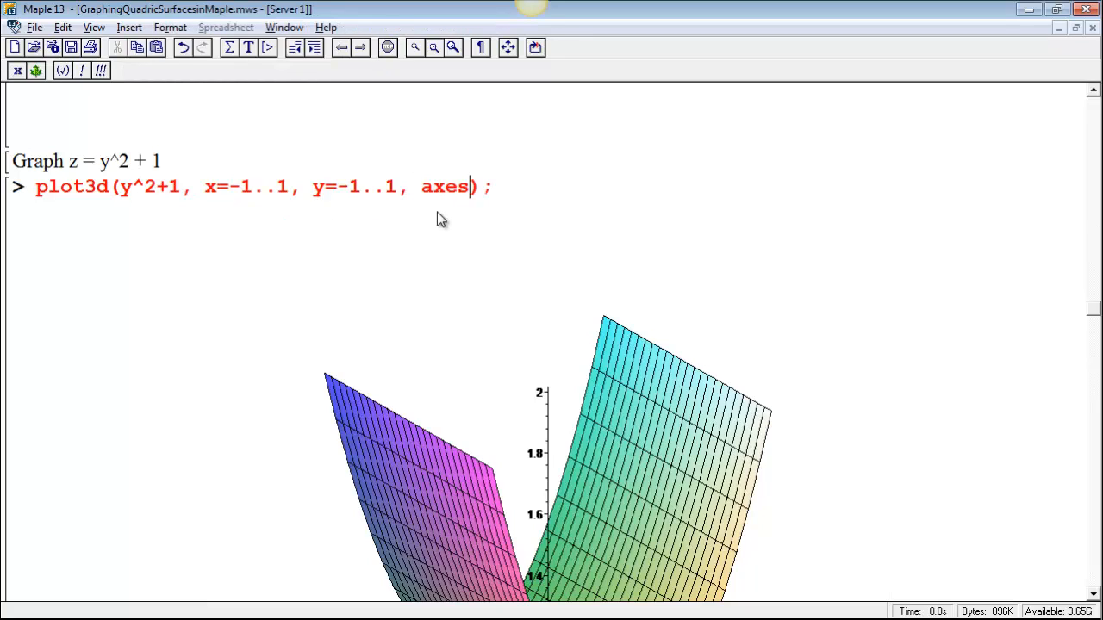
{"action": "type", "text": "=no"}
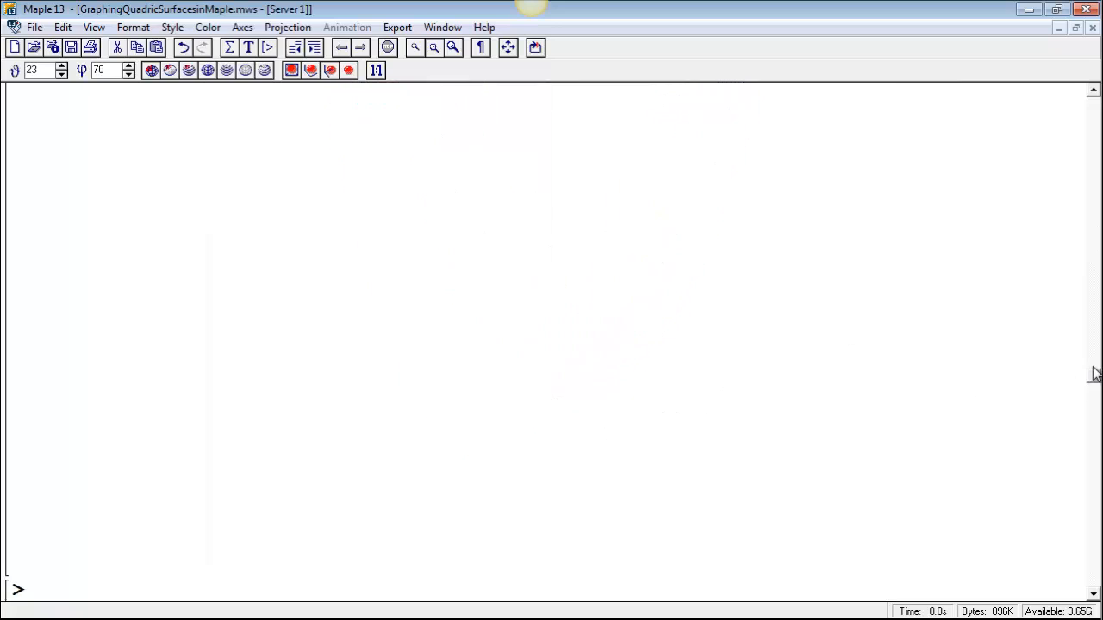
{"action": "scroll", "scroll_direction": "down", "scroll_amount": 3}
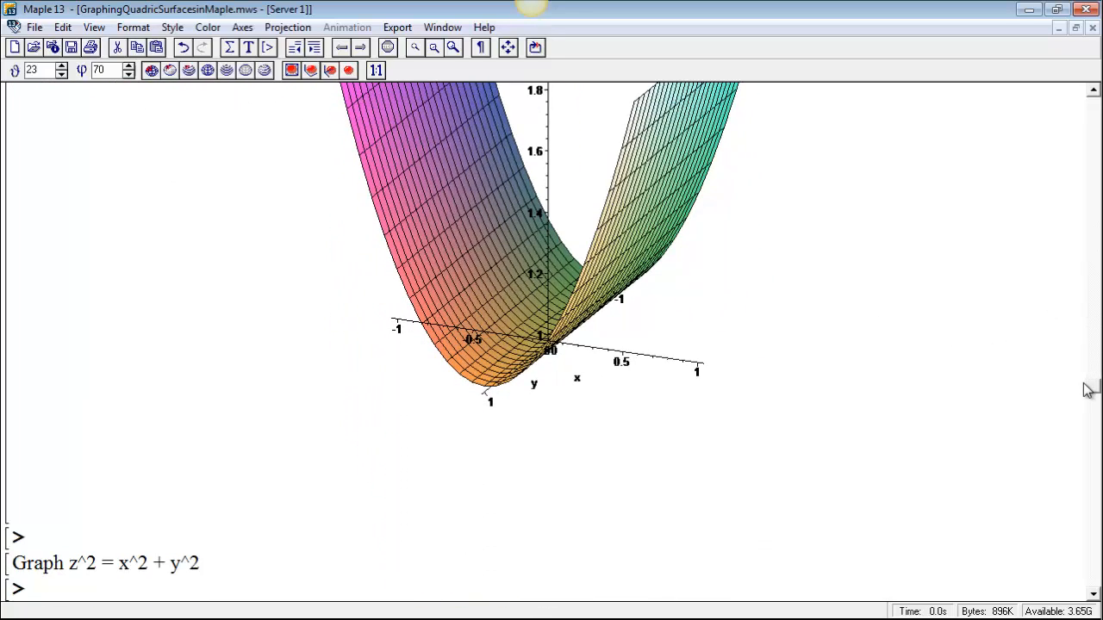
{"action": "scroll", "scroll_direction": "down", "scroll_amount": 3}
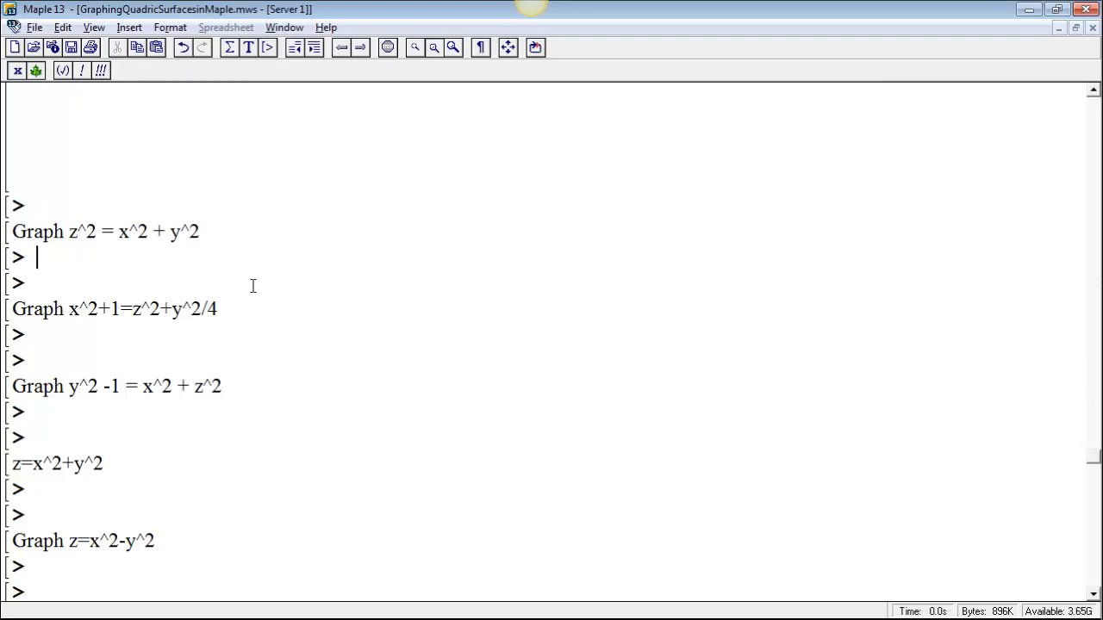
{"action": "mouse_move", "coordinate": [220, 284]}
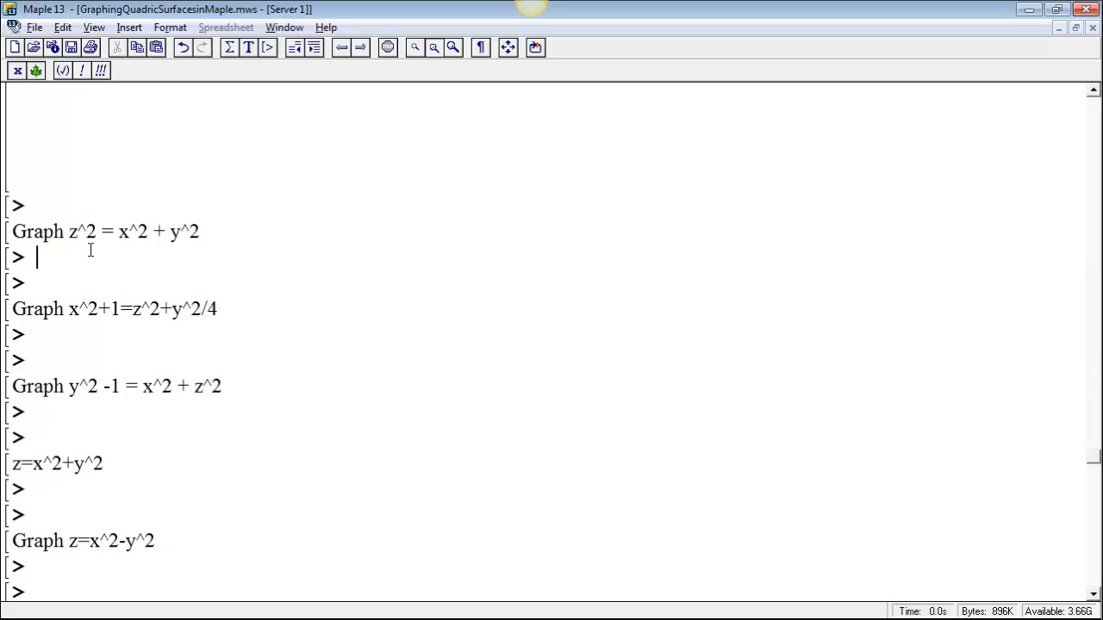
- Begin implicitplot3d(z^2=x^2+y^2, x= under the cone heading
{"action": "type", "text": "impli"}
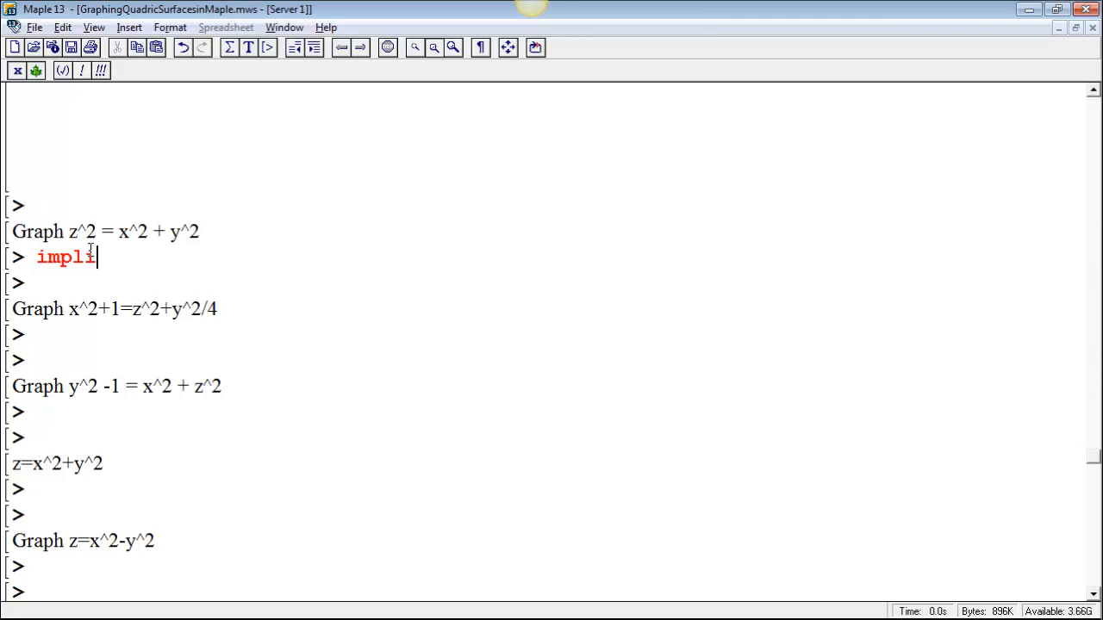
{"action": "type", "text": "c"}
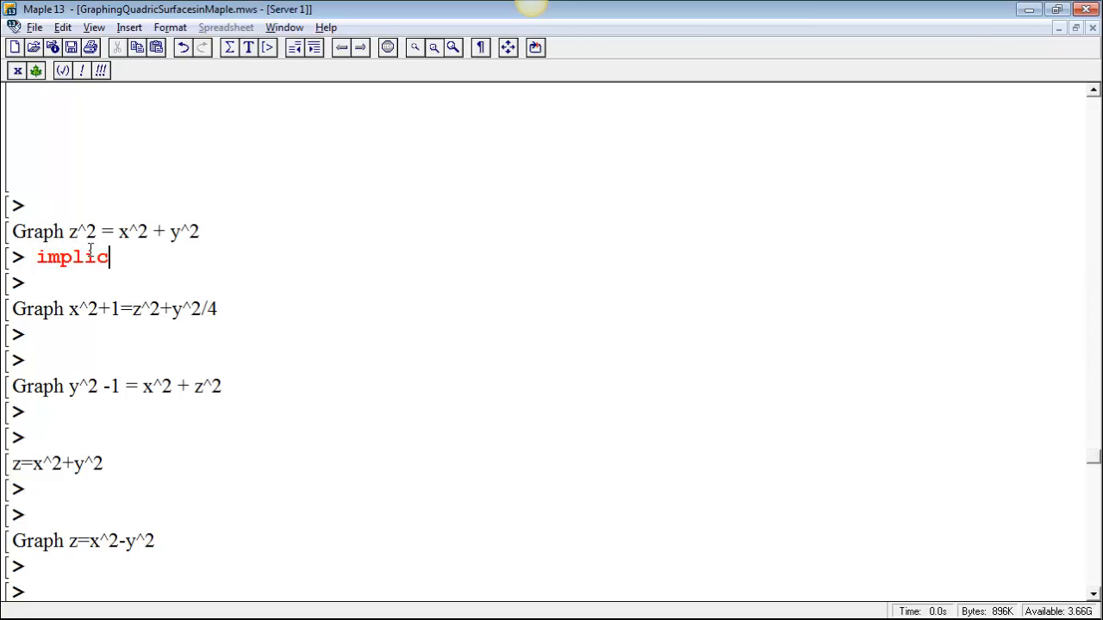
{"action": "type", "text": "itplot"}
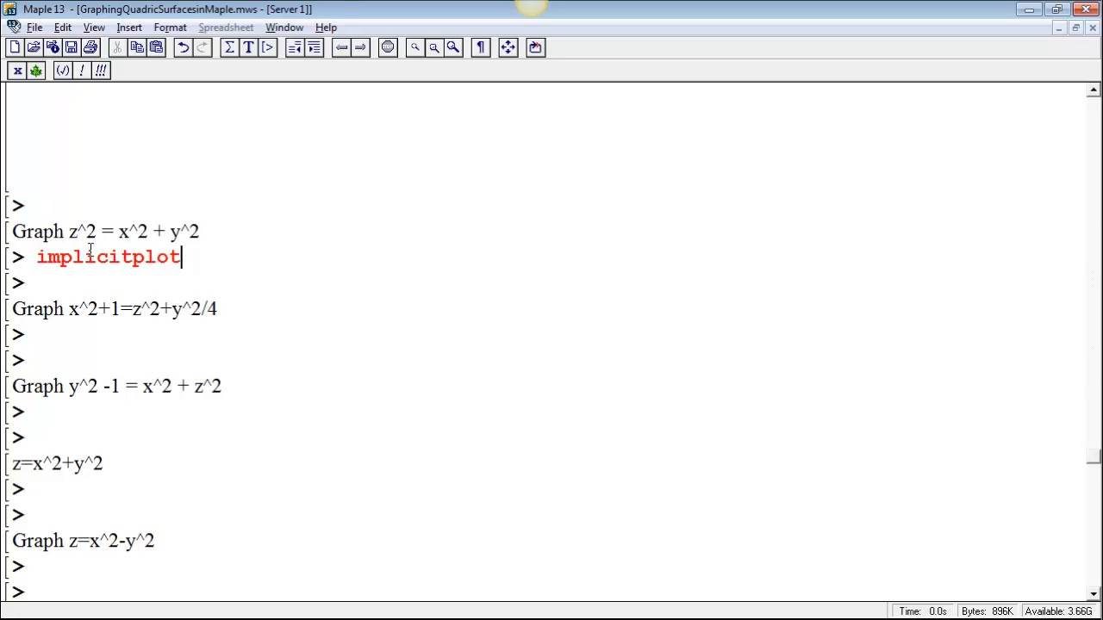
{"action": "type", "text": "3d(z"}
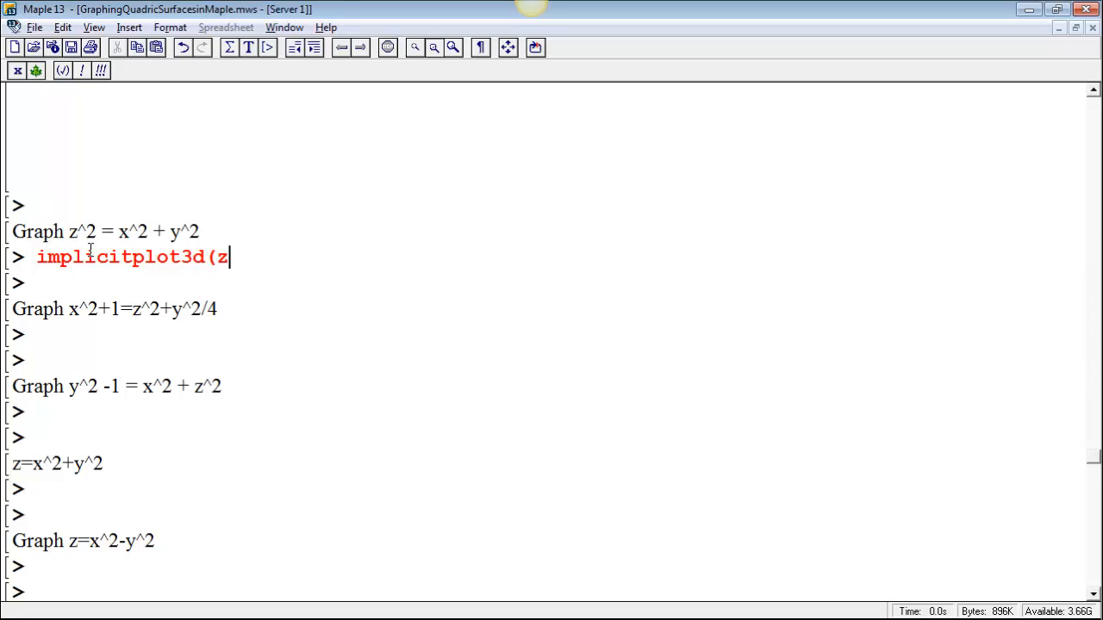
{"action": "type", "text": "^2="}
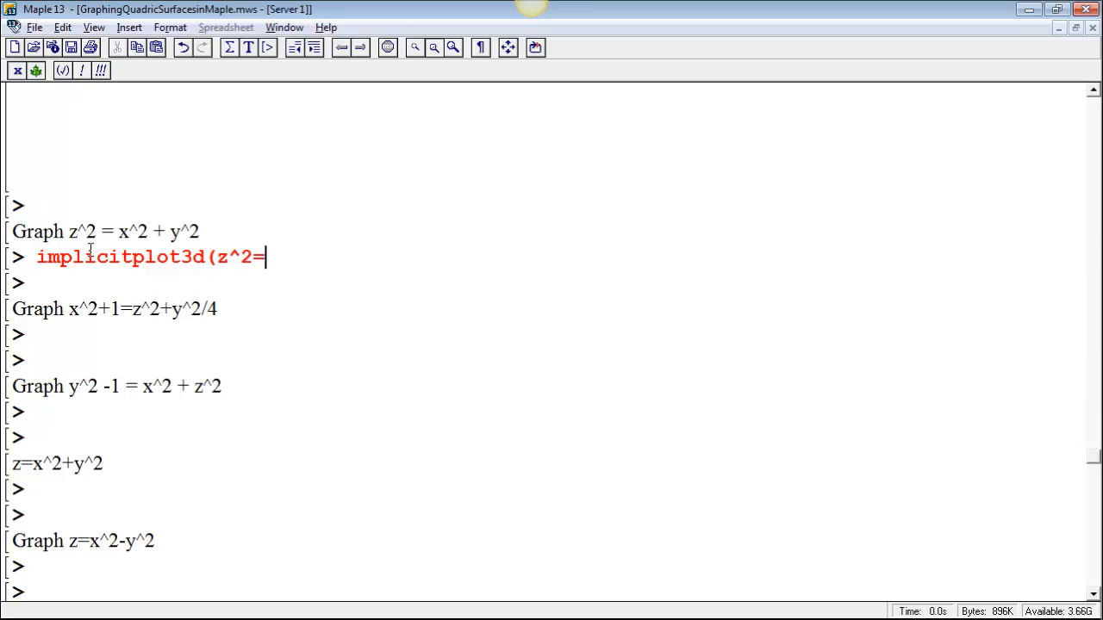
{"action": "type", "text": "x^2+"}
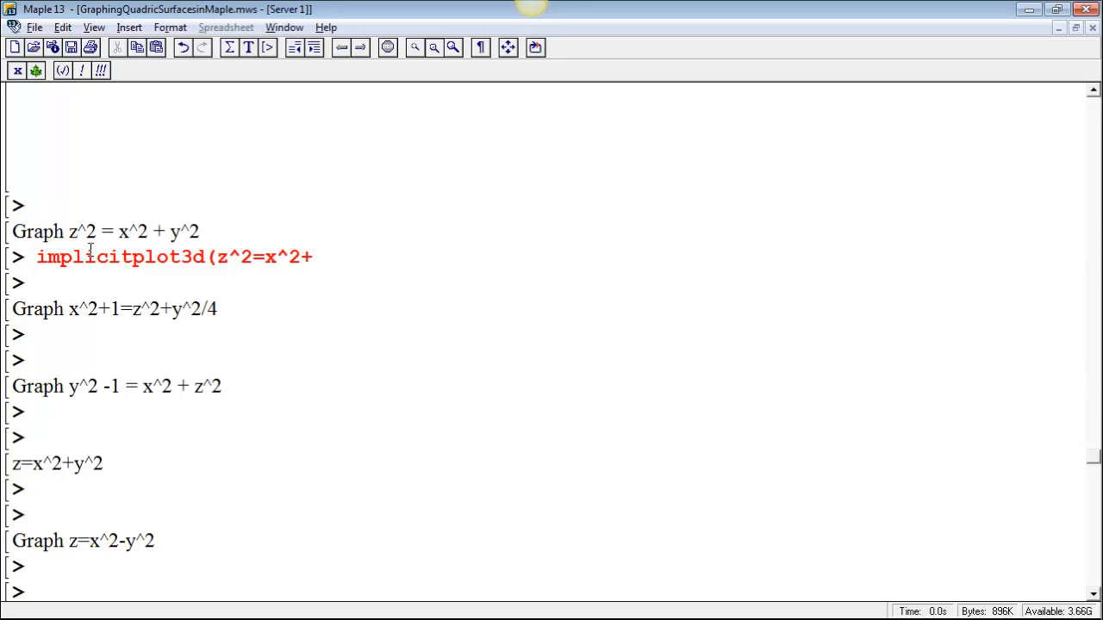
{"action": "type", "text": "y"}
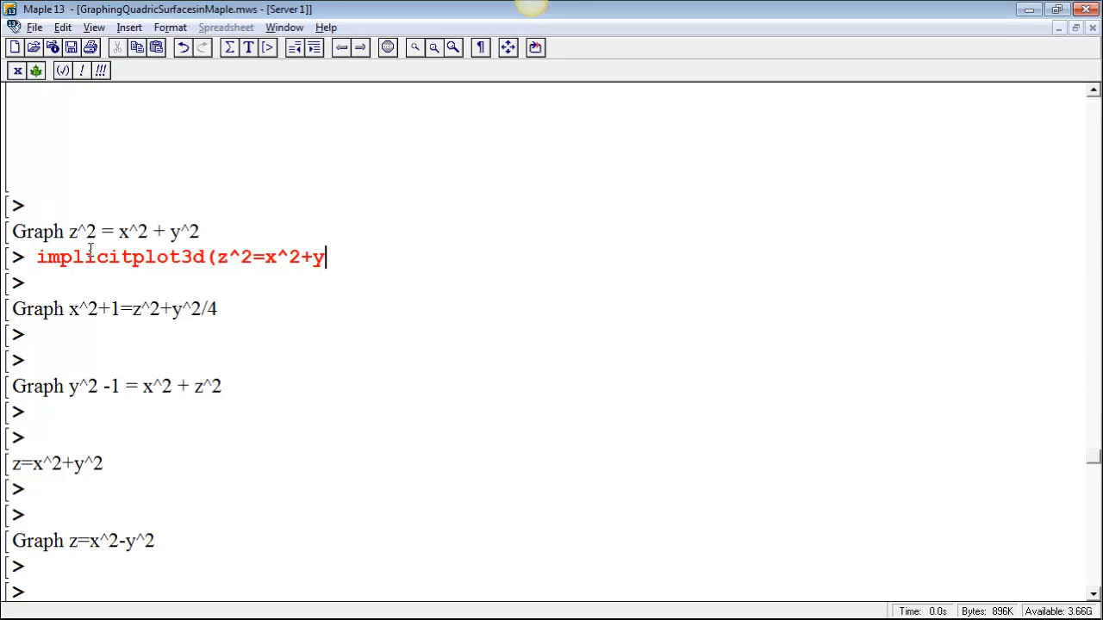
{"action": "type", "text": "^2,"}
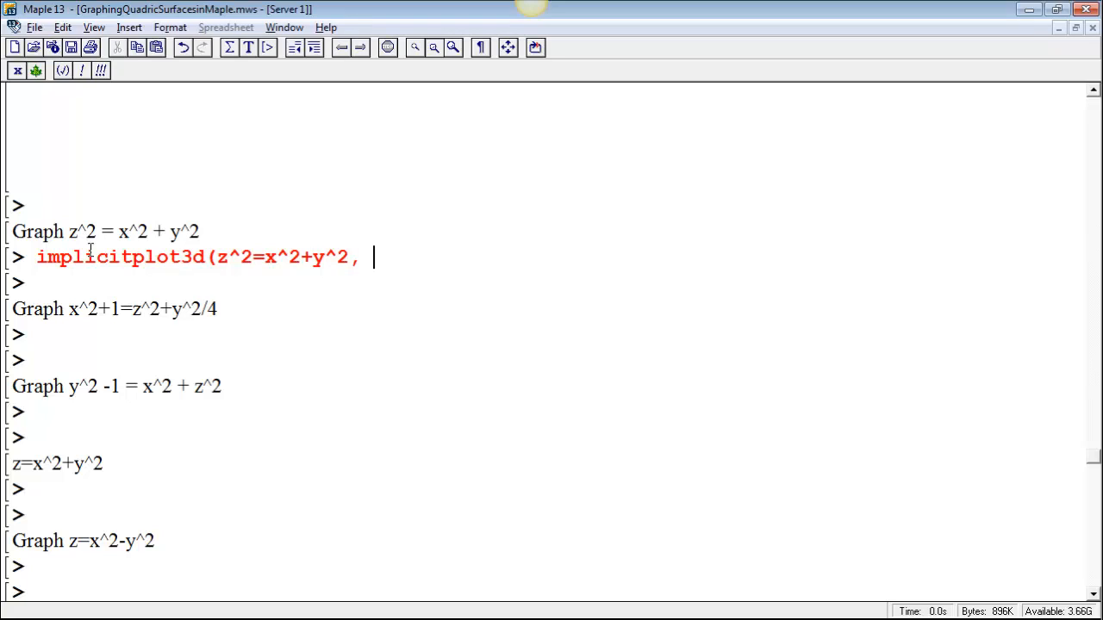
{"action": "type", "text": "x"}
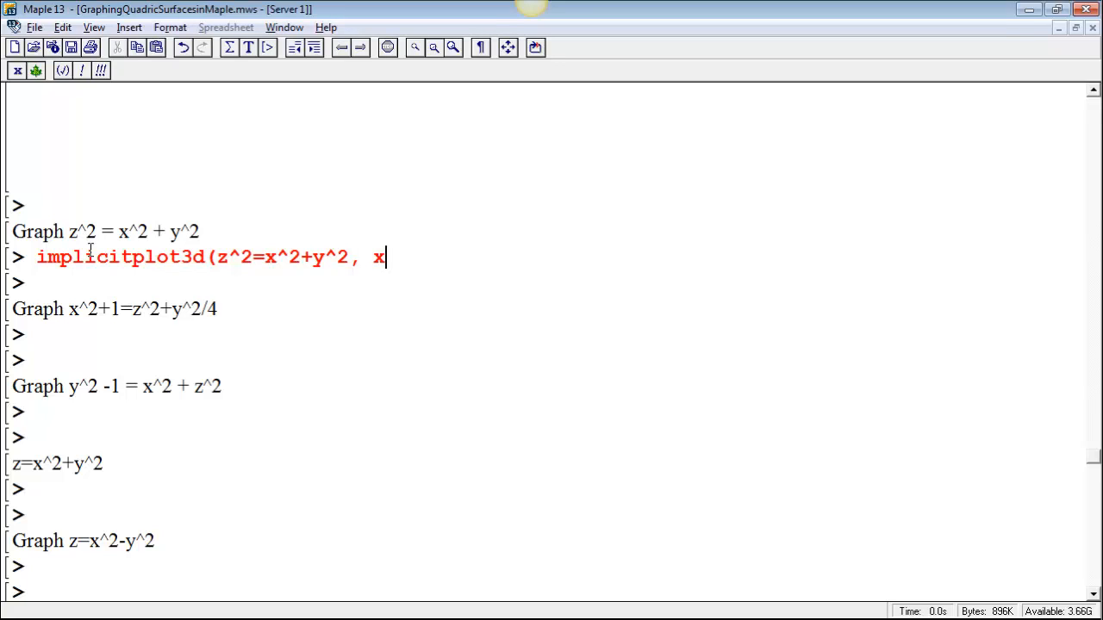
{"action": "type", "text": "="}
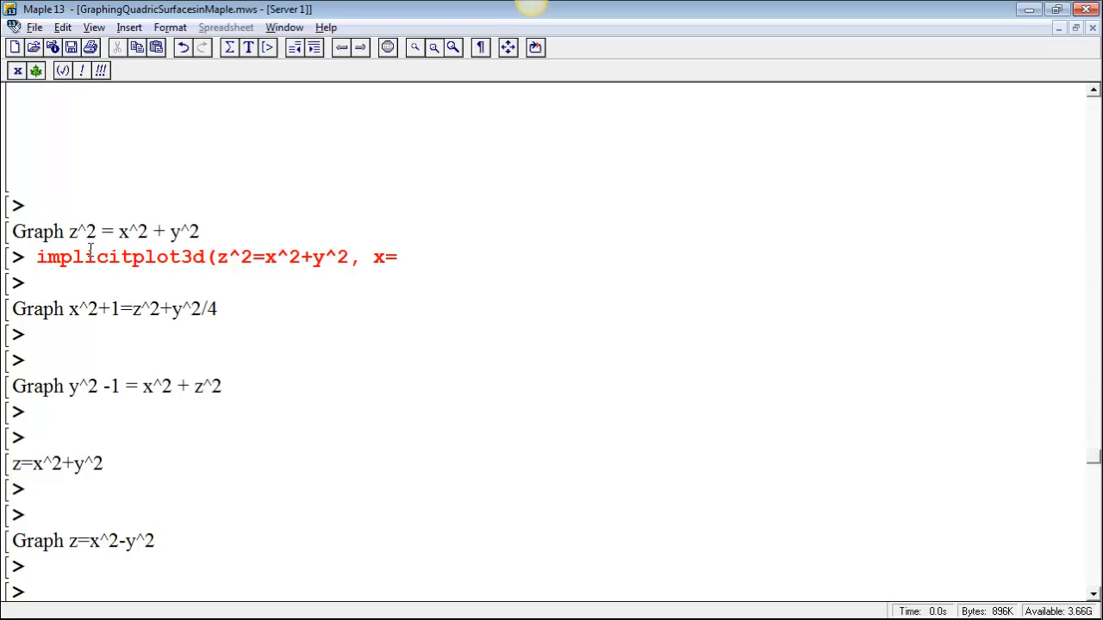
- Complete the -1..1 ranges for x, y and z and run it to draw the double cone
{"action": "left_click", "coordinate": [396, 257]}
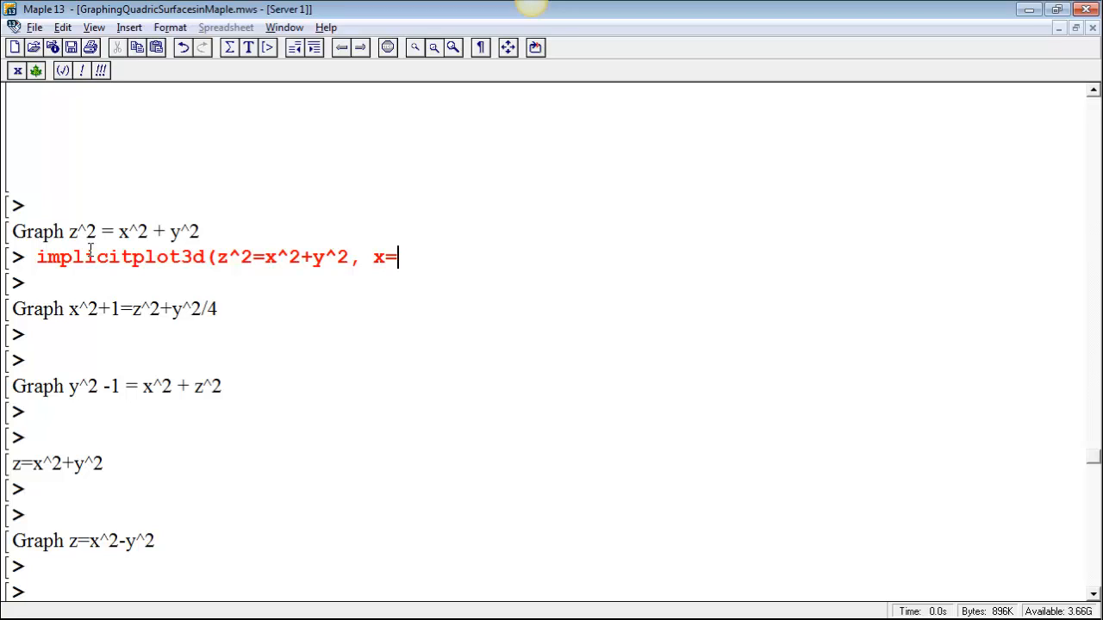
{"action": "type", "text": "-1.."}
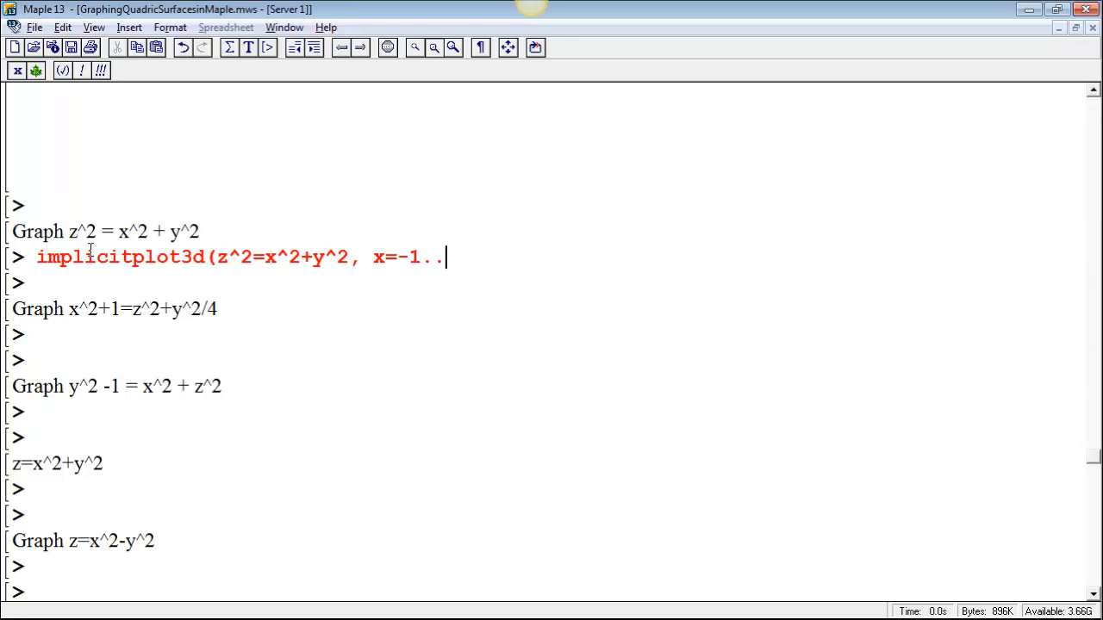
{"action": "type", "text": "1, y="}
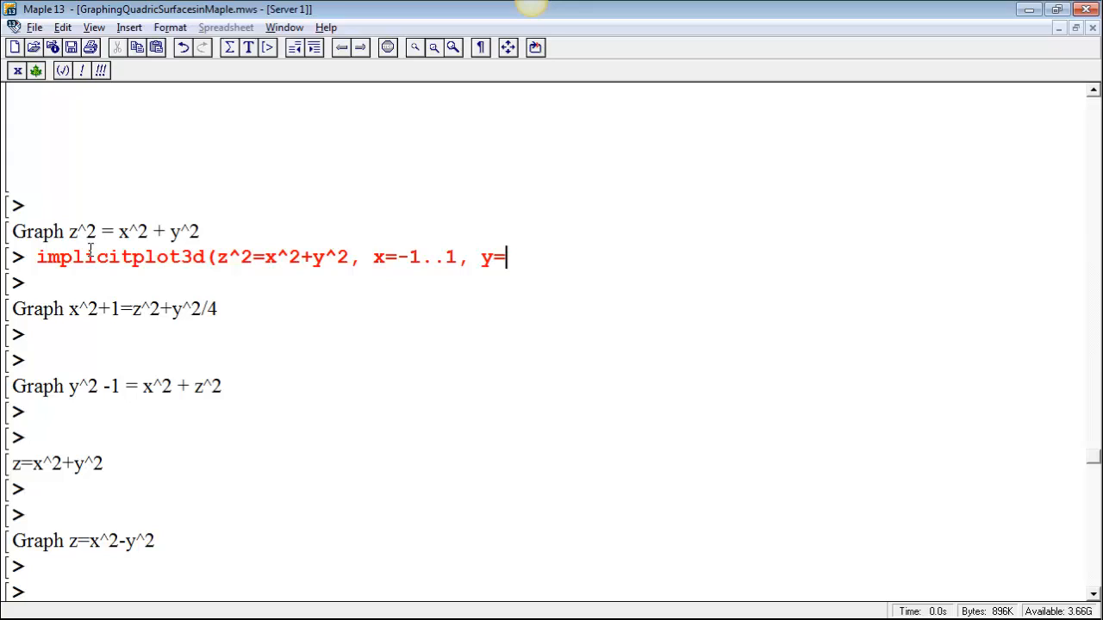
{"action": "type", "text": "-1..1, z="}
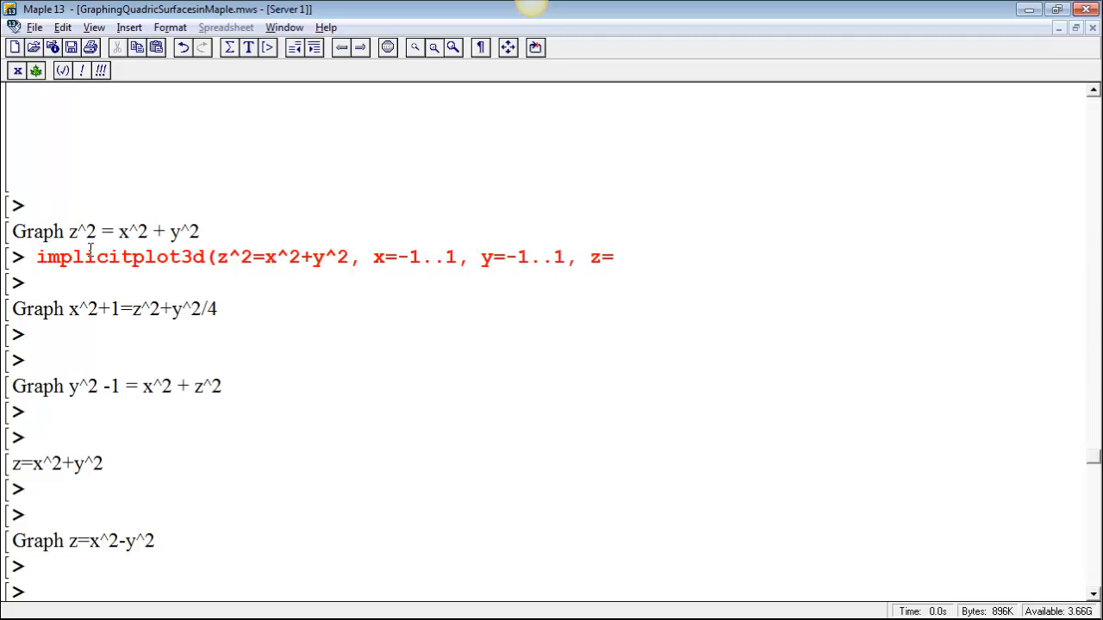
{"action": "type", "text": "-1..1"}
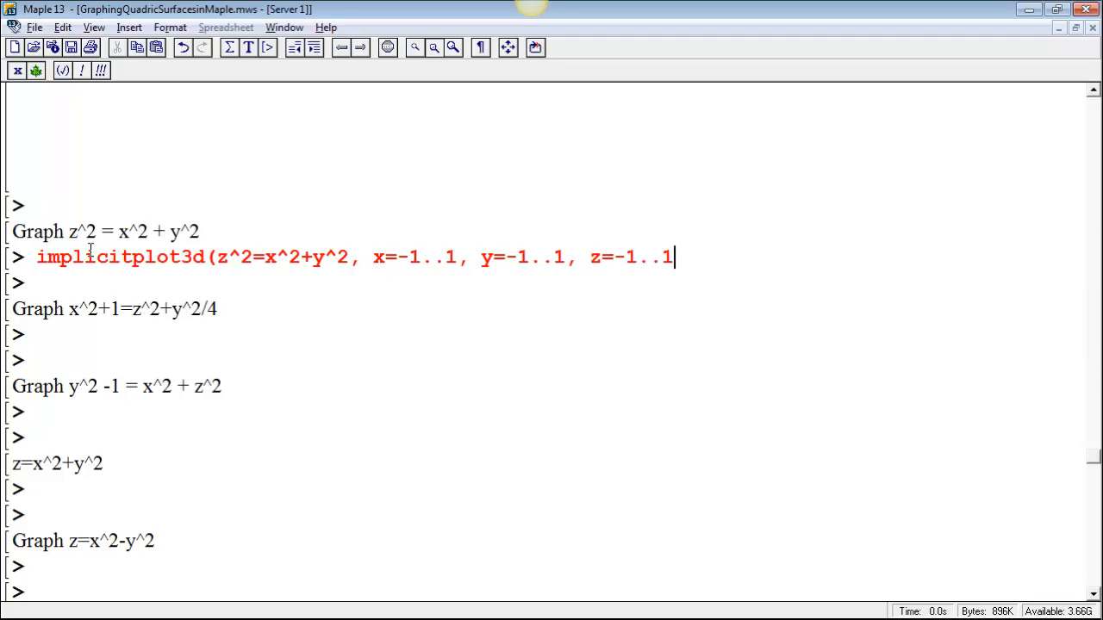
{"action": "key", "text": "Return"}
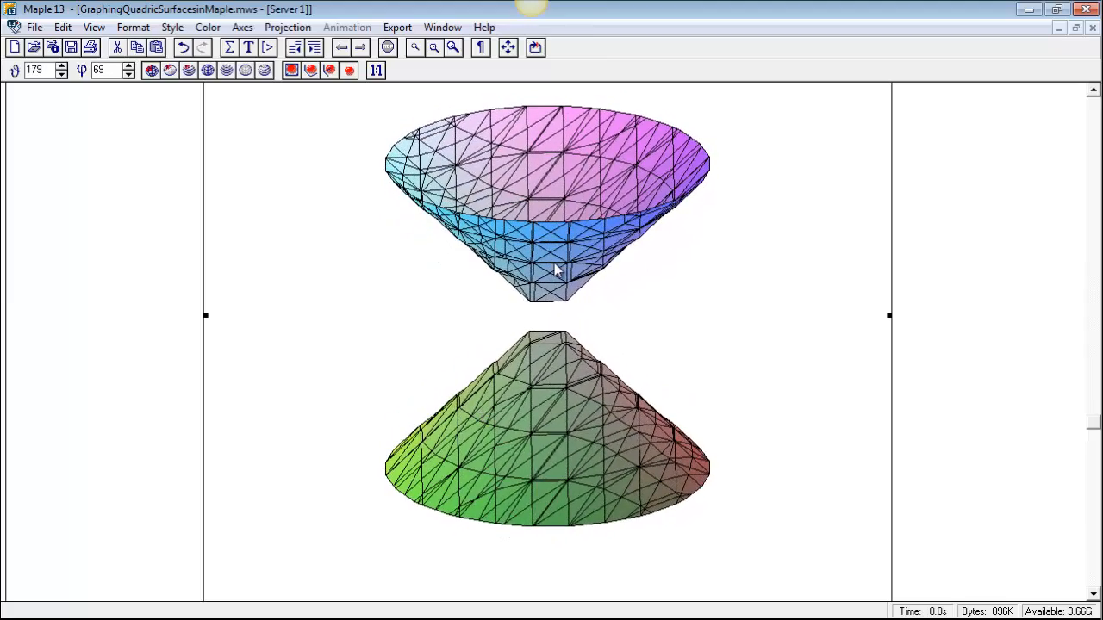
{"action": "left_click_drag", "start_coordinate": [555, 268], "coordinate": [543, 397]}
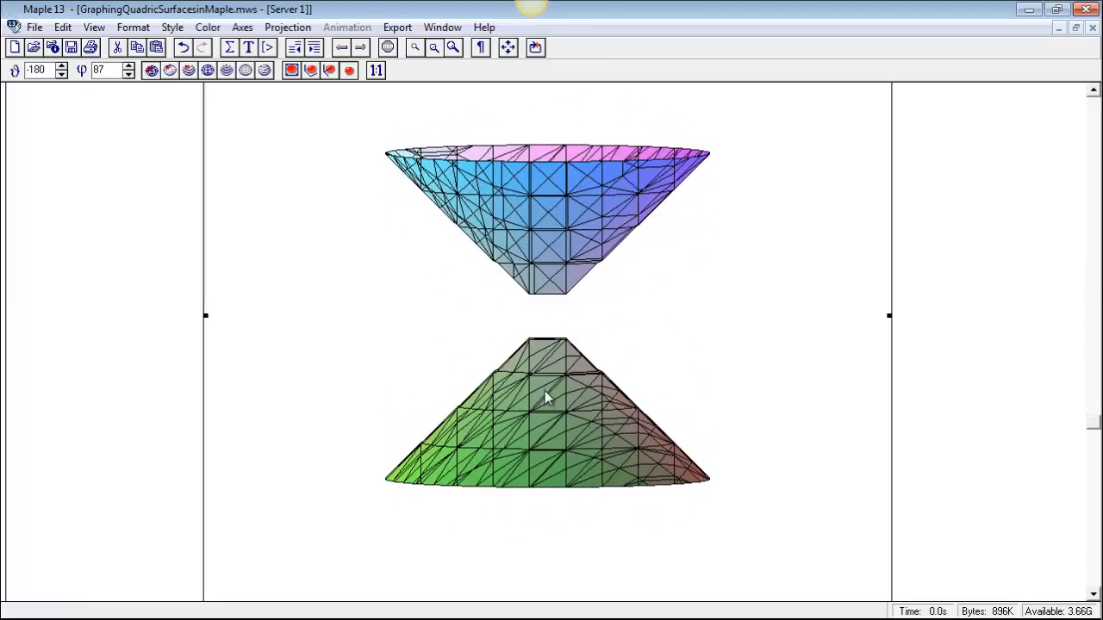
{"action": "left_click_drag", "start_coordinate": [548, 396], "coordinate": [572, 245]}
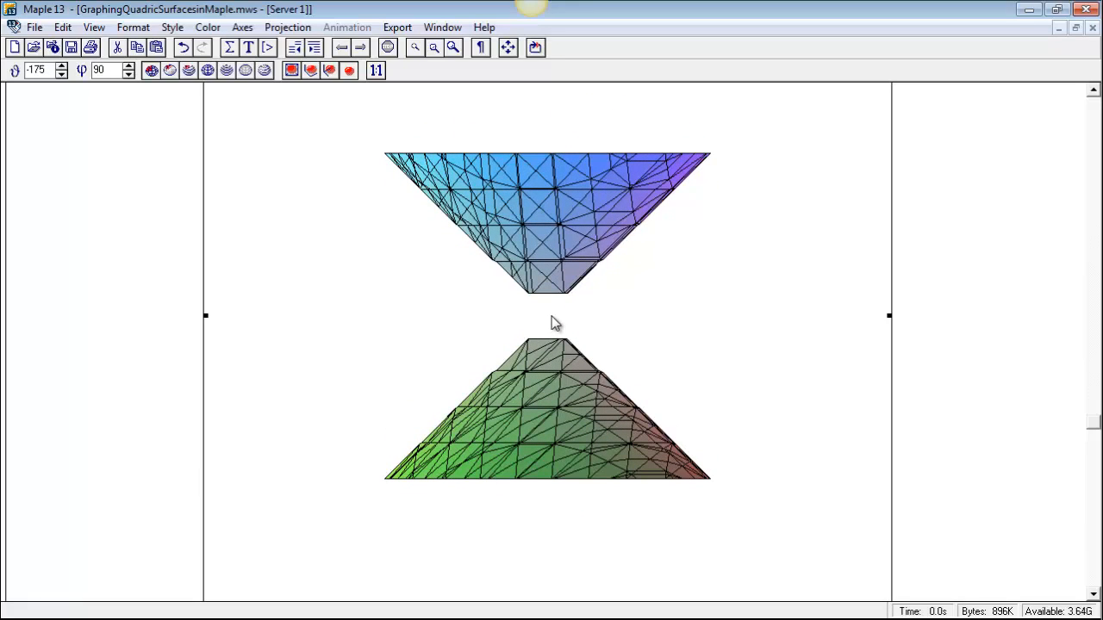
{"action": "left_click_drag", "start_coordinate": [552, 324], "coordinate": [534, 293]}
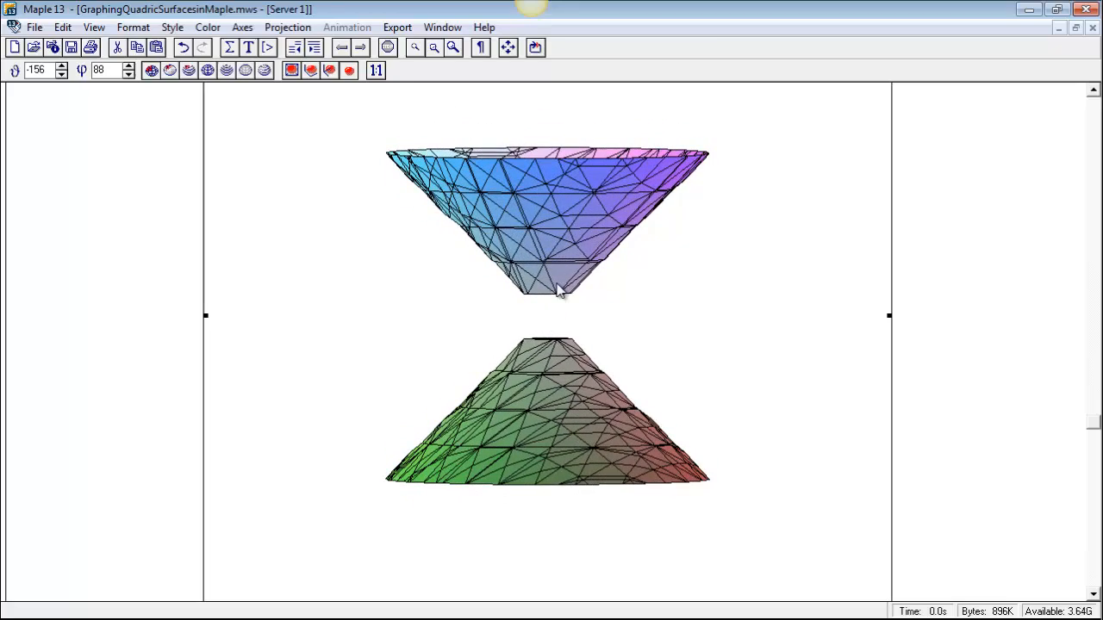
{"action": "left_click_drag", "start_coordinate": [560, 293], "coordinate": [569, 276]}
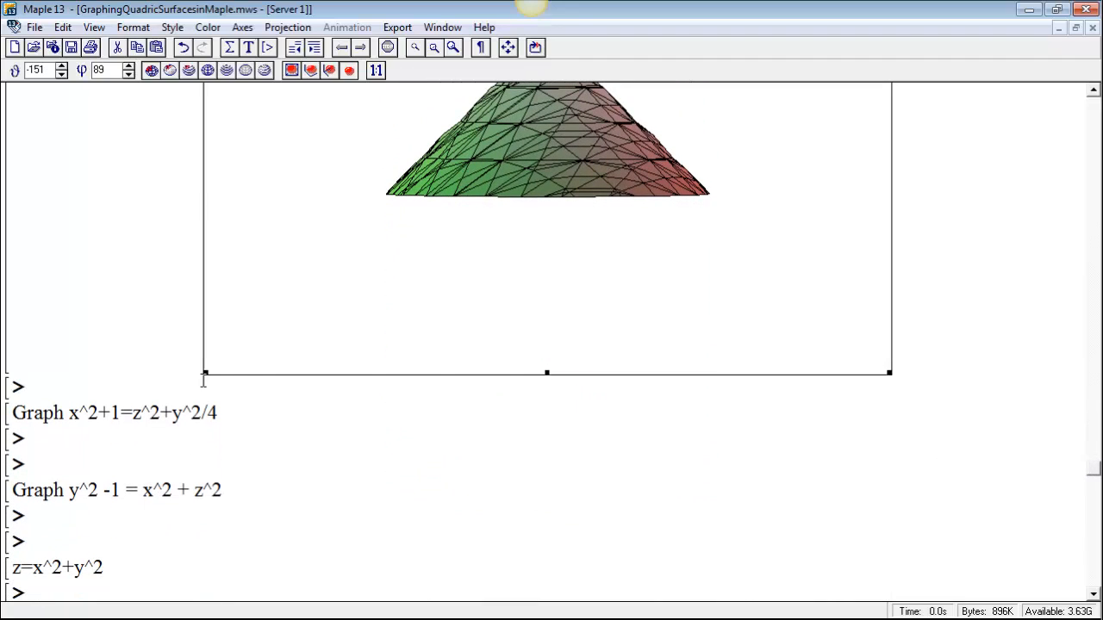
- Insert a text note listing z^2=x^2+y^2 with halves z=sqrt(x^2+y^2) and z=-sqrt(x^2+y^2)
{"action": "left_click", "coordinate": [317, 415]}
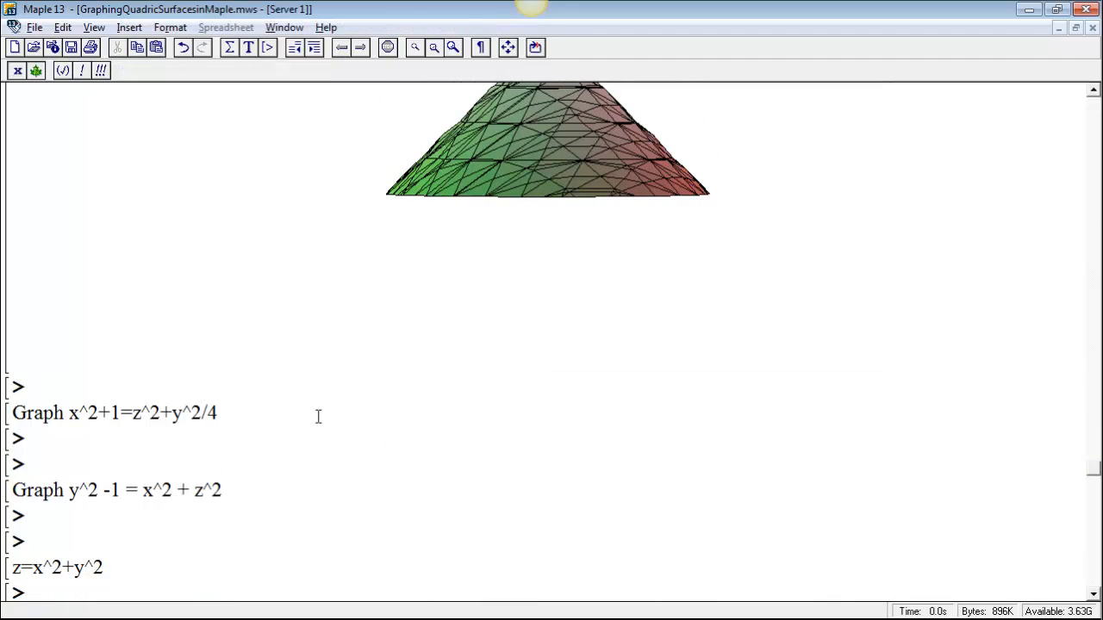
{"action": "mouse_move", "coordinate": [59, 336]}
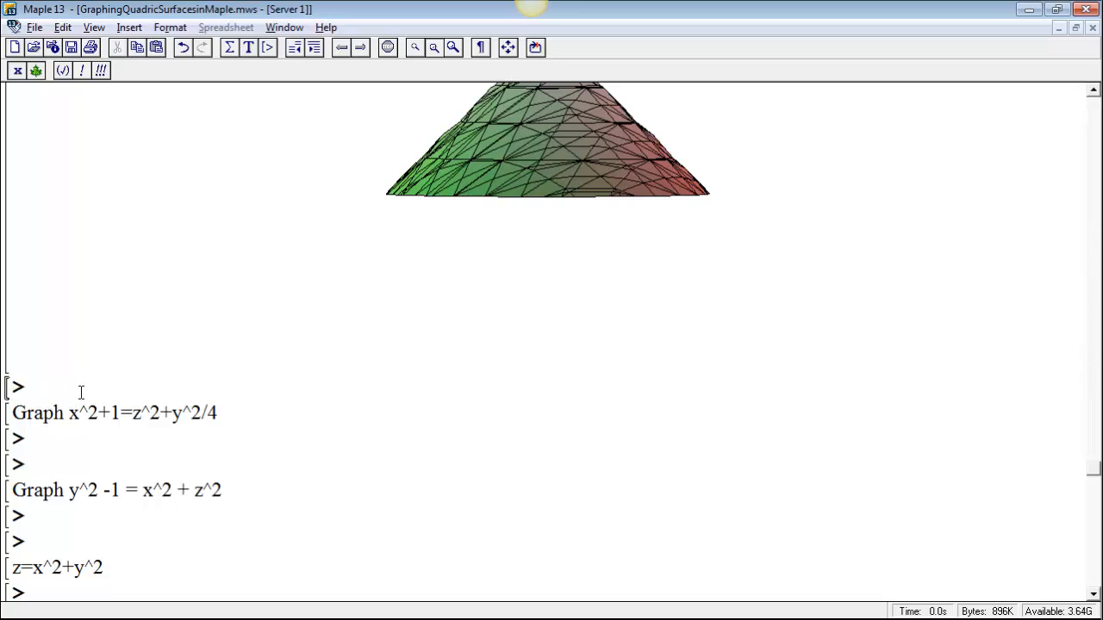
{"action": "left_click", "coordinate": [129, 28]}
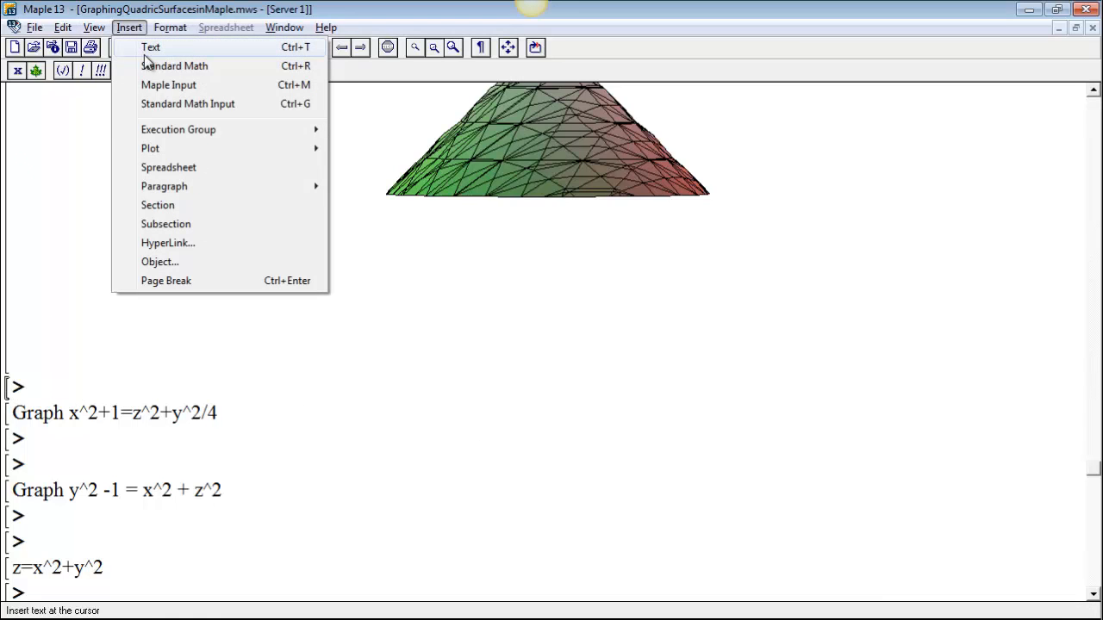
{"action": "left_click", "coordinate": [152, 46]}
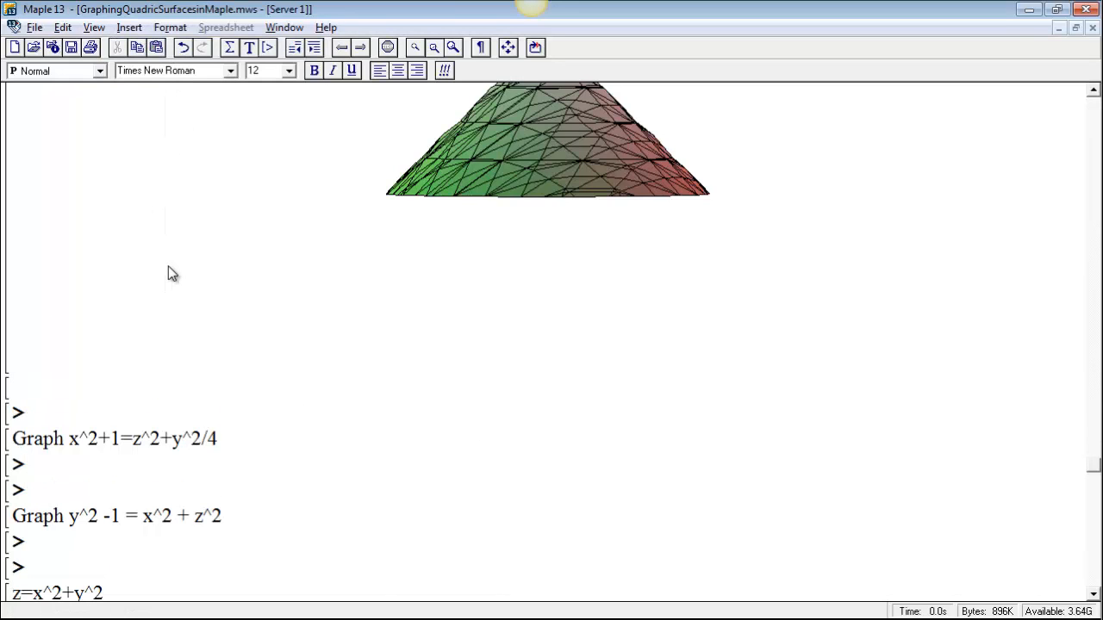
{"action": "type", "text": "z^"}
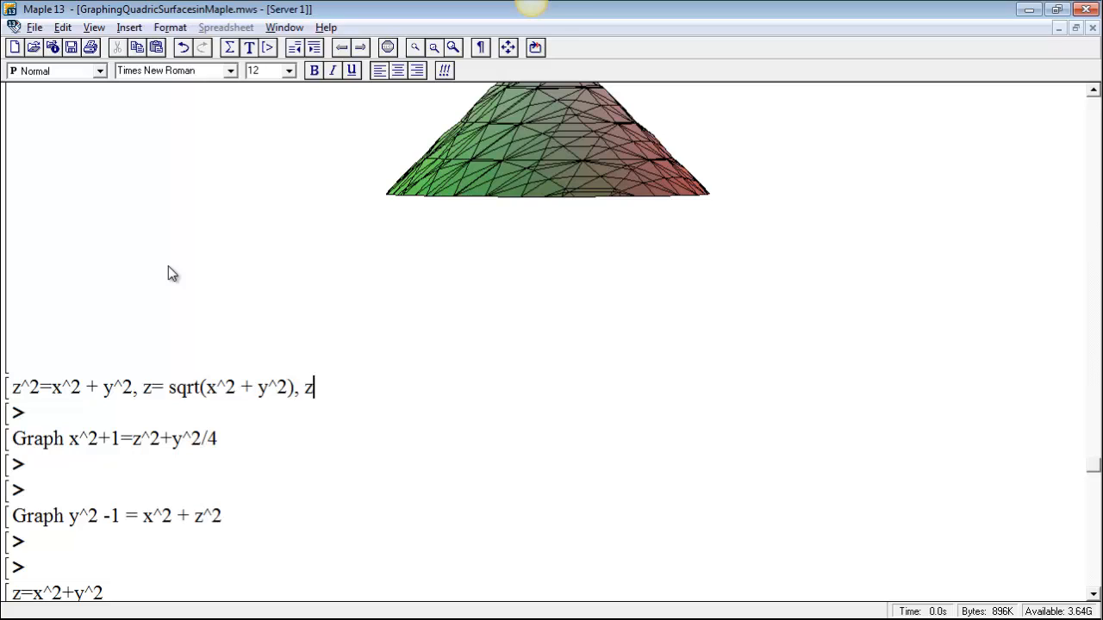
{"action": "type", "text": "=-sq"}
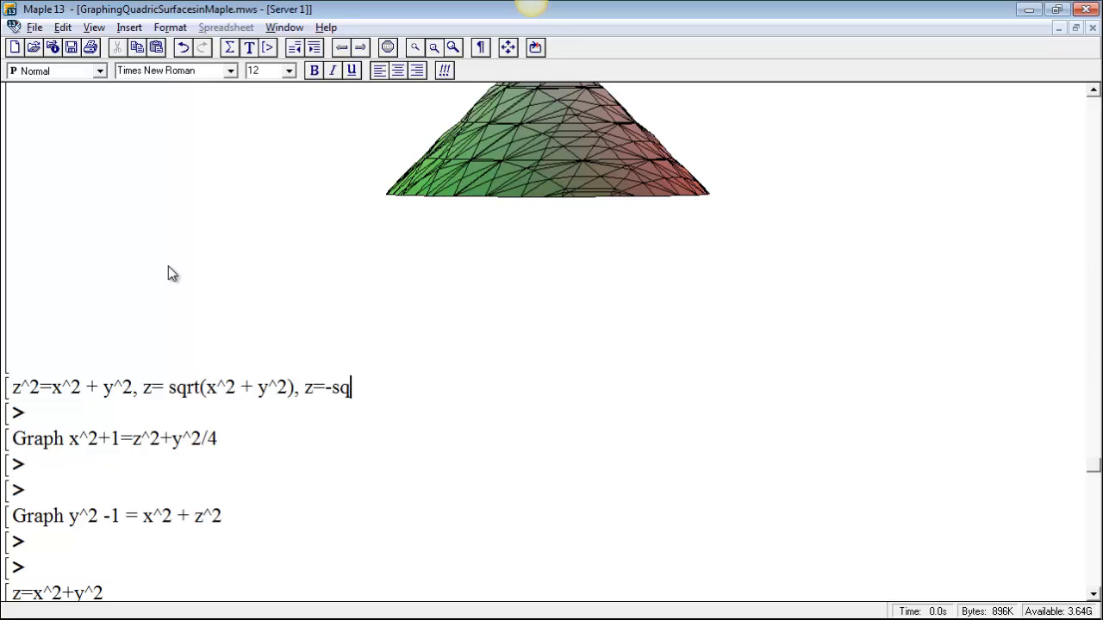
{"action": "type", "text": "rt(x^2 +"}
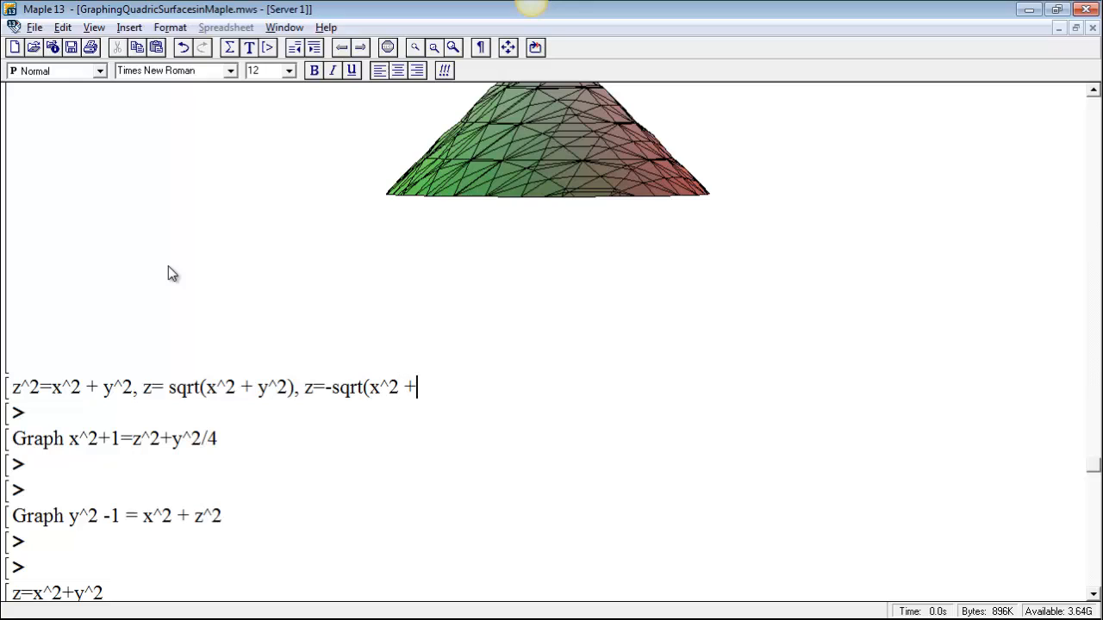
{"action": "type", "text": "y^2)"}
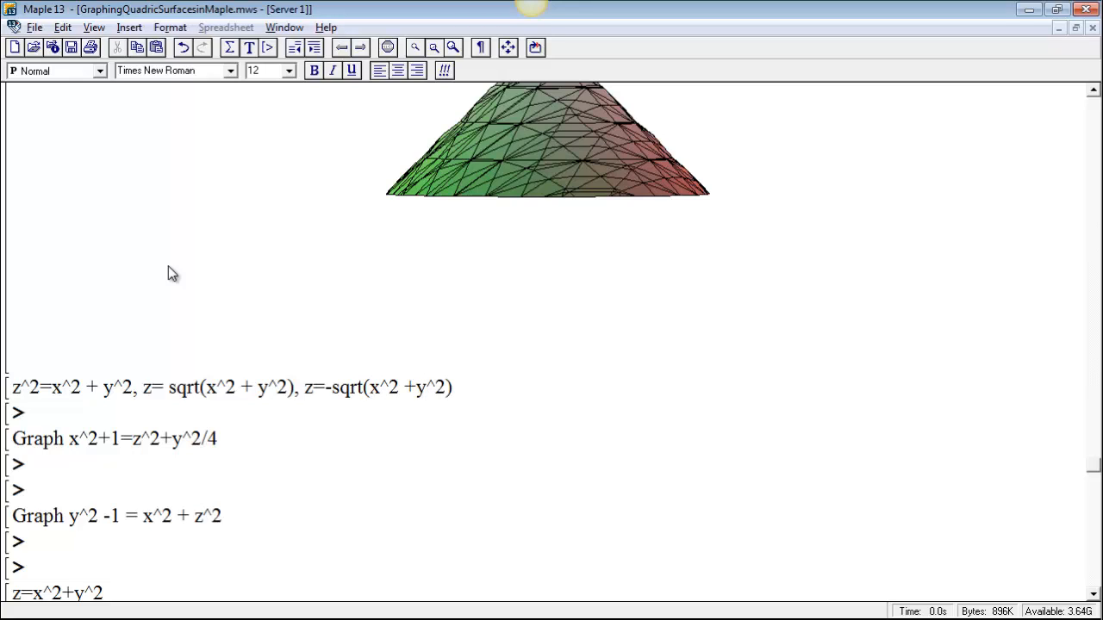
{"action": "left_click", "coordinate": [35, 413]}
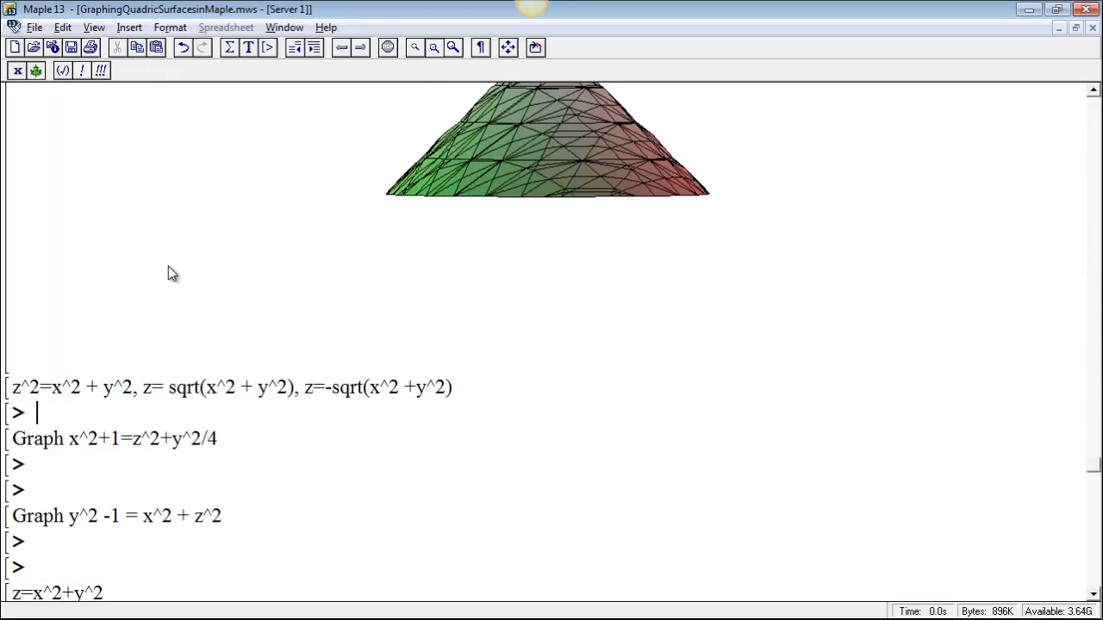
- Enter plot3d(sqrt(x^2+y^2), x=-1..1, y=-1..1); to graph the upper cone half
{"action": "type", "text": "plot"}
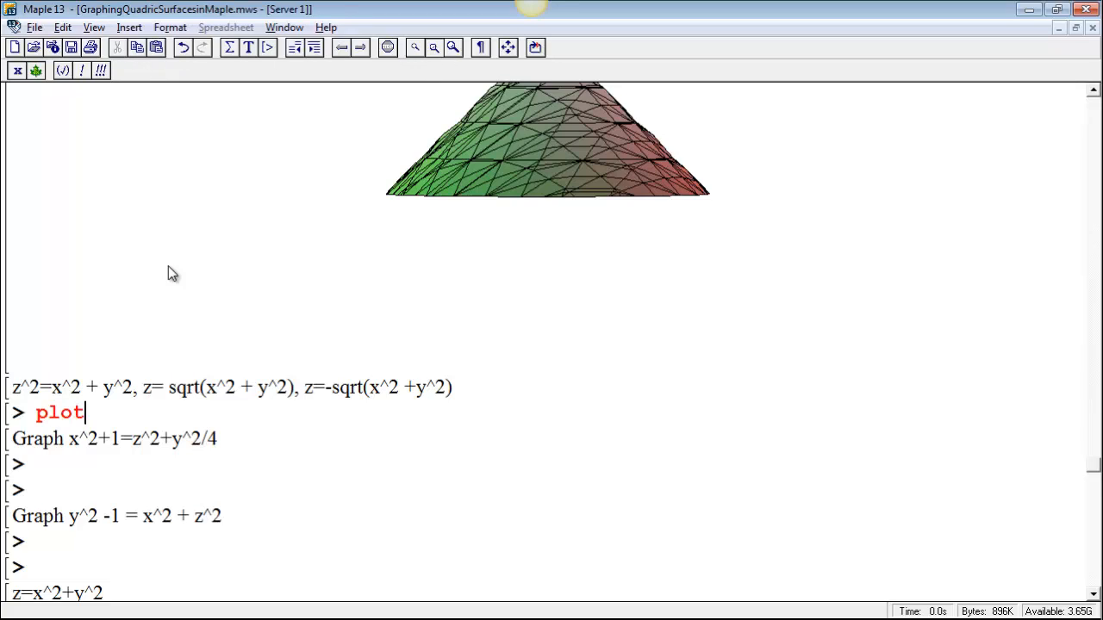
{"action": "type", "text": "3d("}
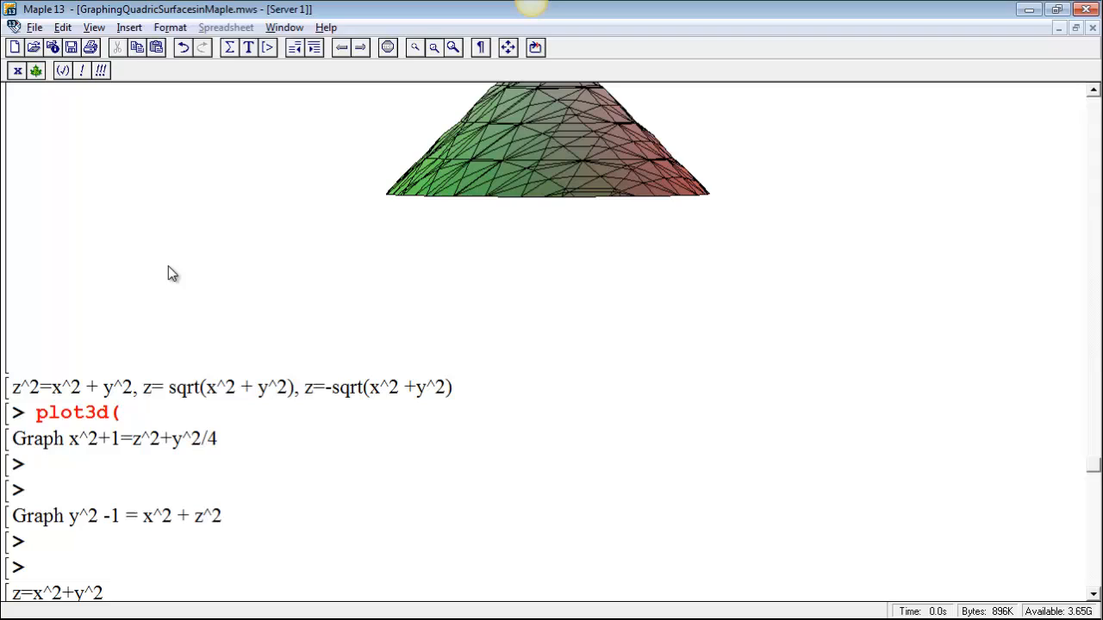
{"action": "type", "text": "sqrt"}
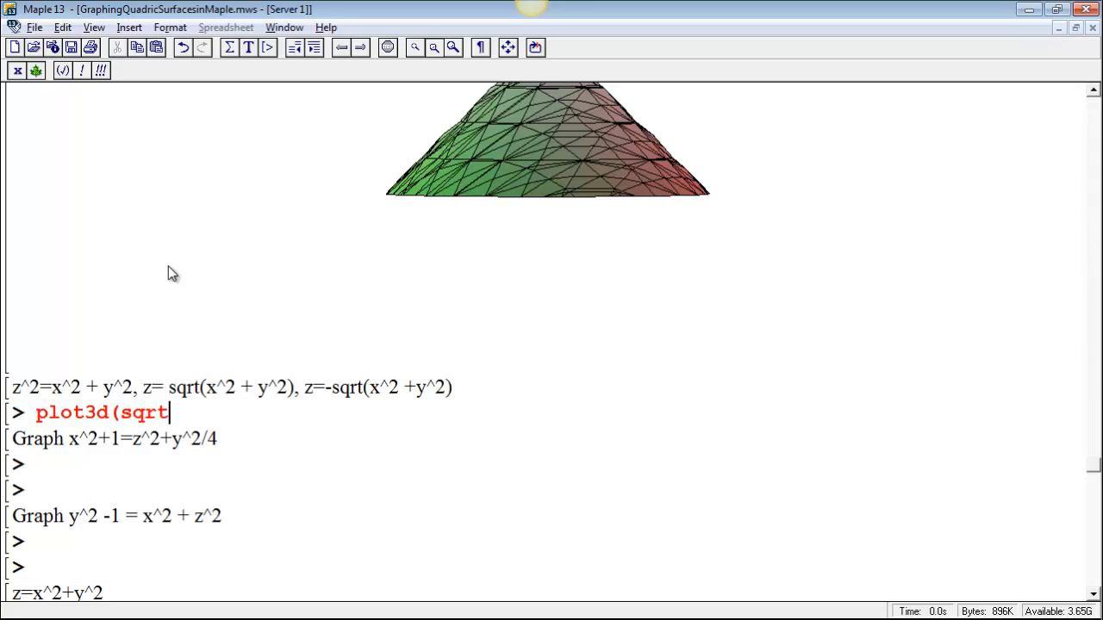
{"action": "type", "text": "(x^2"}
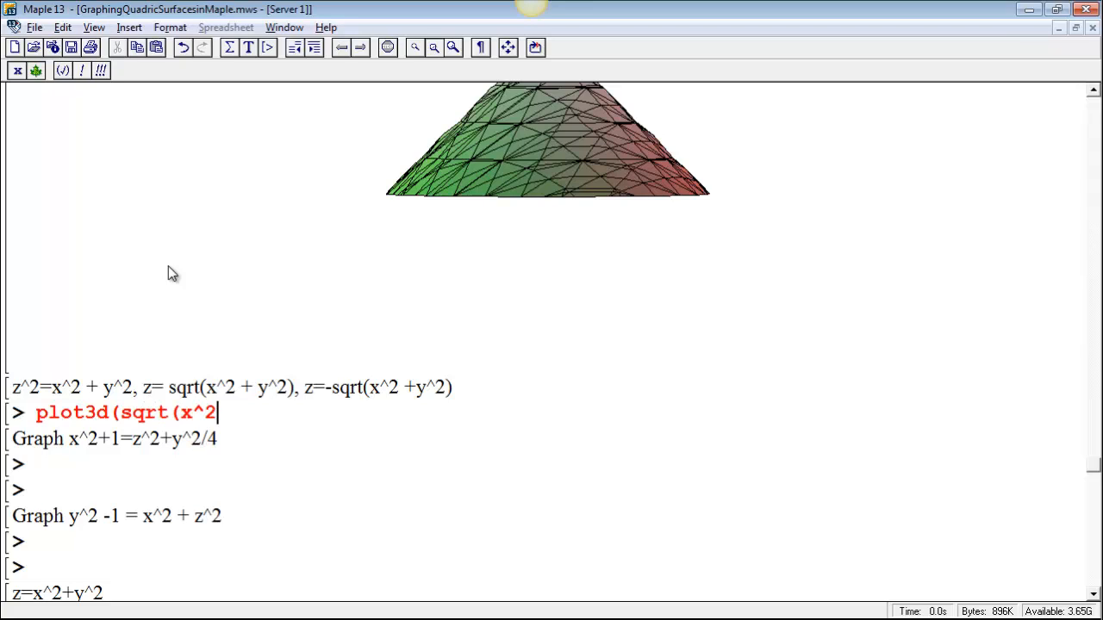
{"action": "type", "text": "+y^"}
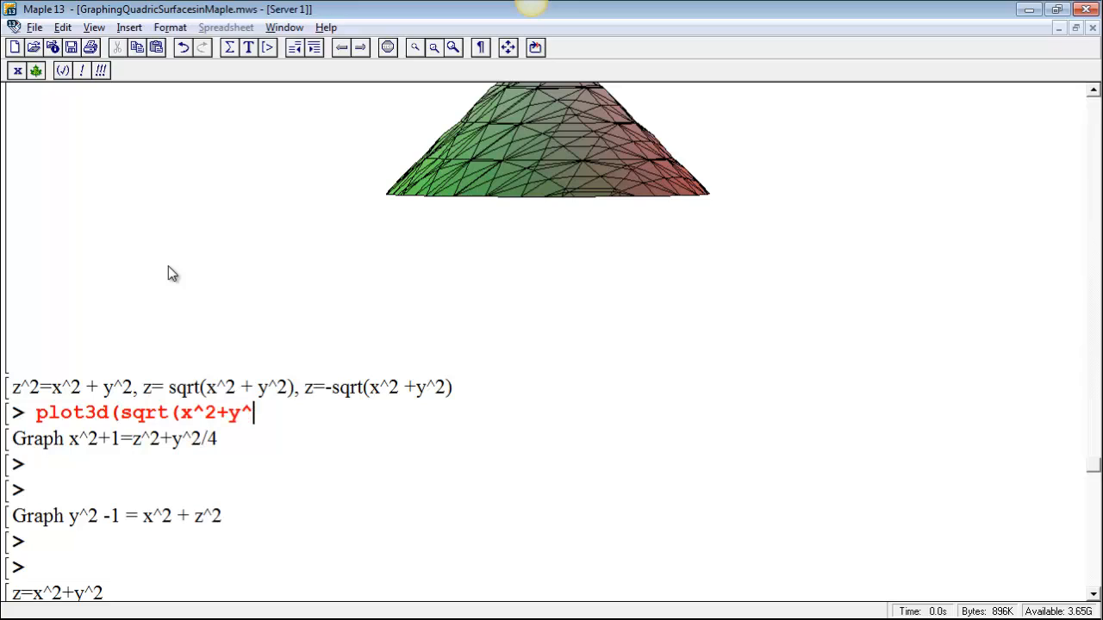
{"action": "type", "text": "),x="}
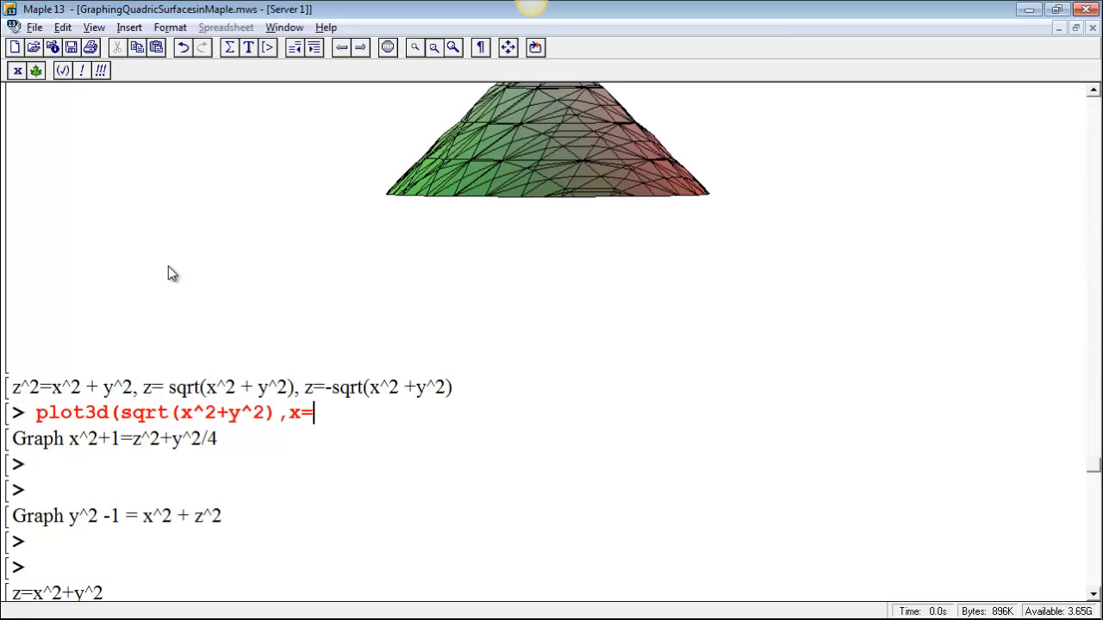
{"action": "type", "text": "-1..1, y"}
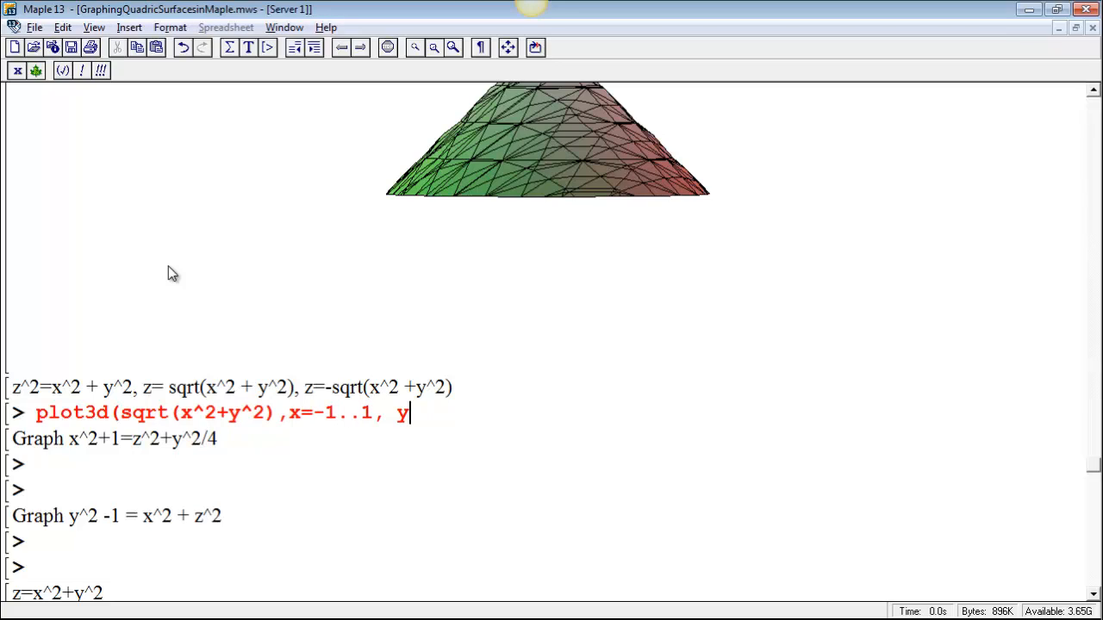
{"action": "type", "text": "=-1.."}
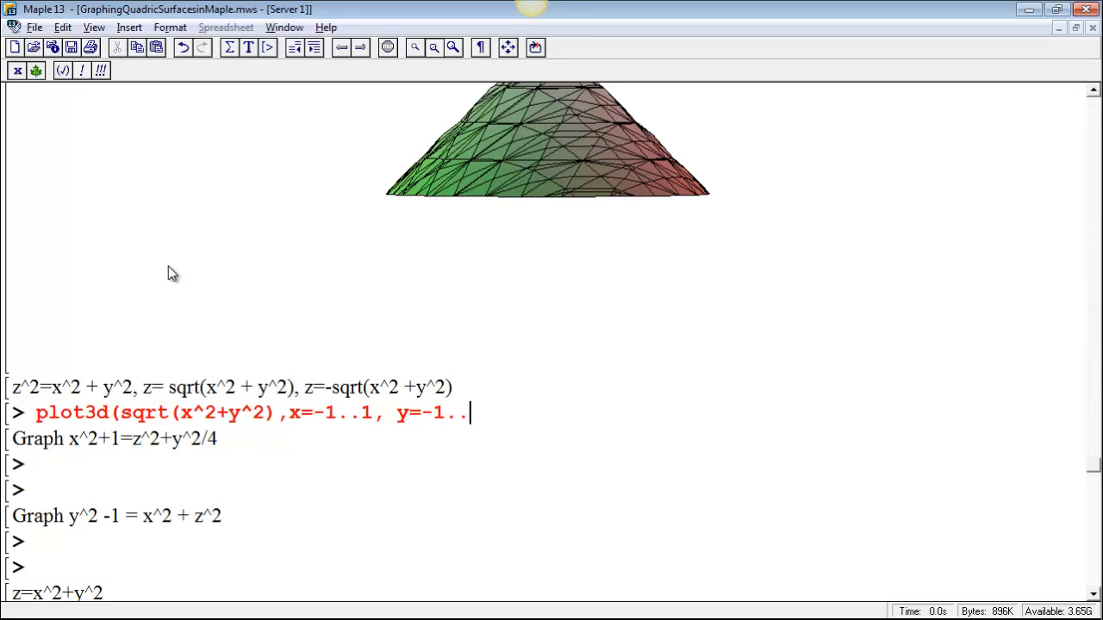
{"action": "type", "text": "1)"}
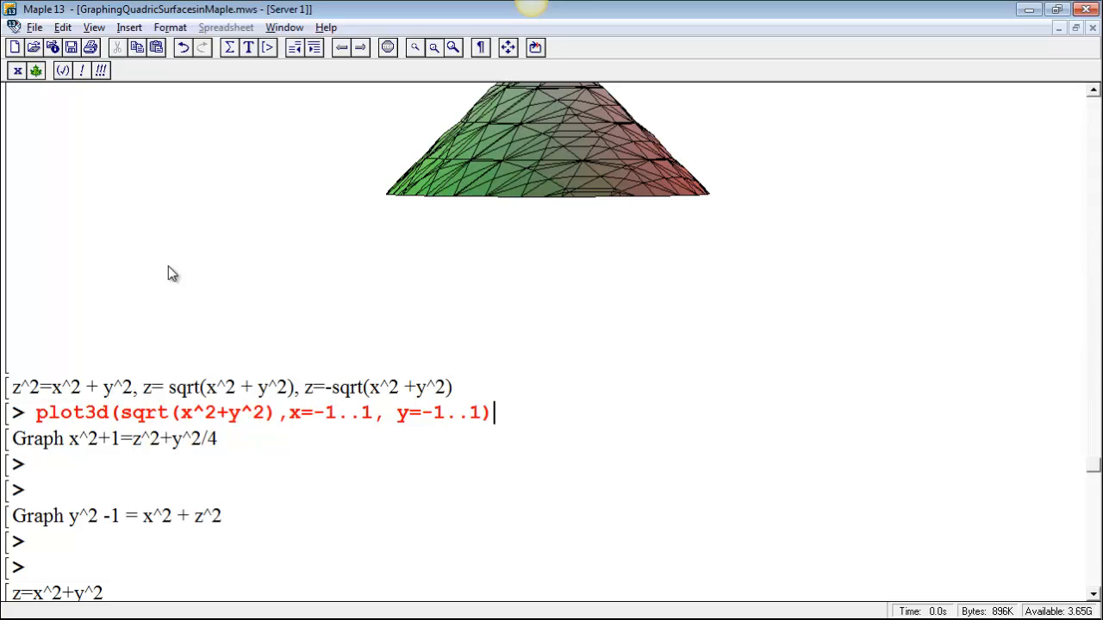
{"action": "type", "text": ";"}
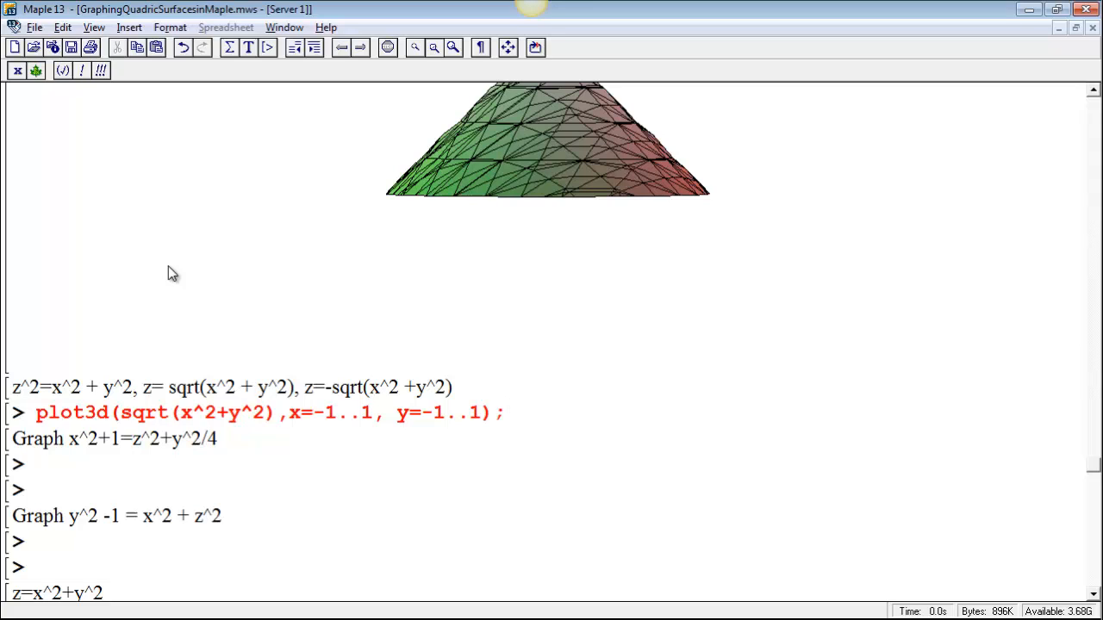
{"action": "scroll", "scroll_direction": "down", "scroll_amount": 3}
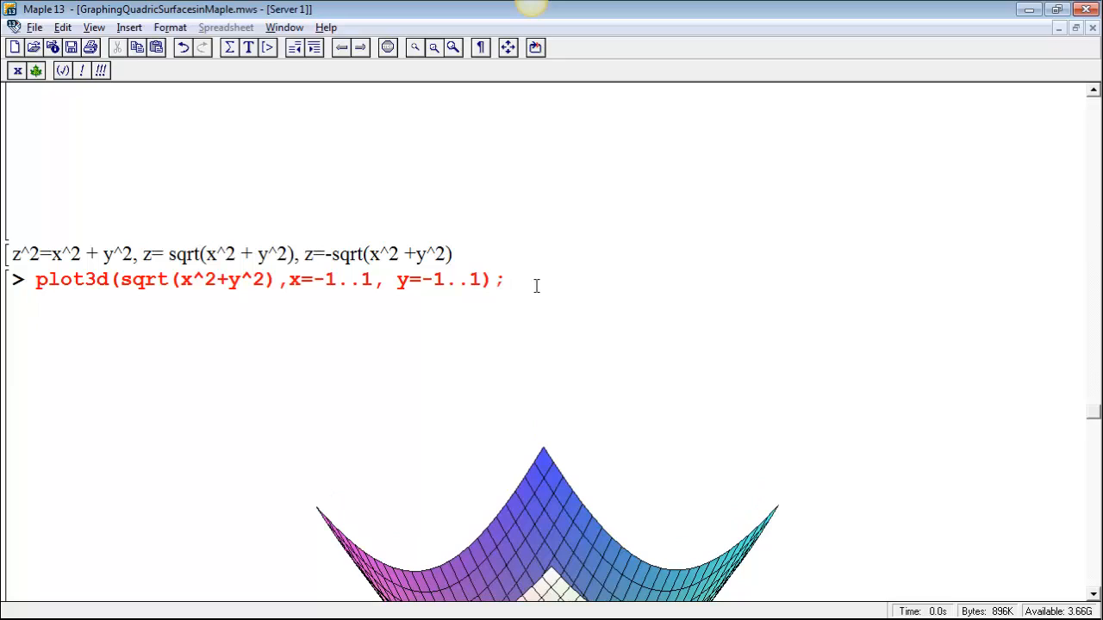
- Start a fresh input line after the executed plot3d command and its cone plot
{"action": "left_click", "coordinate": [506, 279]}
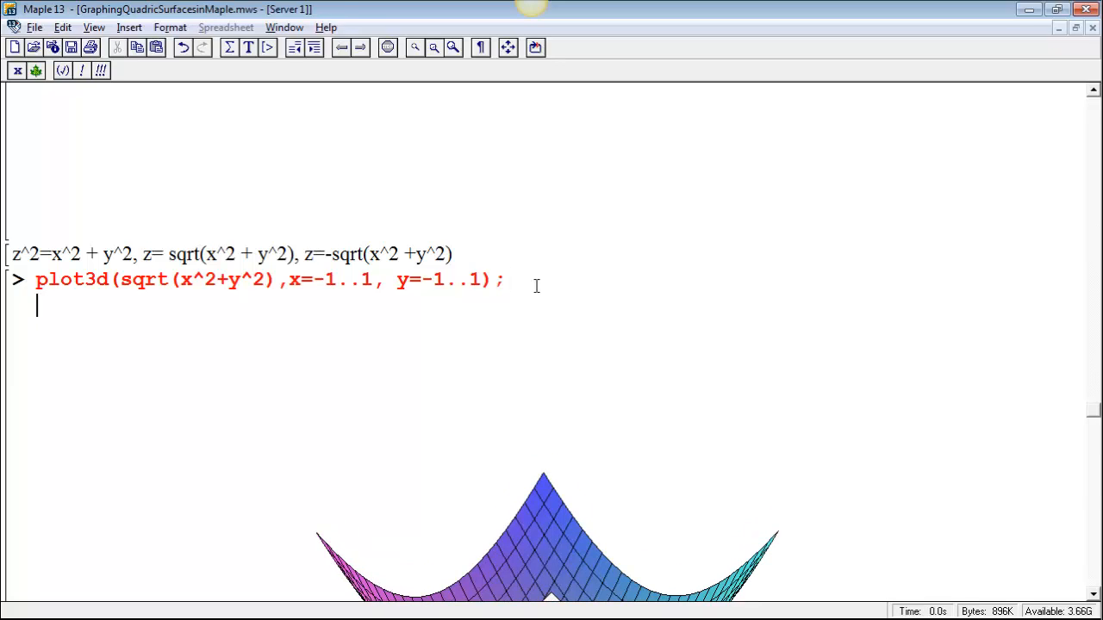
- Duplicate the plot3d command on a second line with -sqrt(x^2+y^2) for the lower half
{"action": "type", "text": "plot3d(sqrt(x^2+y^2),x=-1..1, y=-1..1);"}
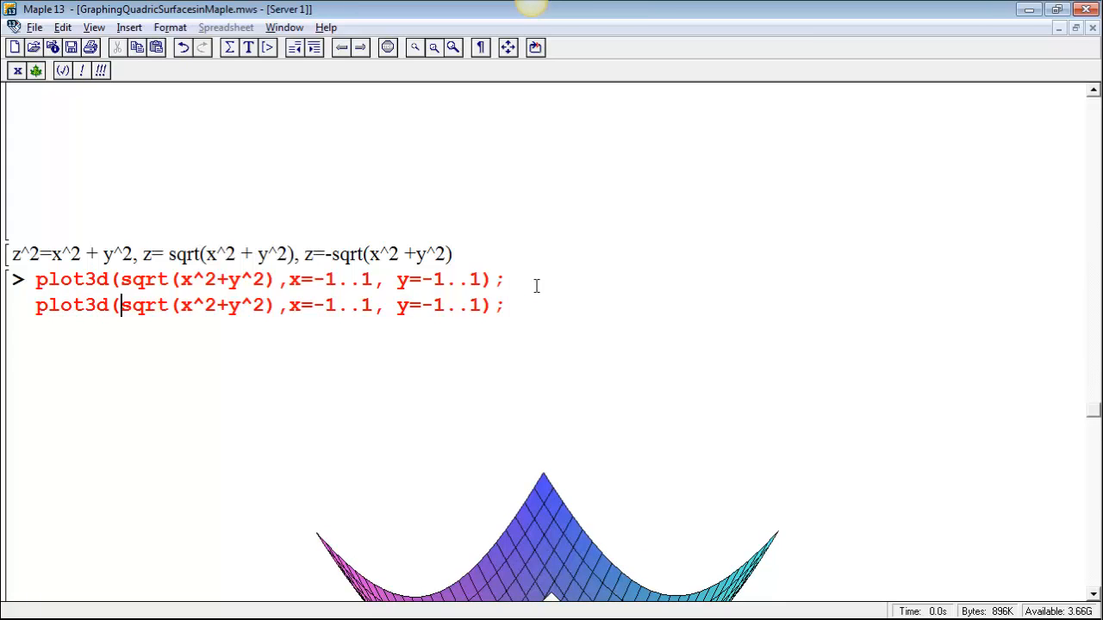
{"action": "type", "text": "-"}
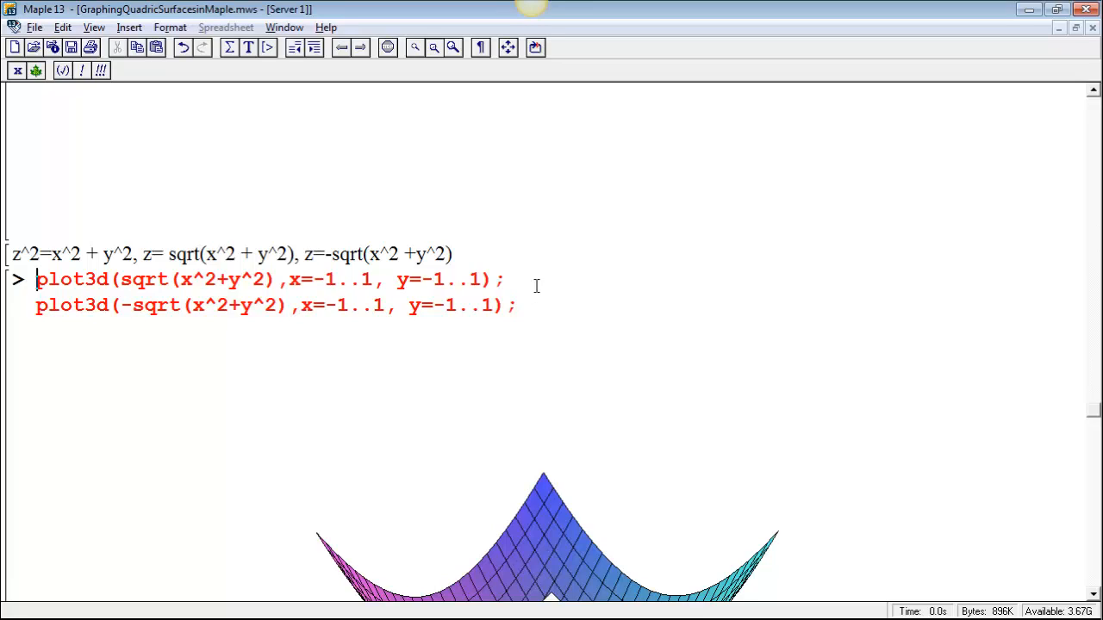
- Assign the two plot3d commands to variables bill and ed
{"action": "type", "text": "p1:"}
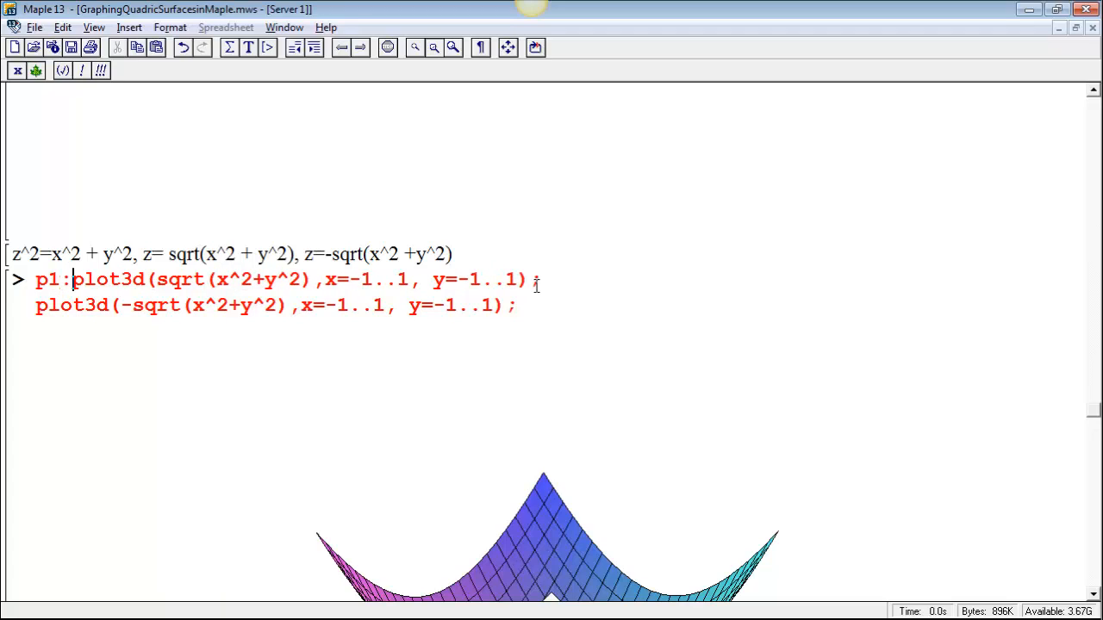
{"action": "type", "text": "="}
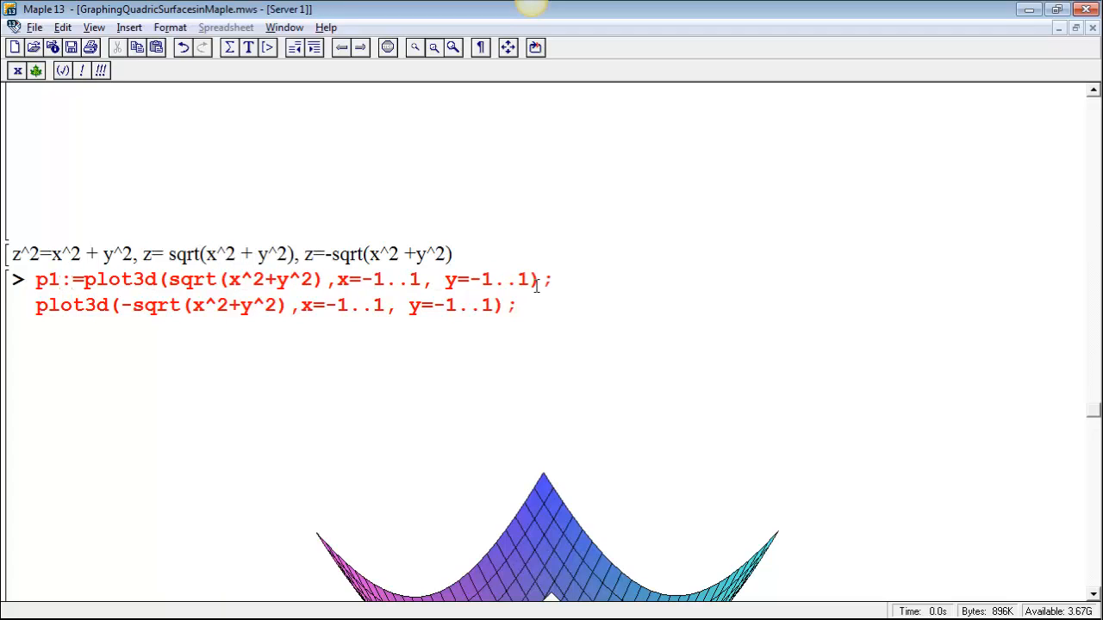
{"action": "type", "text": "bill"}
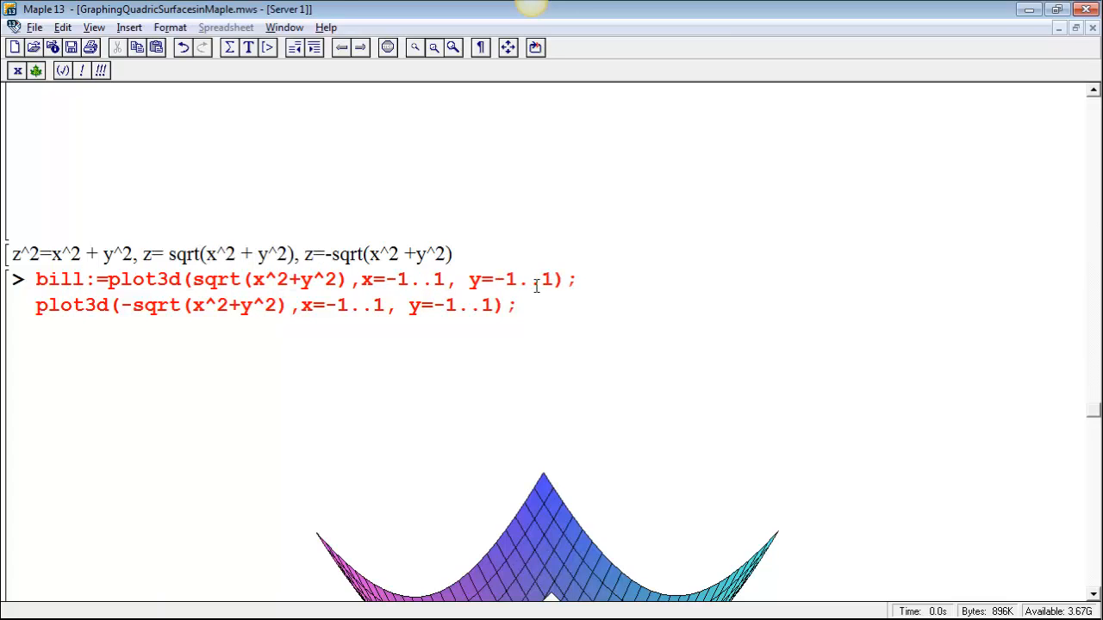
{"action": "type", "text": "ed:"}
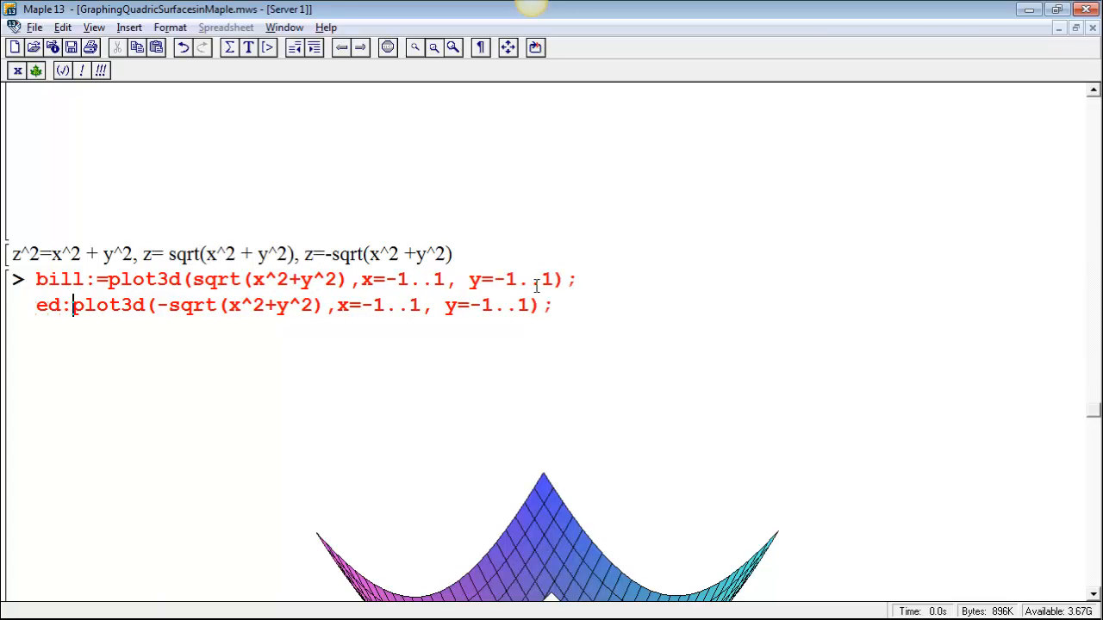
{"action": "type", "text": "="}
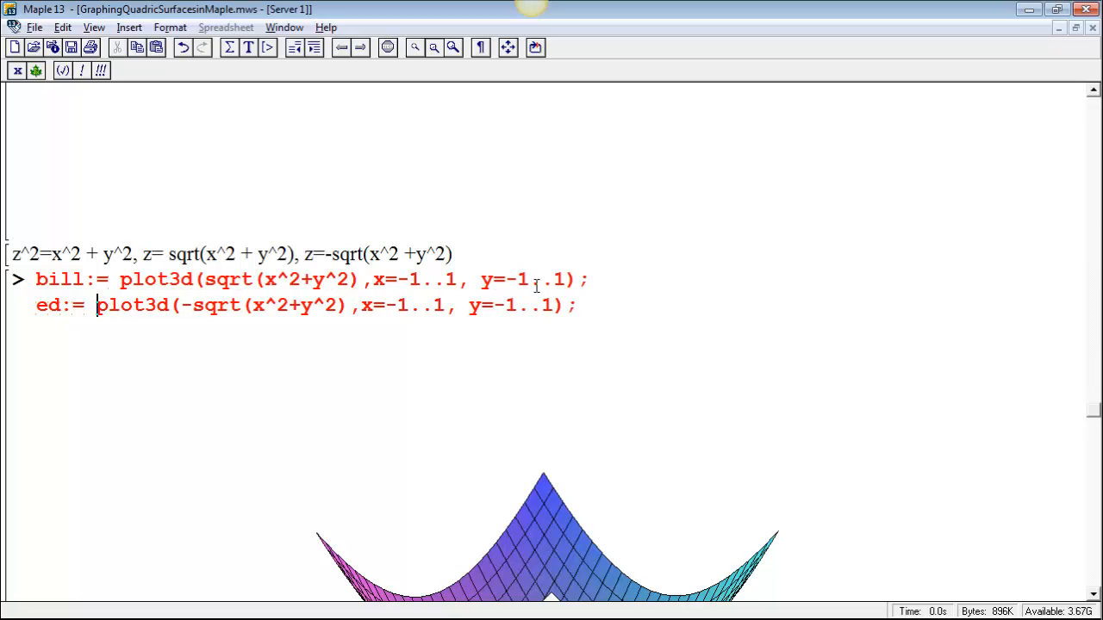
{"action": "left_click", "coordinate": [583, 279]}
{"action": "type", "text": ":"}
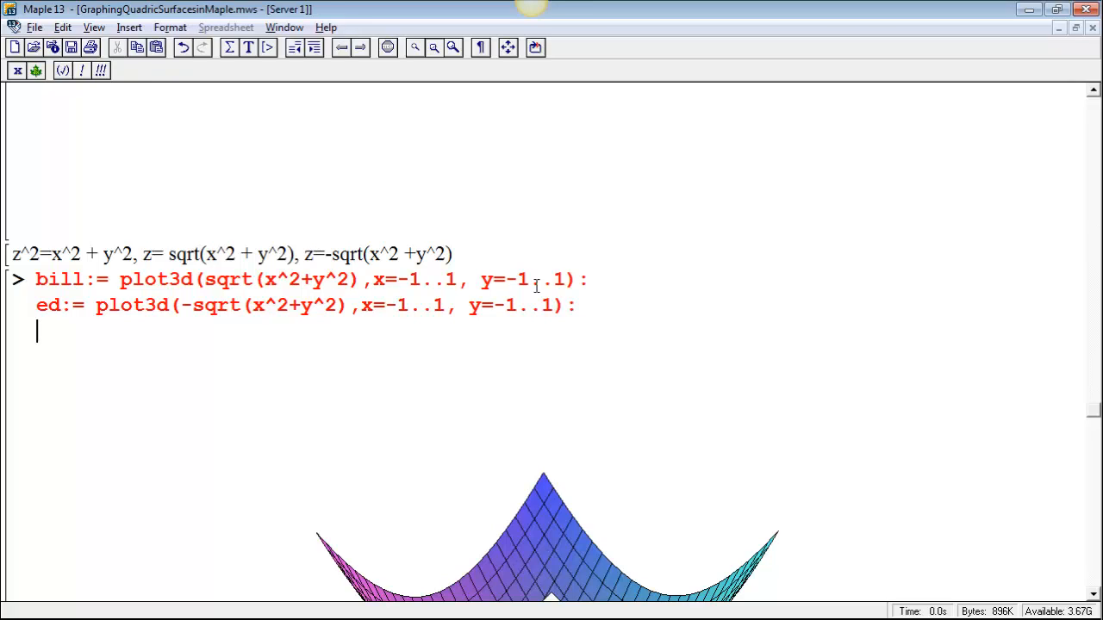
- Add display(bill, ed); after the assignments, correcting its spelling to combine both halves
{"action": "type", "text": "dip"}
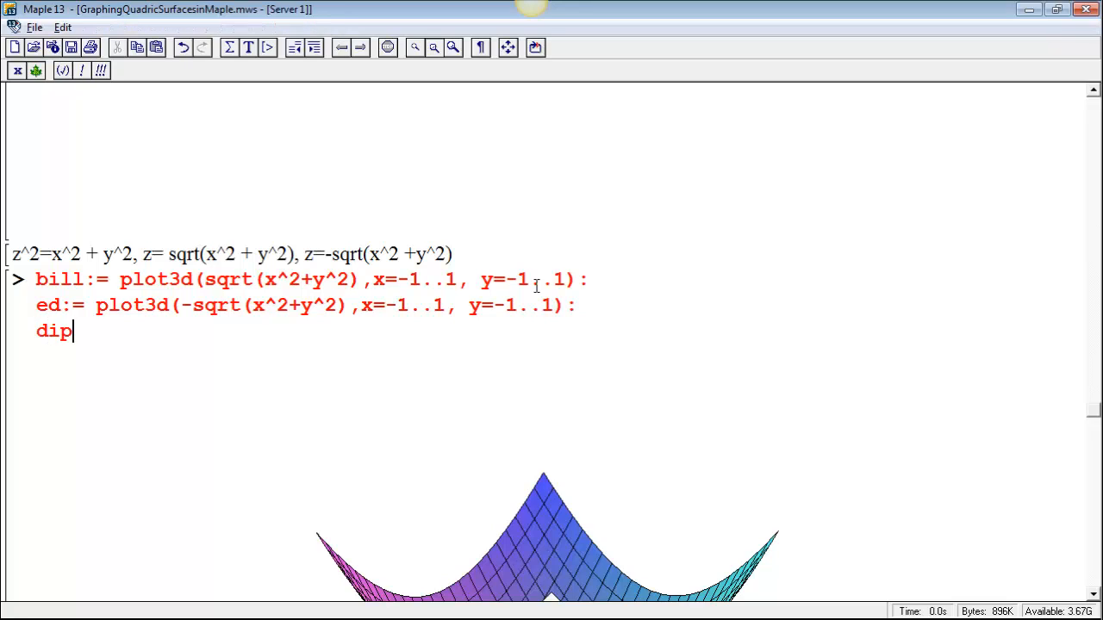
{"action": "type", "text": "lay("}
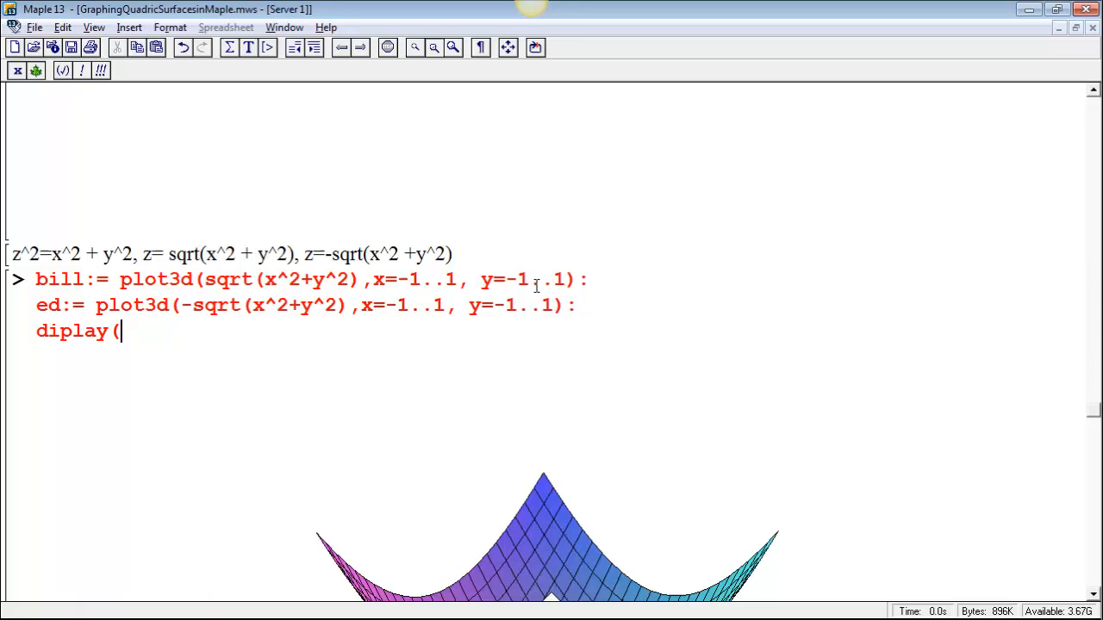
{"action": "type", "text": "bill, ed"}
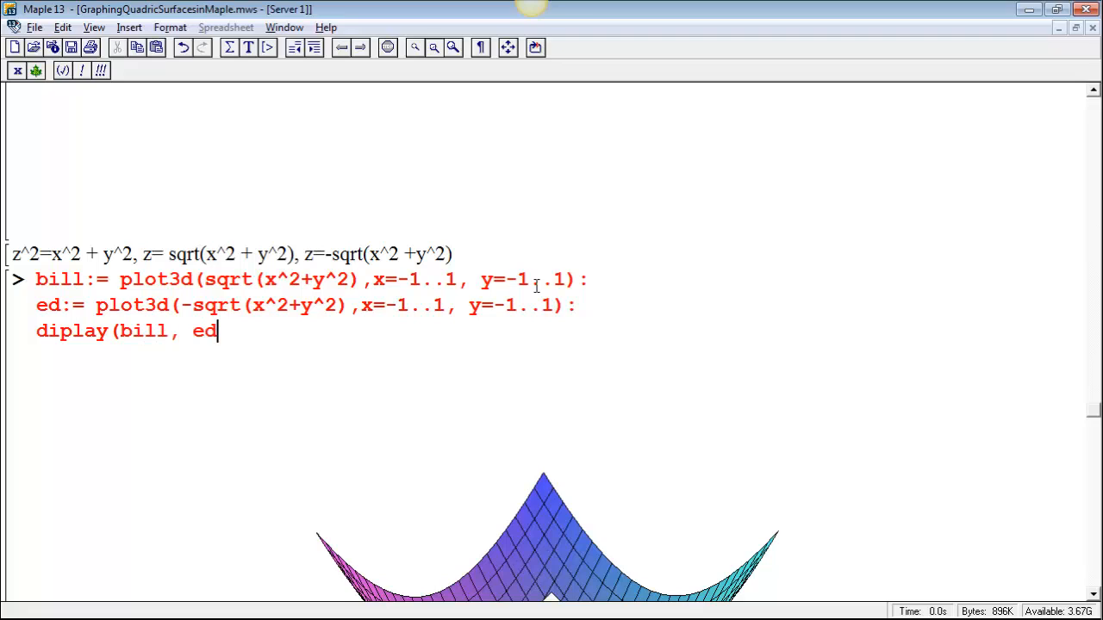
{"action": "type", "text": ");"}
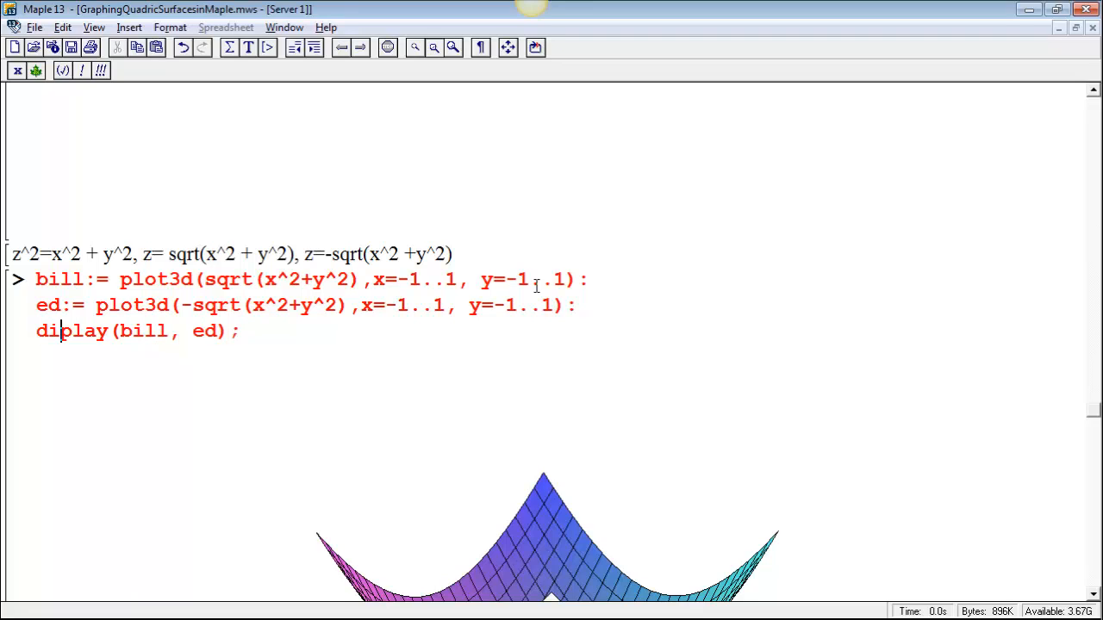
{"action": "type", "text": "s"}
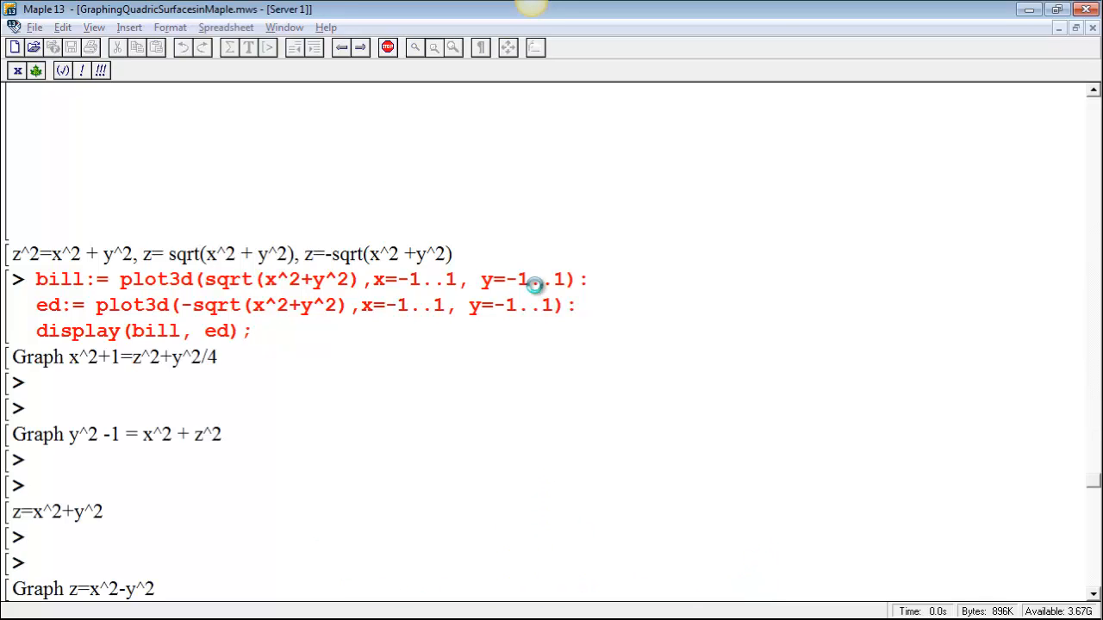
- Run the display command to render the double cone and return to the command group to edit it
{"action": "key", "text": "Return"}
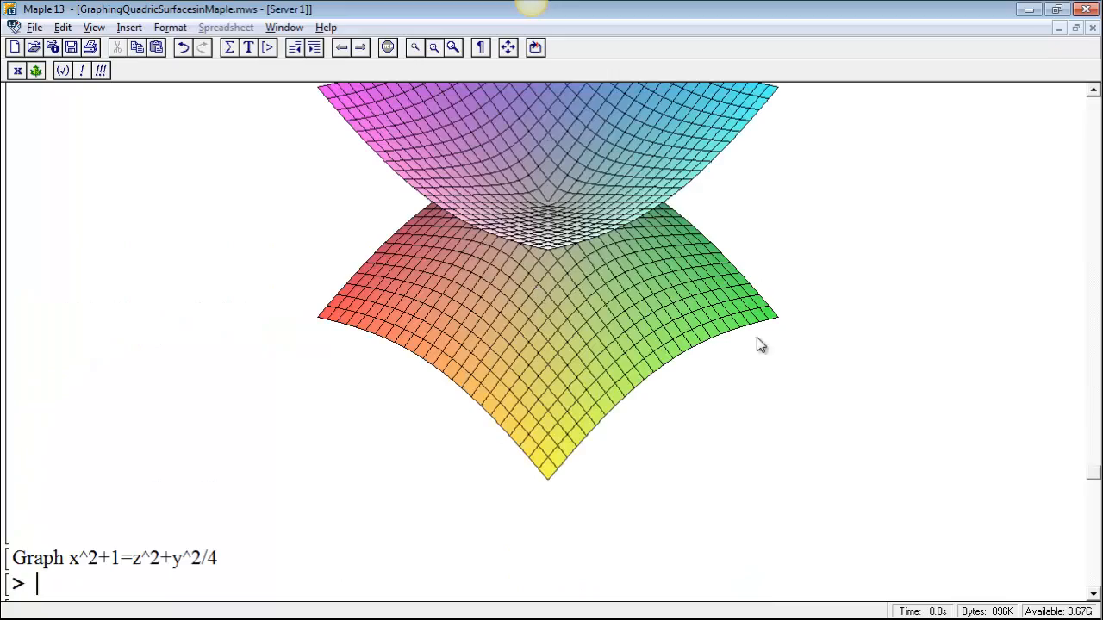
{"action": "left_click_drag", "start_coordinate": [761, 345], "coordinate": [603, 396]}
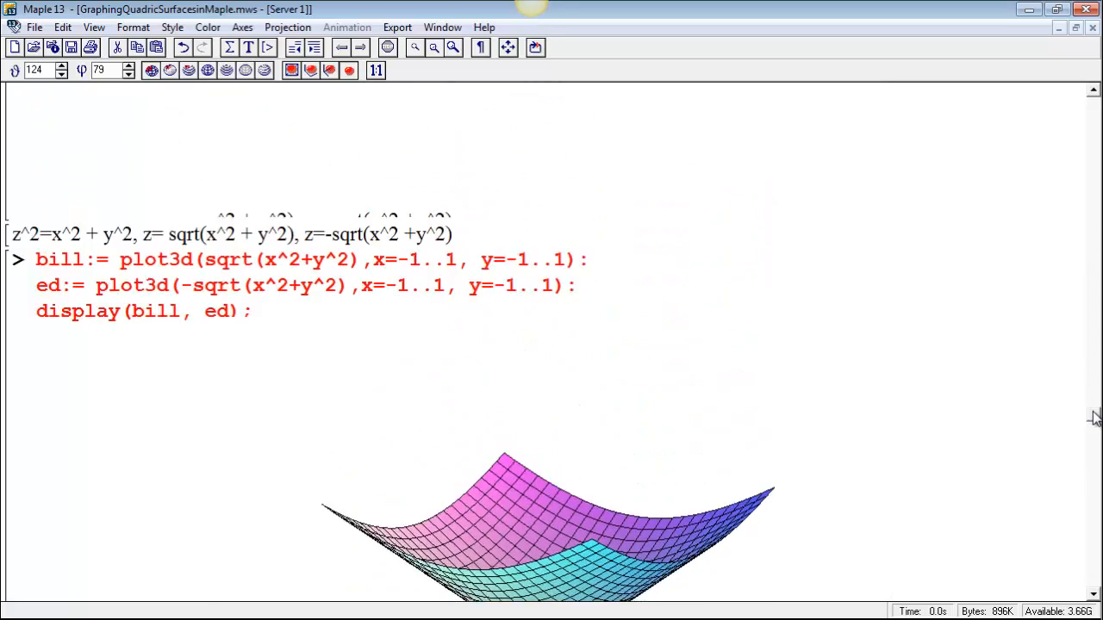
{"action": "scroll", "scroll_direction": "down", "scroll_amount": 3}
{"action": "type", "text": ", axes"}
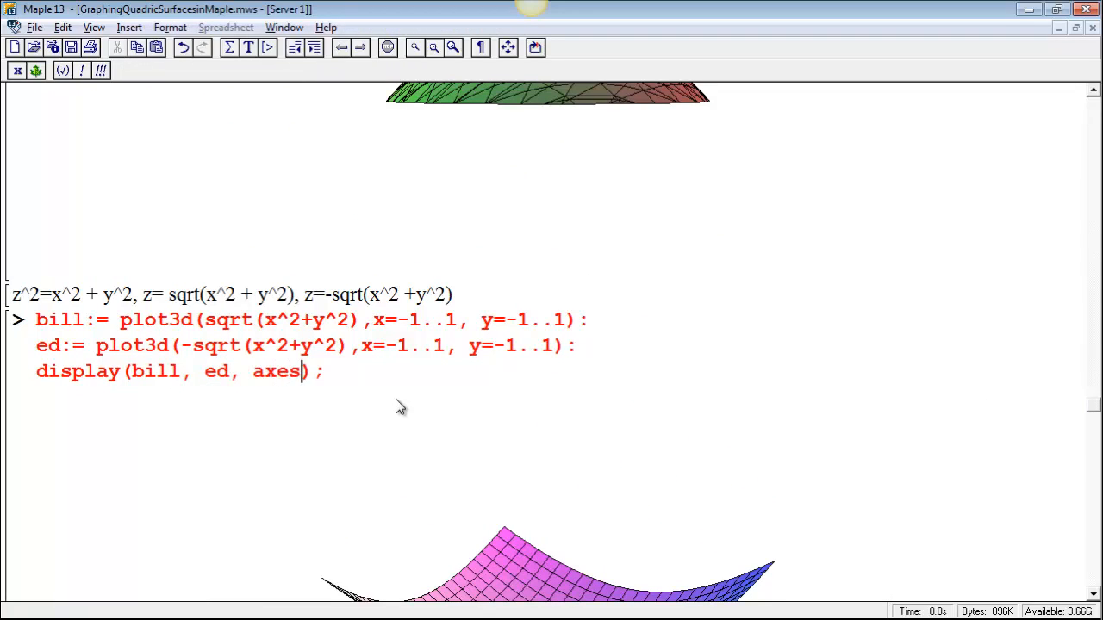
- Complete the display option as axes=normal so axes pass through the cone's vertex
{"action": "type", "text": "=normal"}
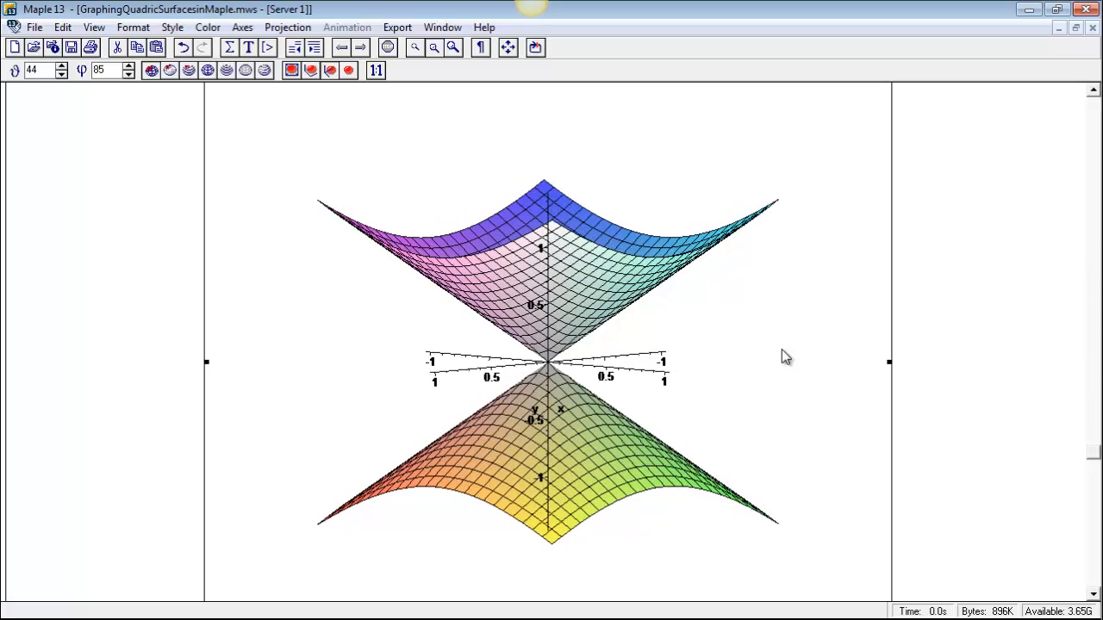
{"action": "mouse_move", "coordinate": [1092, 458]}
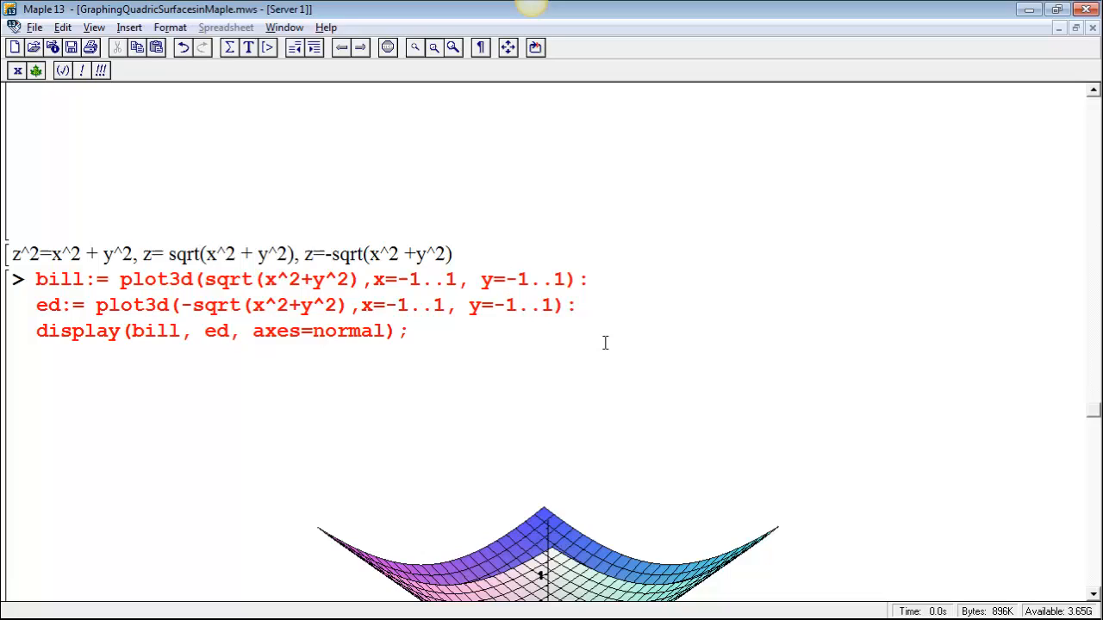
- Change both y ranges to -sqrt(1-x^2)..sqrt(1-x^2) for a circular domain
{"action": "type", "text": "e"}
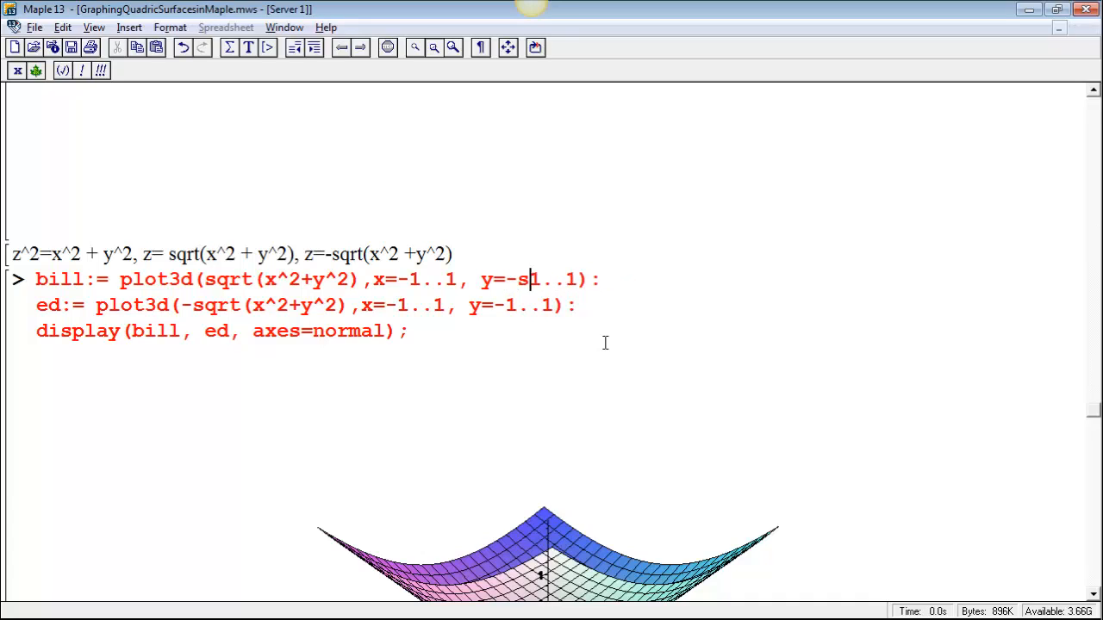
{"action": "type", "text": "qrt("}
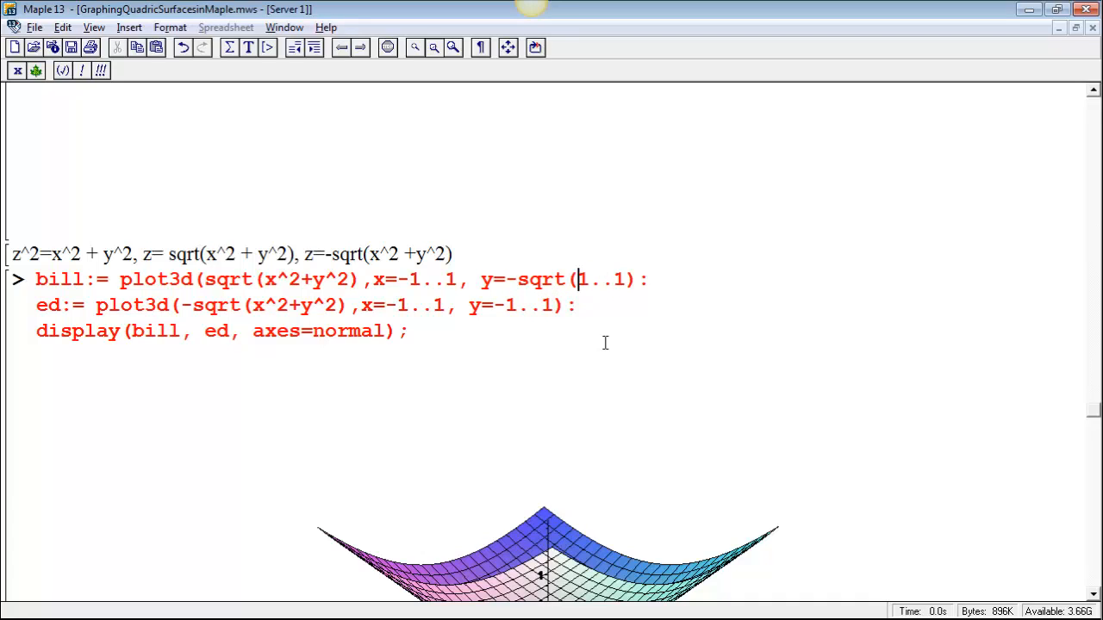
{"action": "type", "text": "-x^2"}
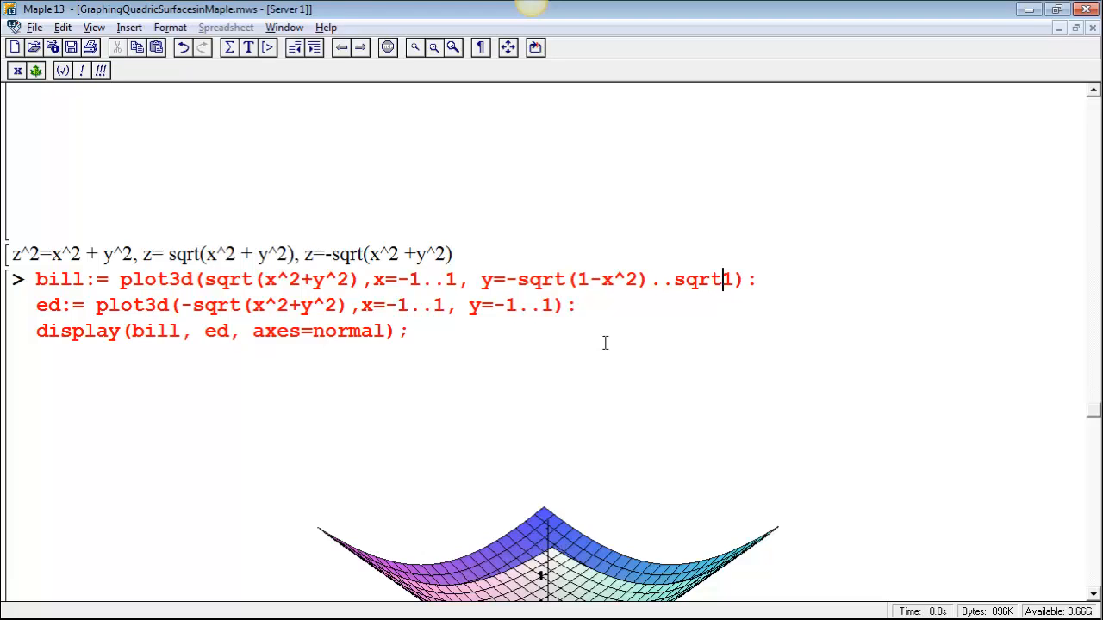
{"action": "type", "text": "(1-x^"}
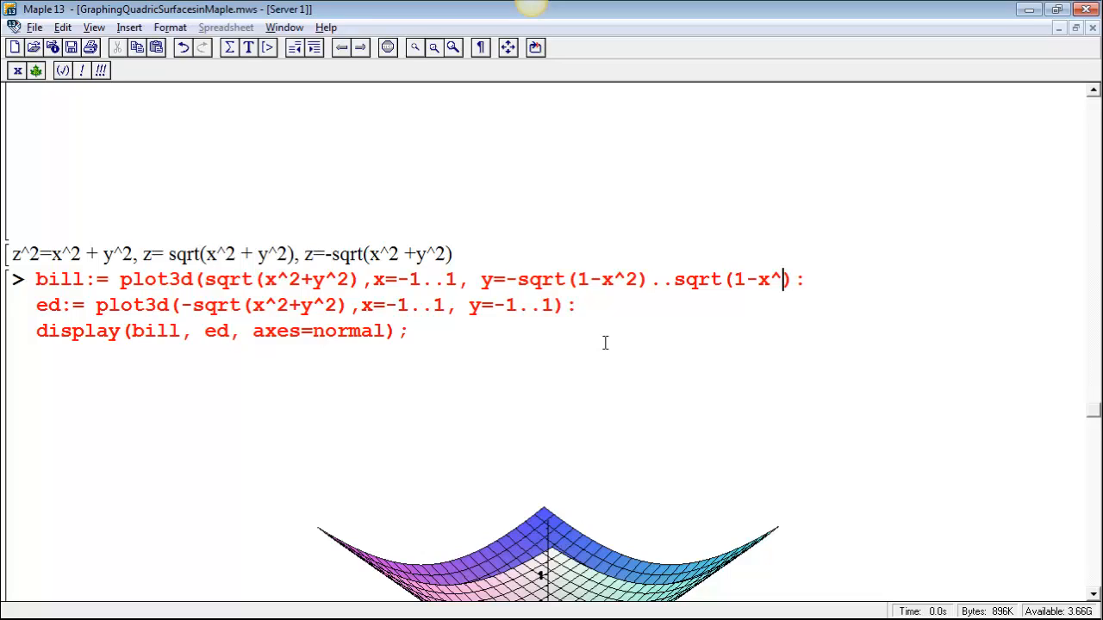
{"action": "type", "text": "2)"}
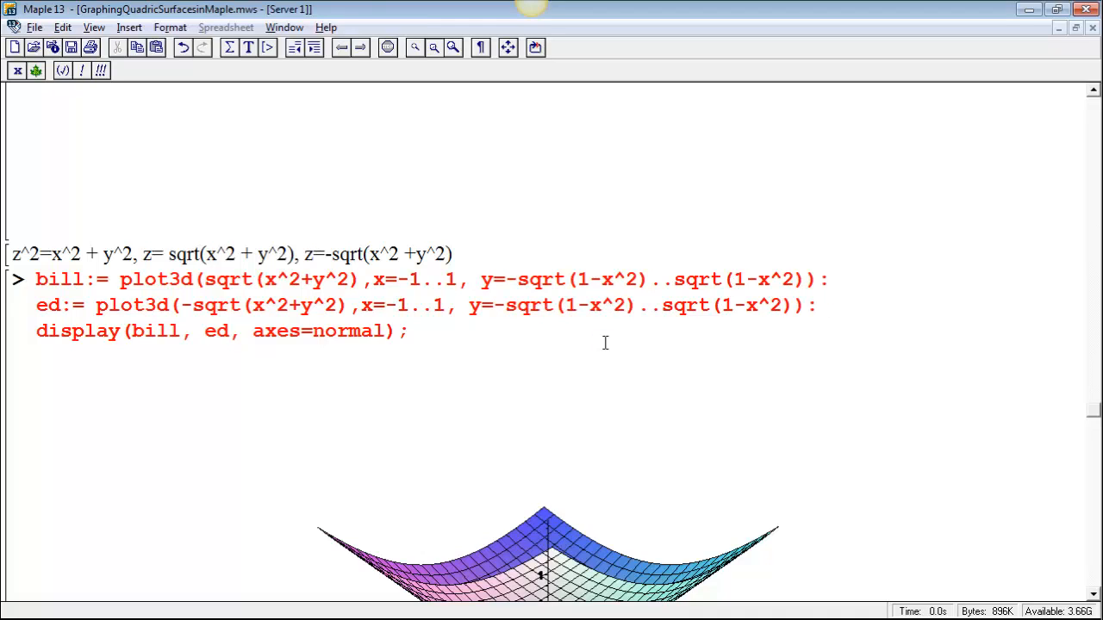
- View the re-run round-rimmed double cone and rotate it to inspect its top and side
{"action": "scroll", "scroll_direction": "down", "scroll_amount": 3}
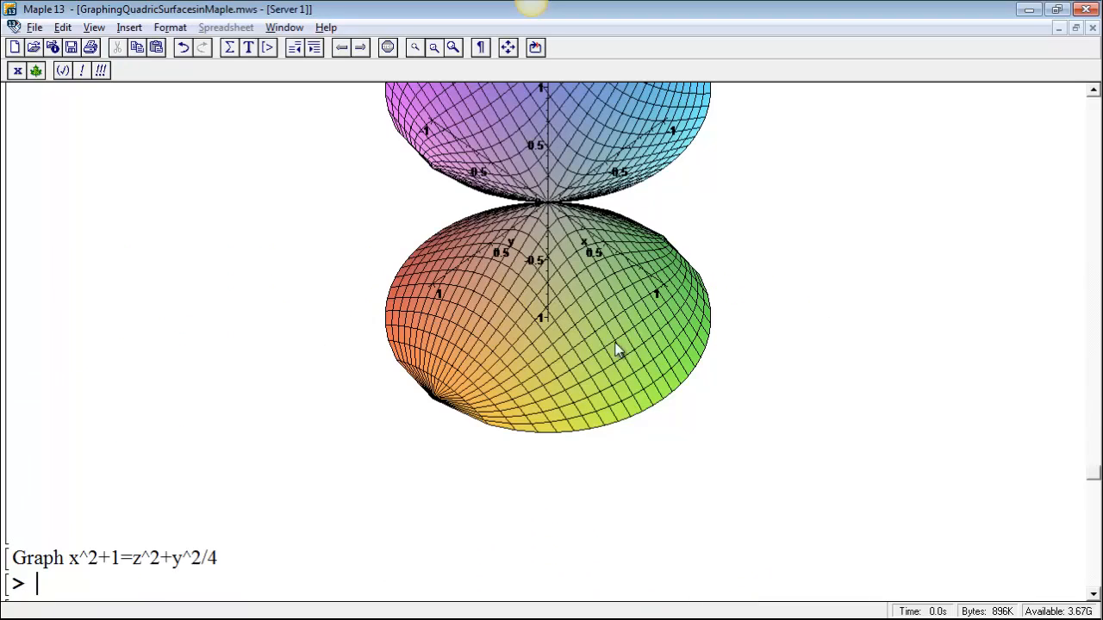
{"action": "scroll", "scroll_direction": "down", "scroll_amount": 3}
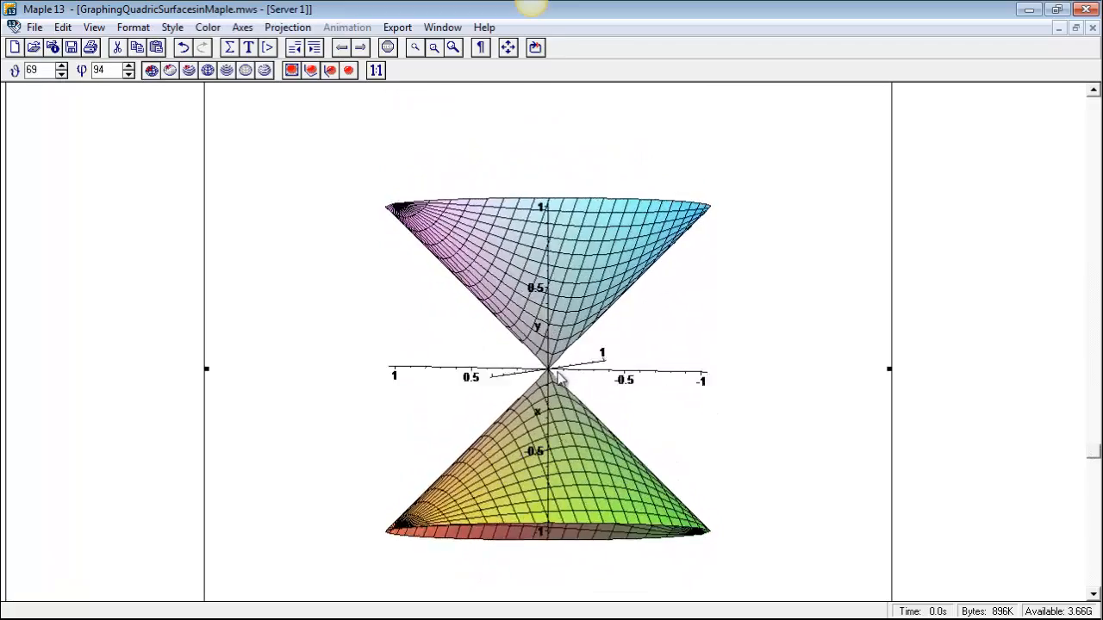
{"action": "left_click_drag", "start_coordinate": [560, 379], "coordinate": [543, 310]}
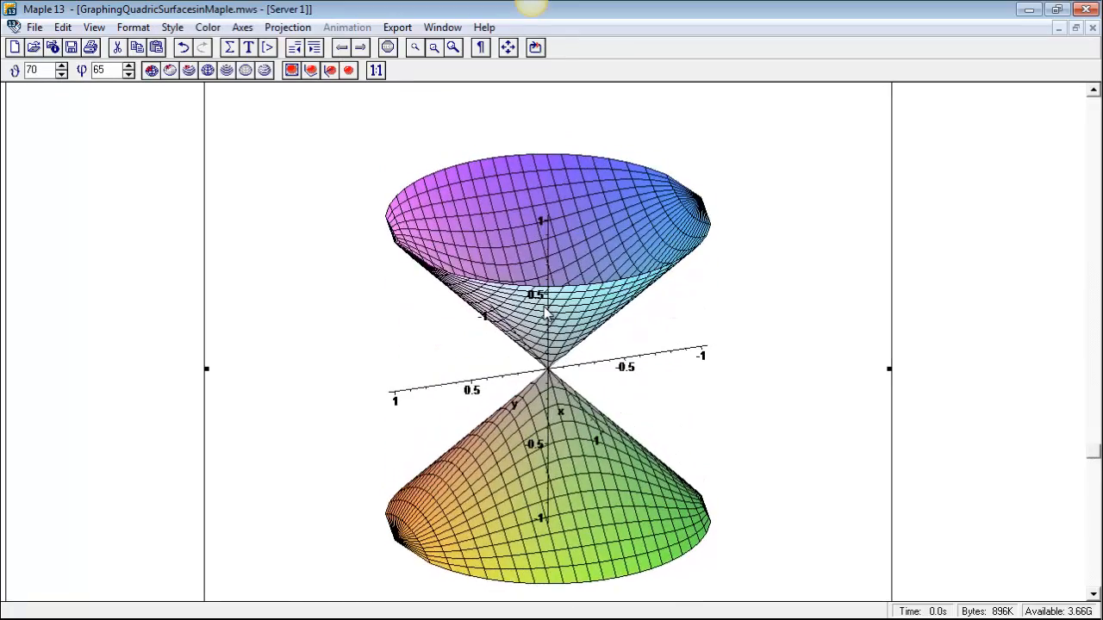
{"action": "left_click_drag", "start_coordinate": [543, 310], "coordinate": [586, 293]}
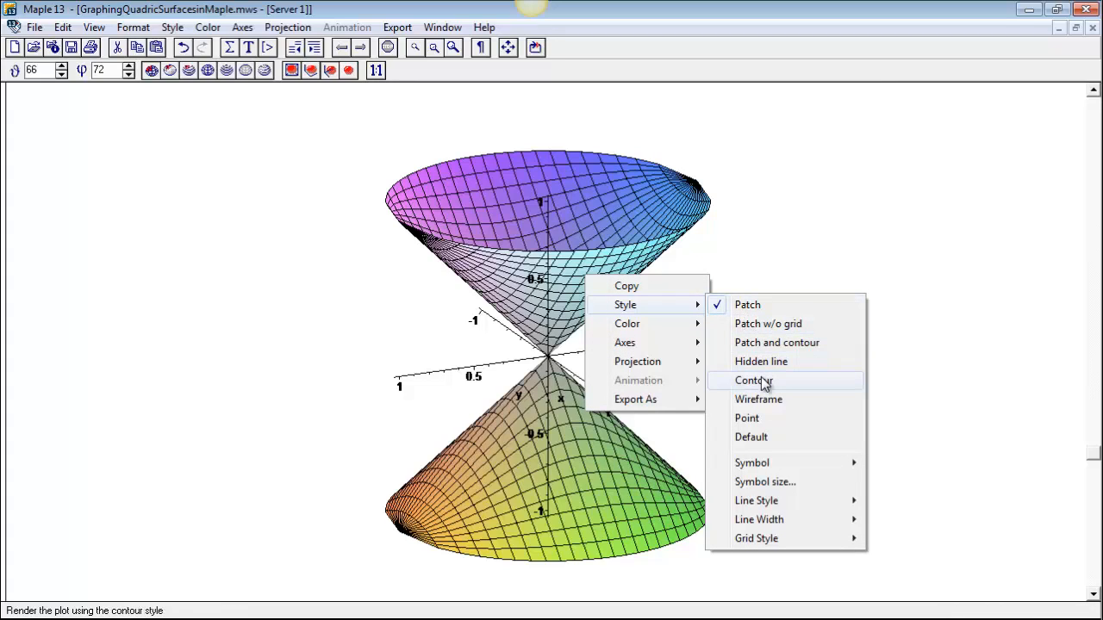
{"action": "mouse_move", "coordinate": [759, 390]}
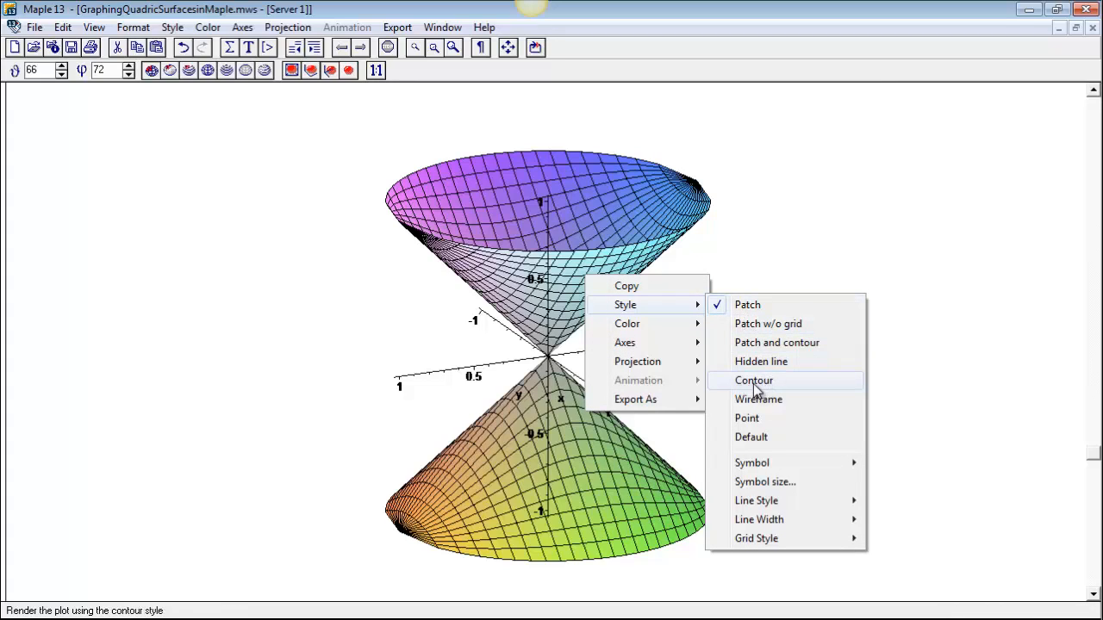
{"action": "mouse_move", "coordinate": [676, 303]}
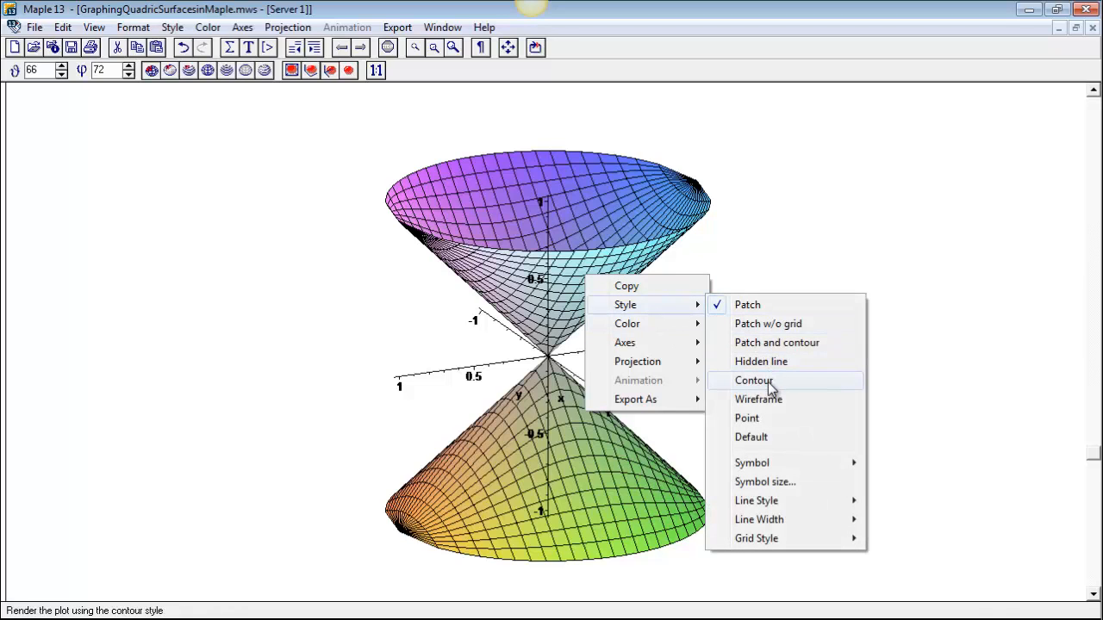
- Render the double cone in Contour style and rotate it to see the stacked level circles
{"action": "left_click", "coordinate": [754, 381]}
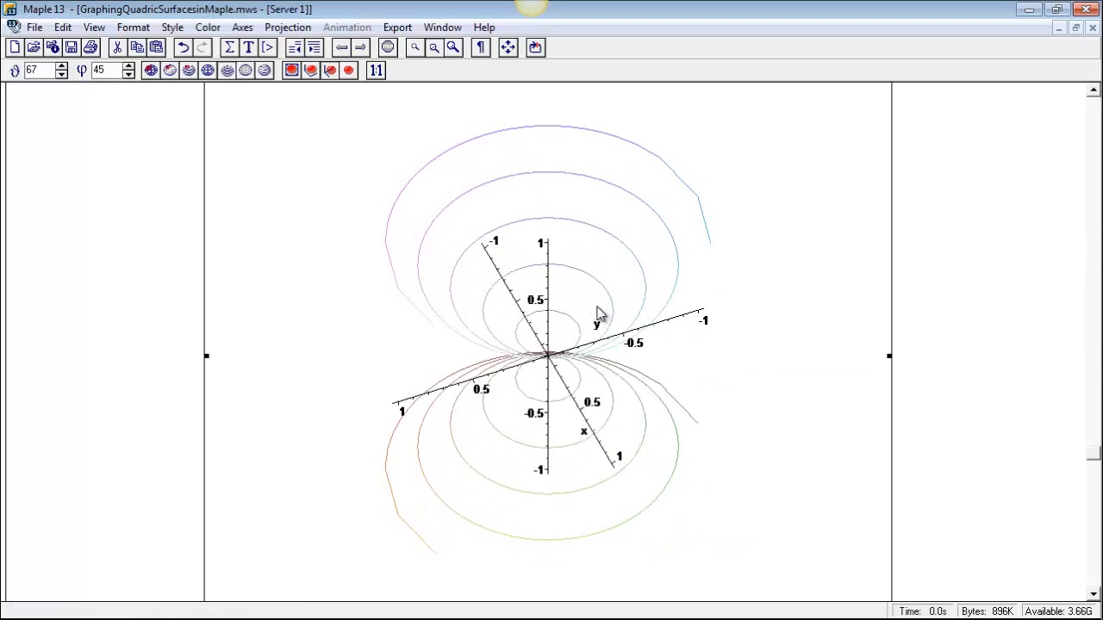
{"action": "left_click_drag", "start_coordinate": [600, 310], "coordinate": [607, 267]}
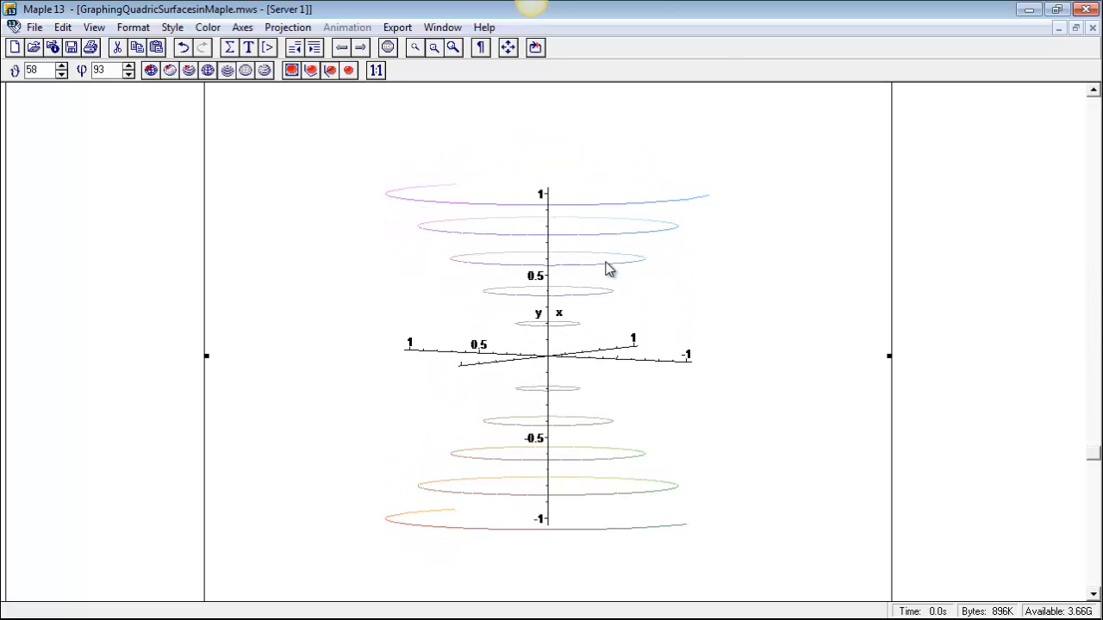
{"action": "left_click_drag", "start_coordinate": [606, 267], "coordinate": [595, 366]}
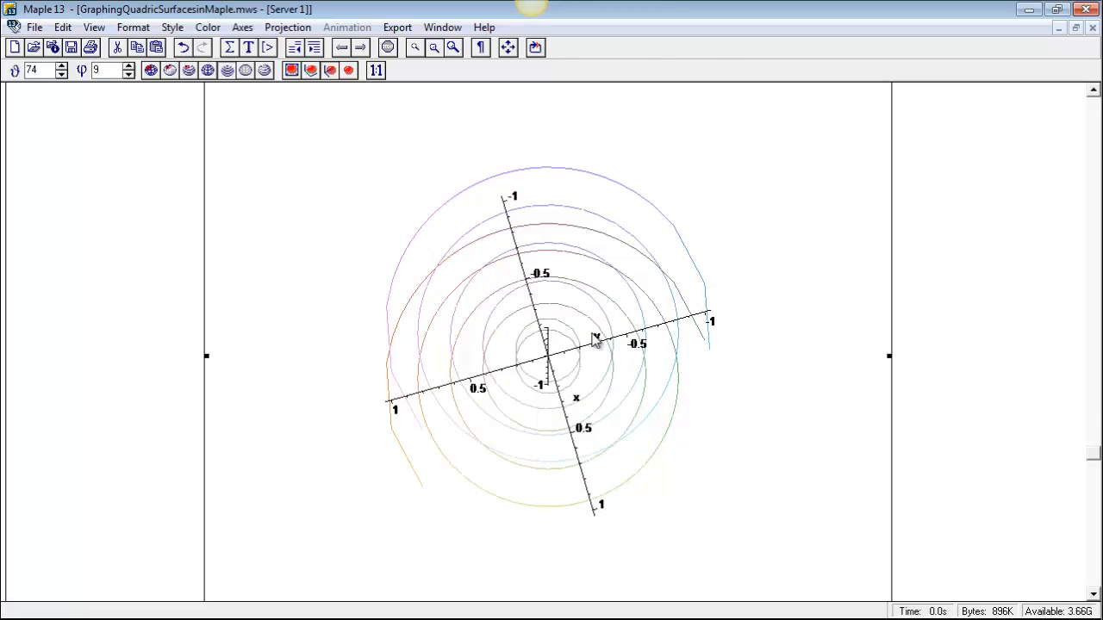
{"action": "left_click_drag", "start_coordinate": [595, 336], "coordinate": [597, 284]}
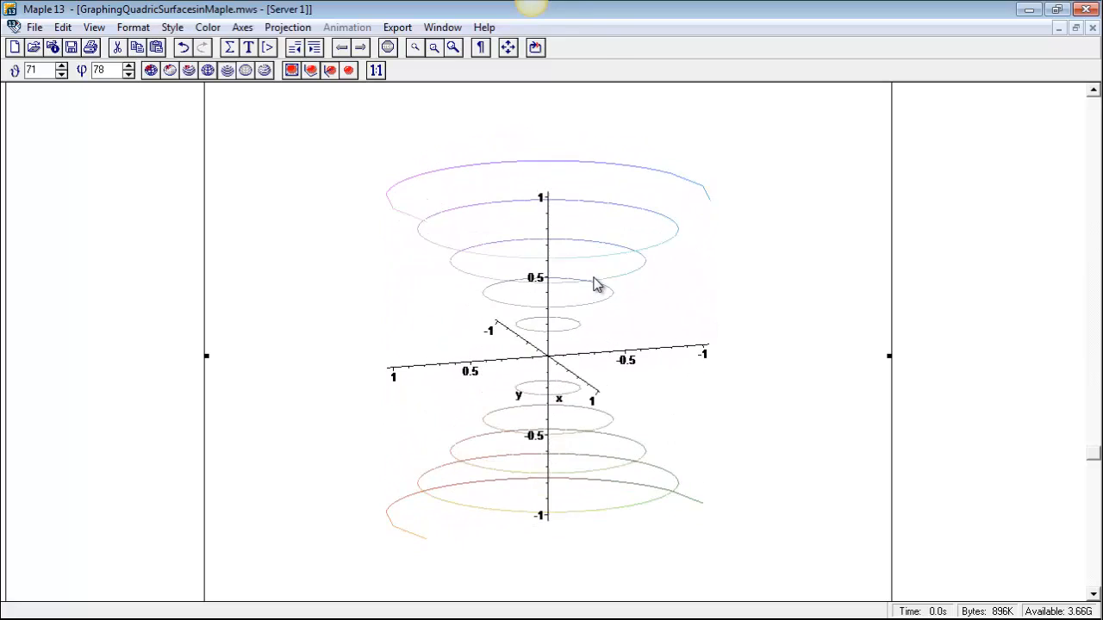
{"action": "right_click", "coordinate": [596, 285]}
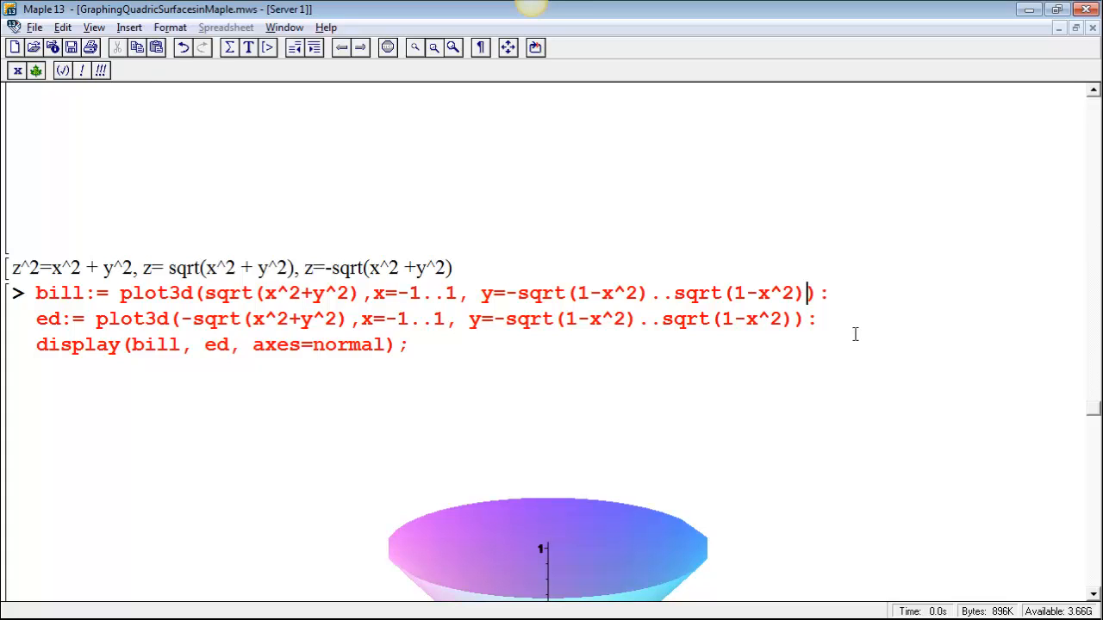
- Add style=patchnogrid to the bill plot3d command so the upper cone draws without grid lines
{"action": "type", "text": ","}
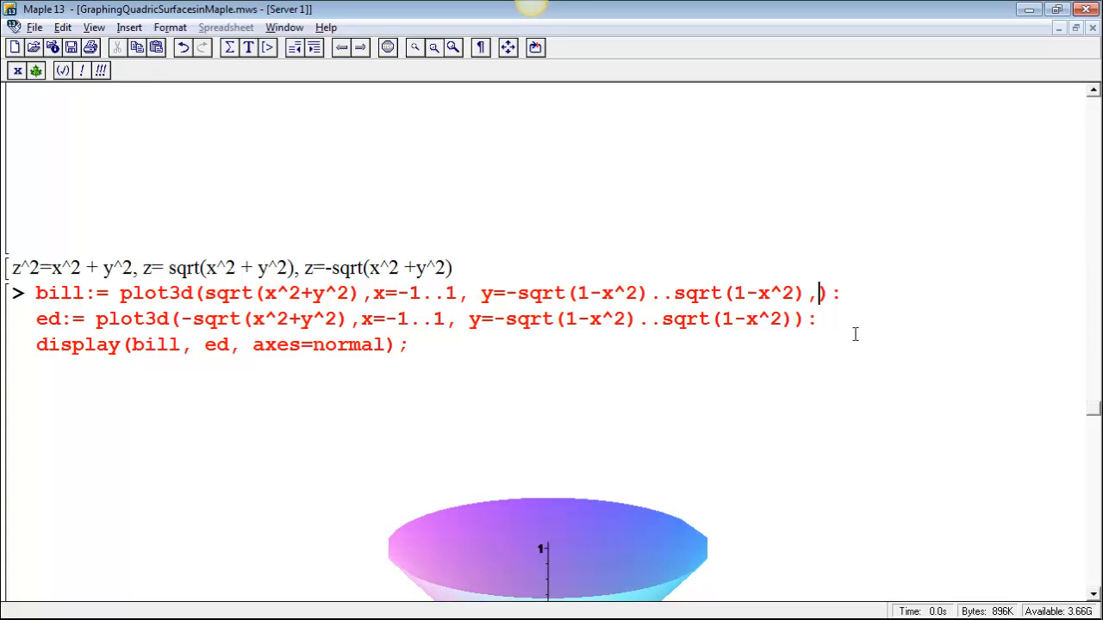
{"action": "type", "text": "style"}
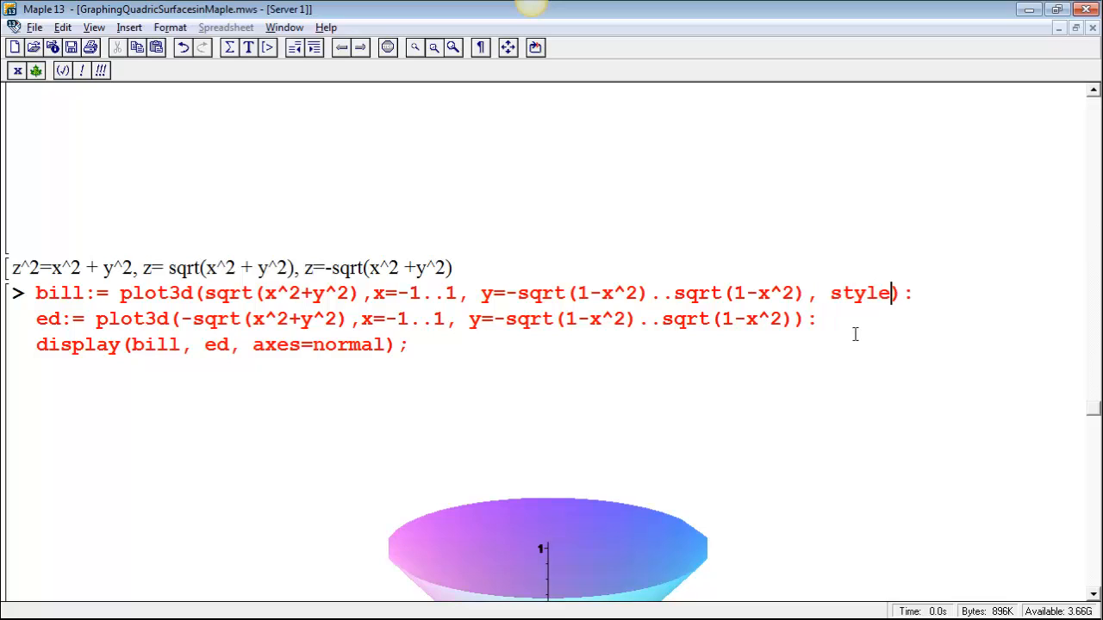
{"action": "type", "text": "=patchno"}
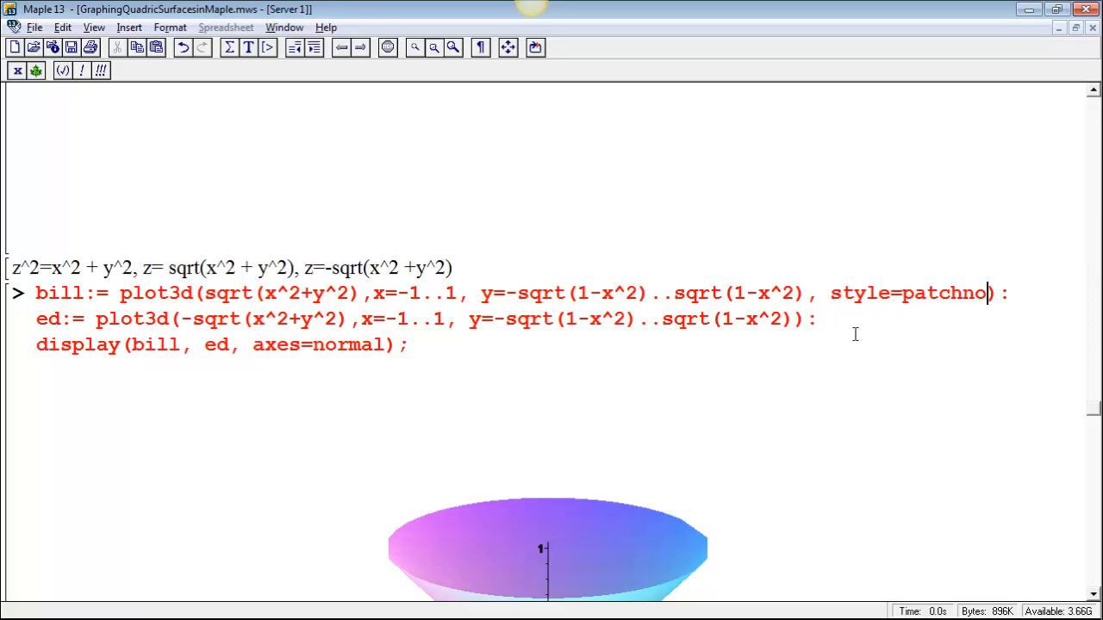
{"action": "type", "text": "grid"}
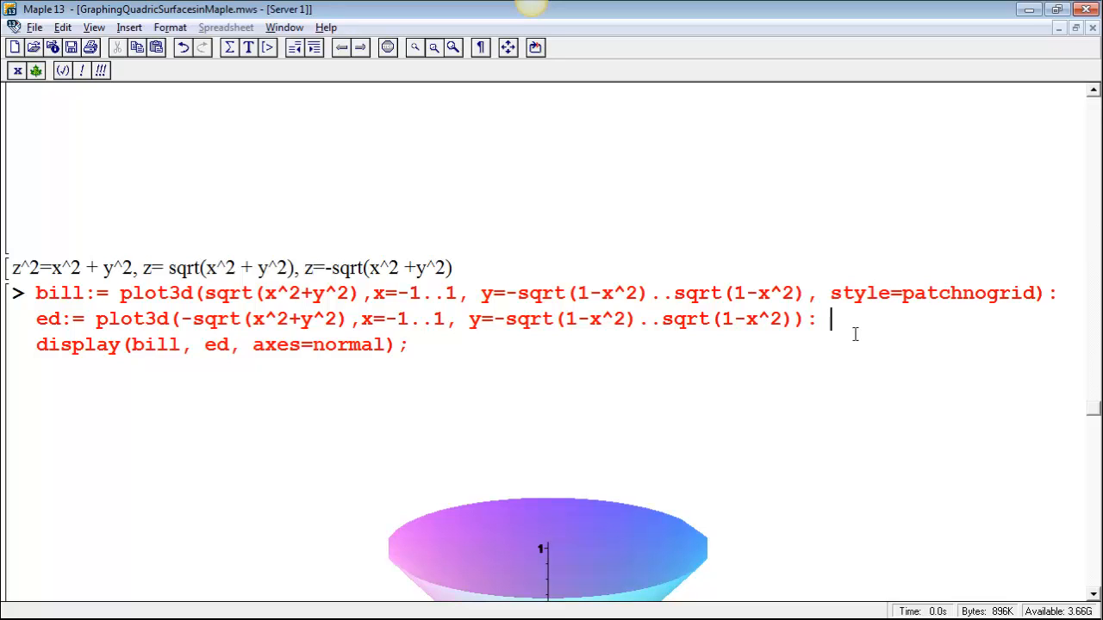
{"action": "left_click", "coordinate": [386, 47]}
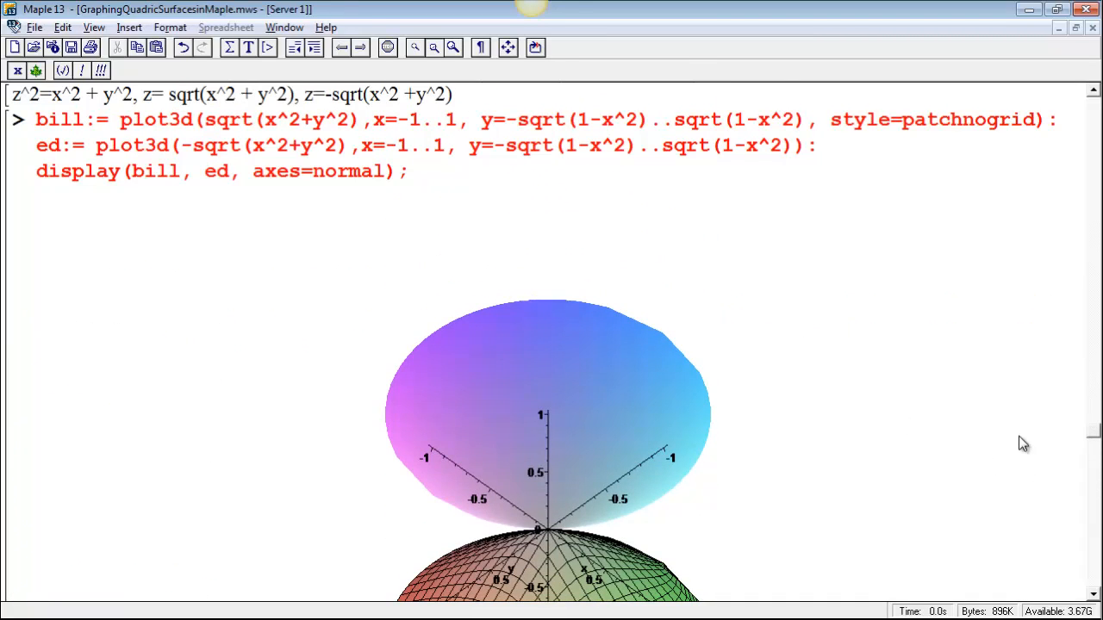
{"action": "left_click", "coordinate": [548, 413]}
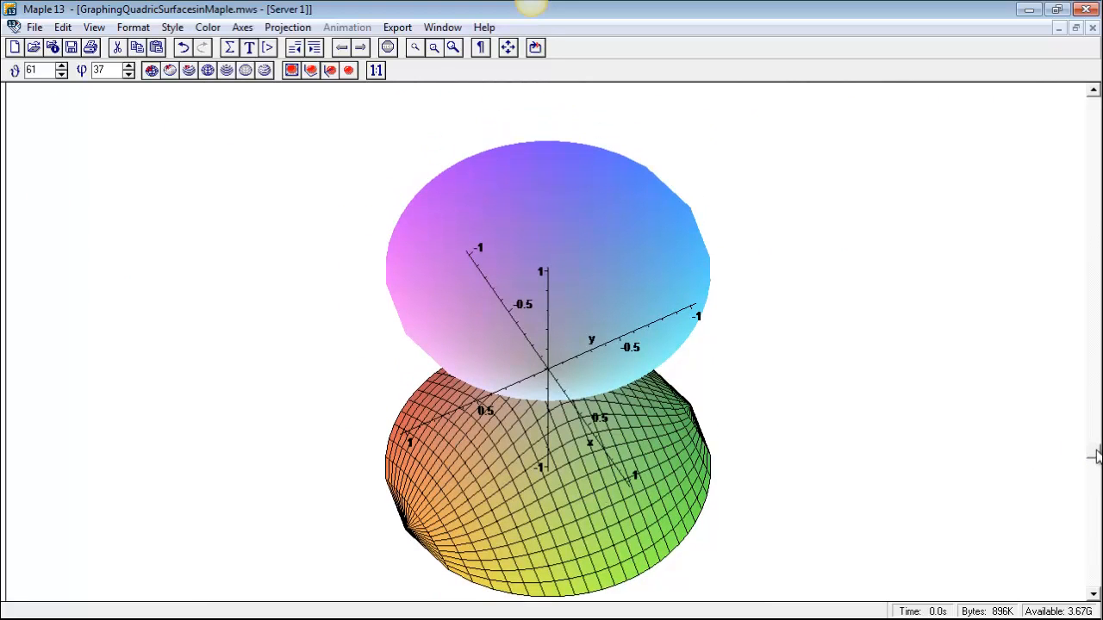
{"action": "scroll", "scroll_direction": "down", "scroll_amount": 3}
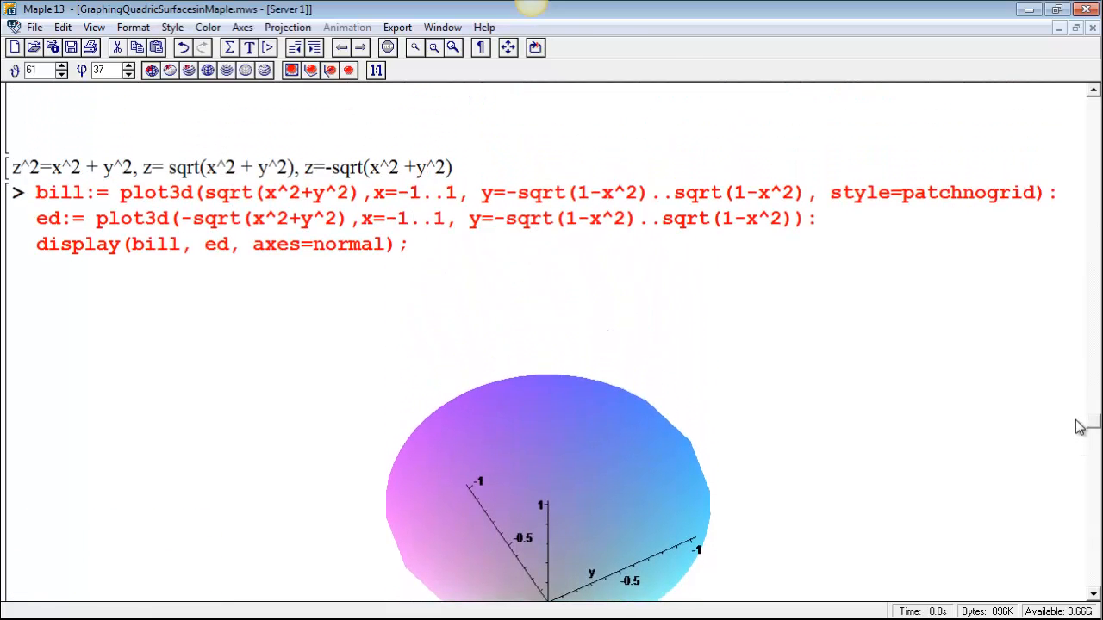
{"action": "scroll", "scroll_direction": "down", "scroll_amount": 3}
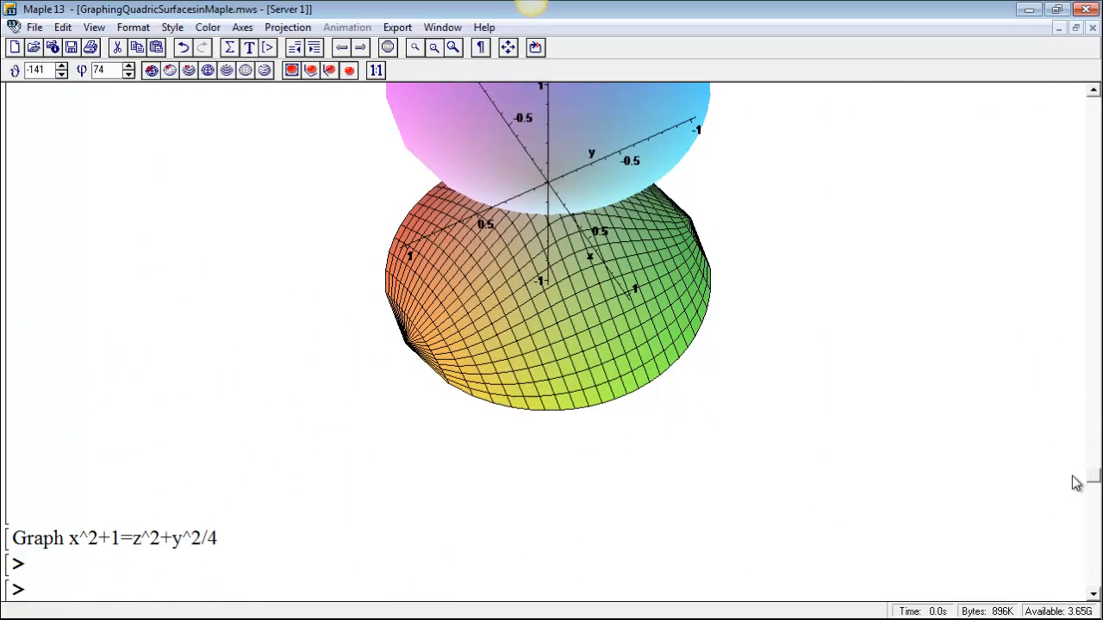
{"action": "scroll", "scroll_direction": "down", "scroll_amount": 3}
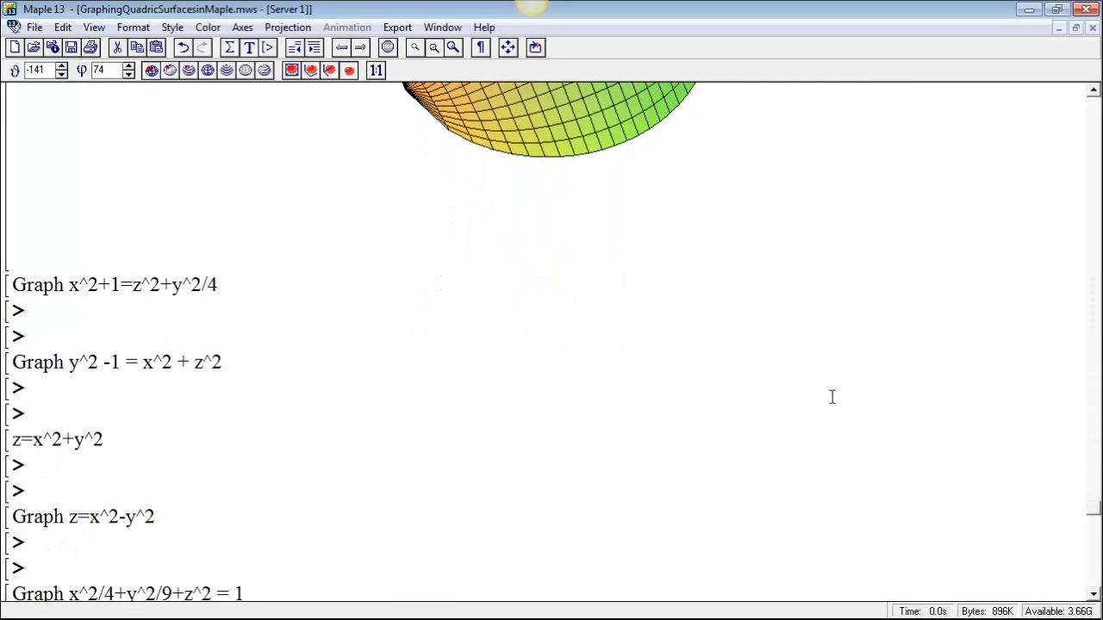